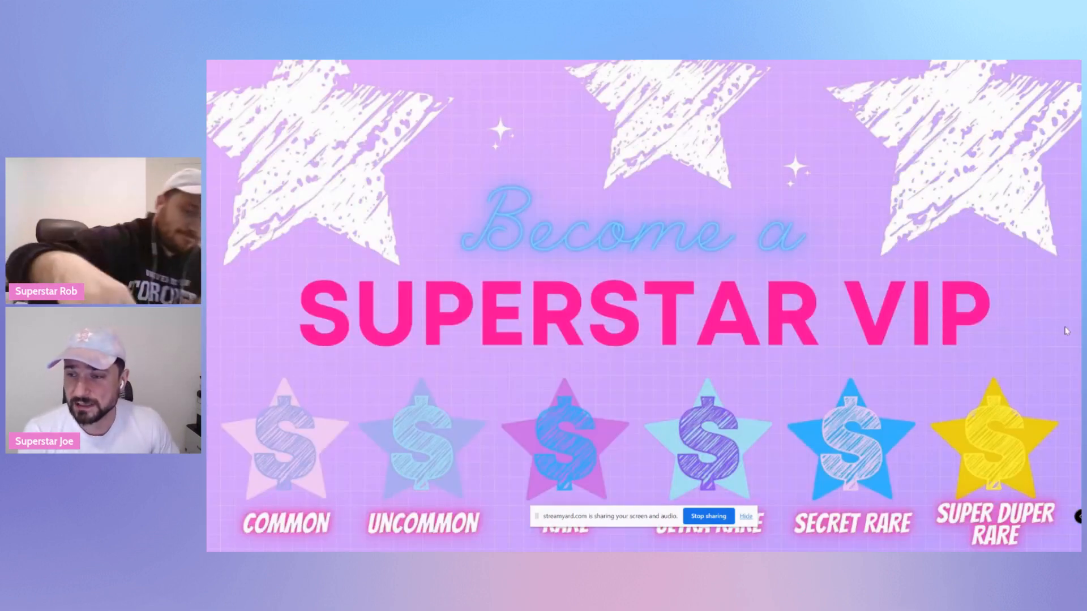
# Switch to the hosts' Twitter profile tab and scroll through its recent tweets.
pyautogui.click(745, 515)
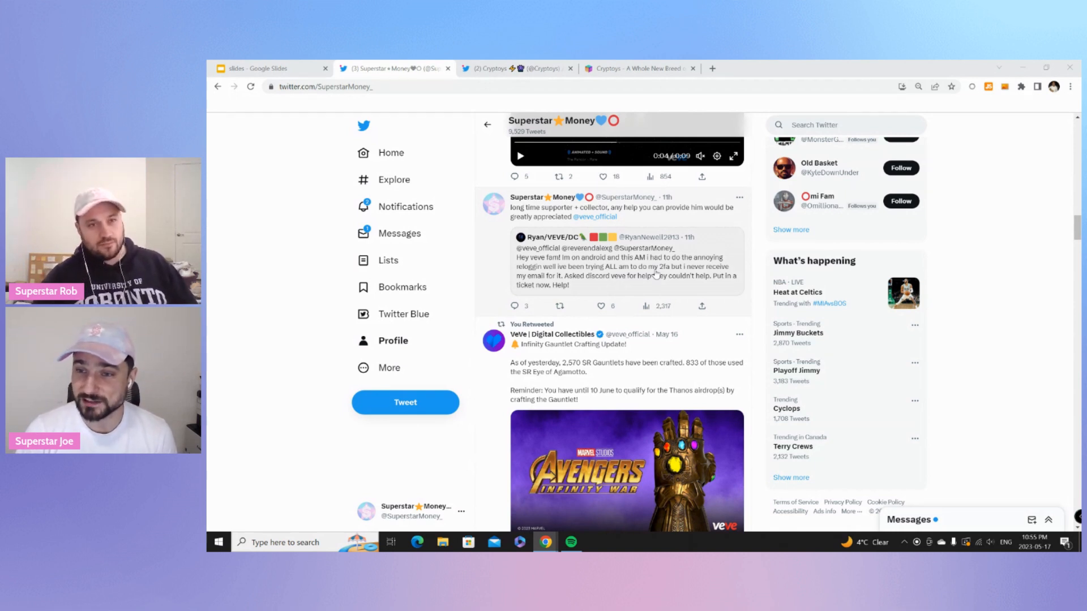
pyautogui.scroll(-3)
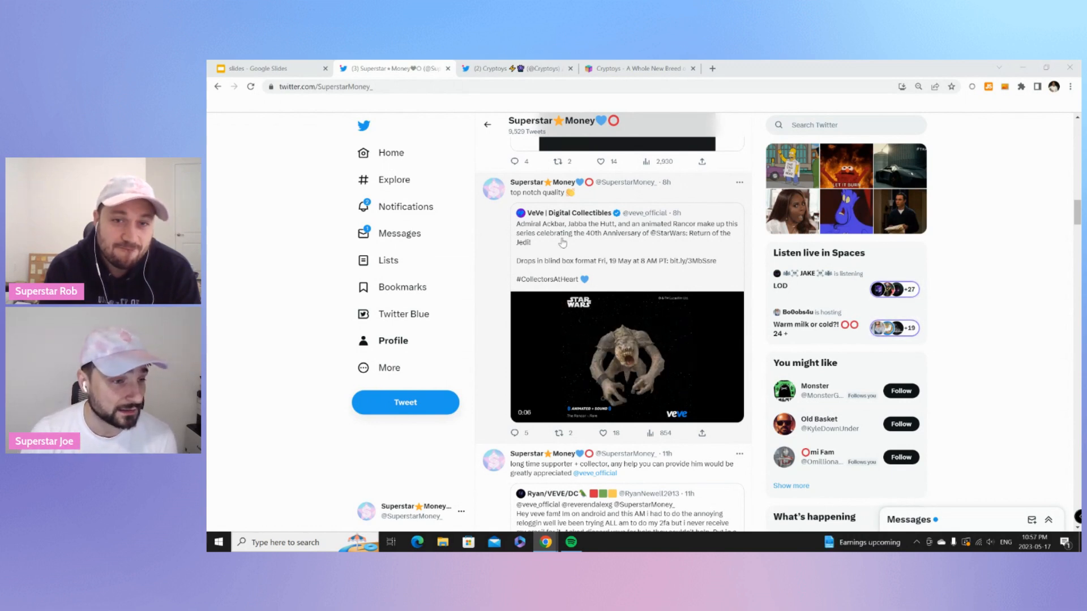
# Play the Rancor animation in the quoted VeVe Star Wars tweet with sound on.
pyautogui.click(625, 356)
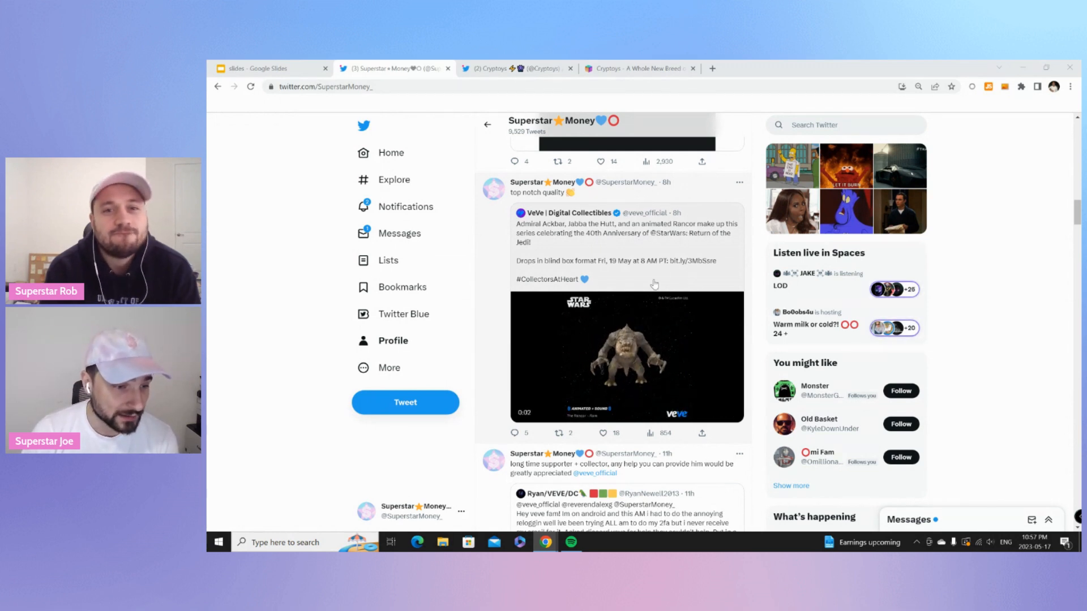
pyautogui.click(626, 357)
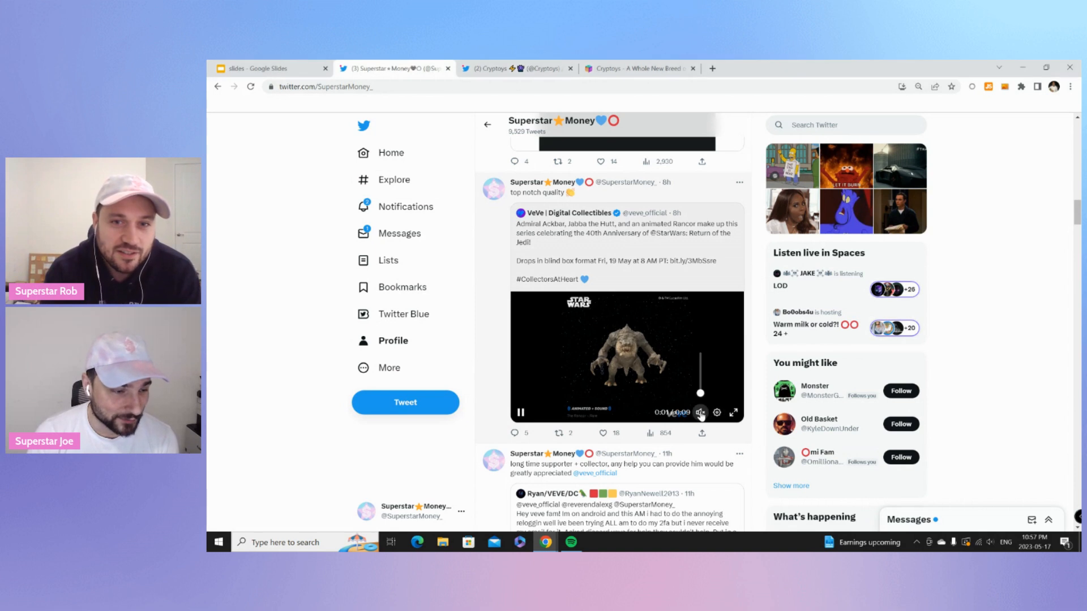
pyautogui.click(602, 433)
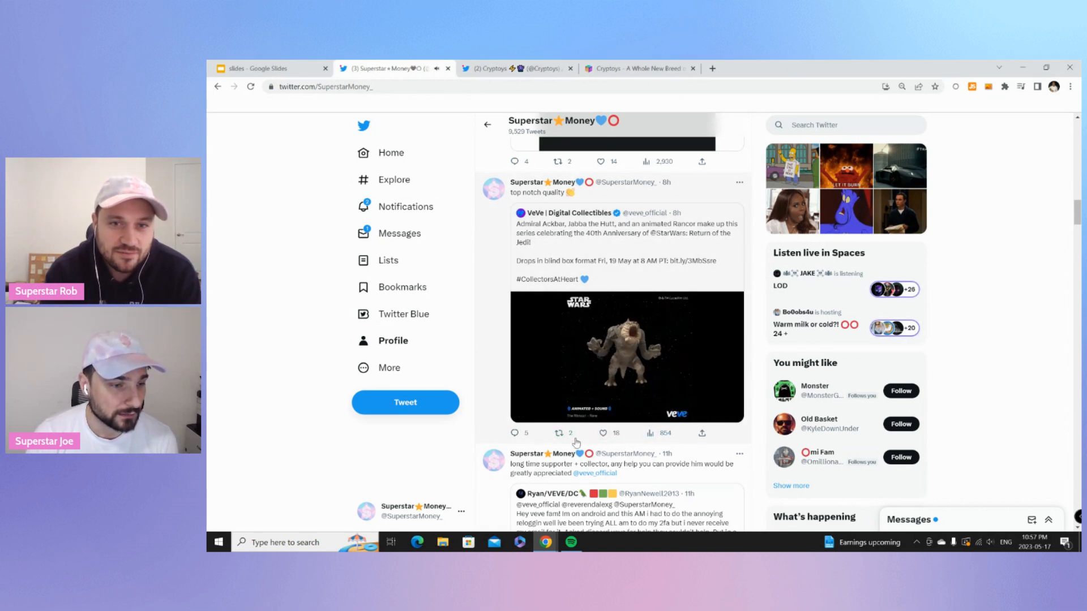
pyautogui.click(625, 356)
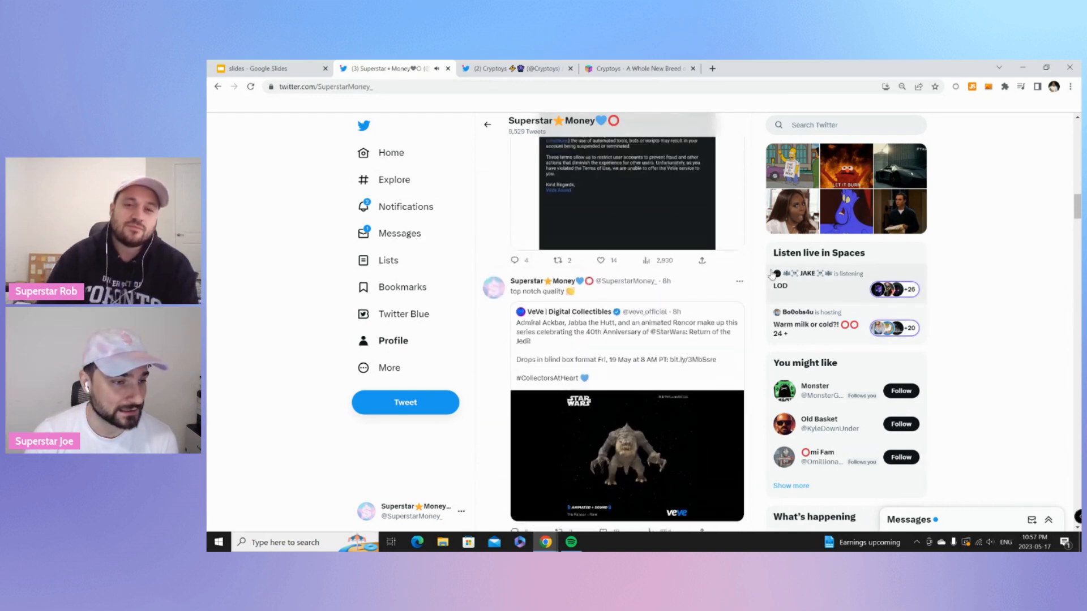
pyautogui.scroll(3)
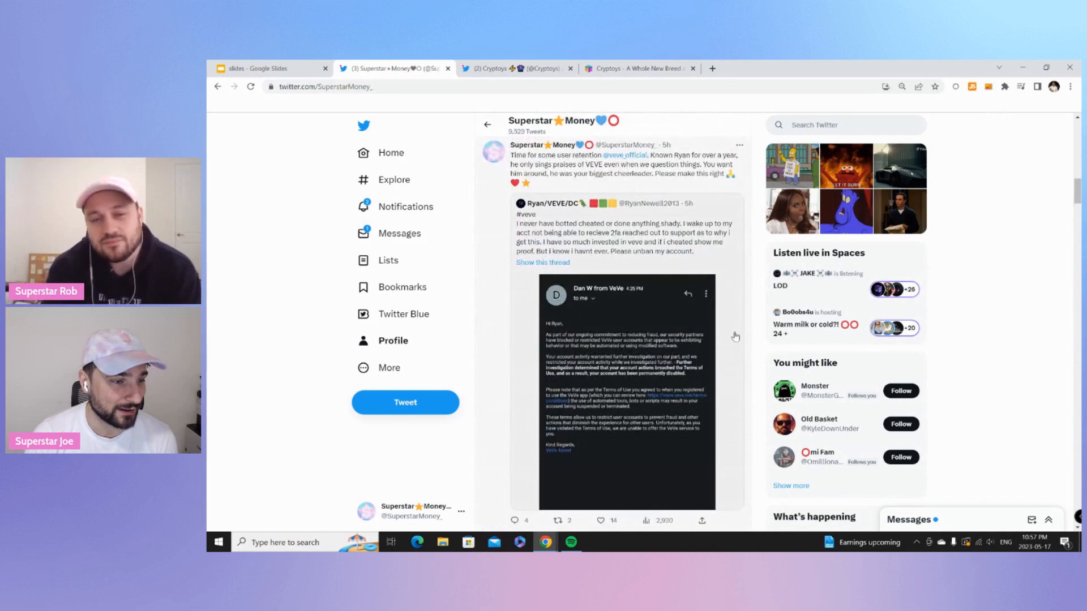
pyautogui.scroll(-3)
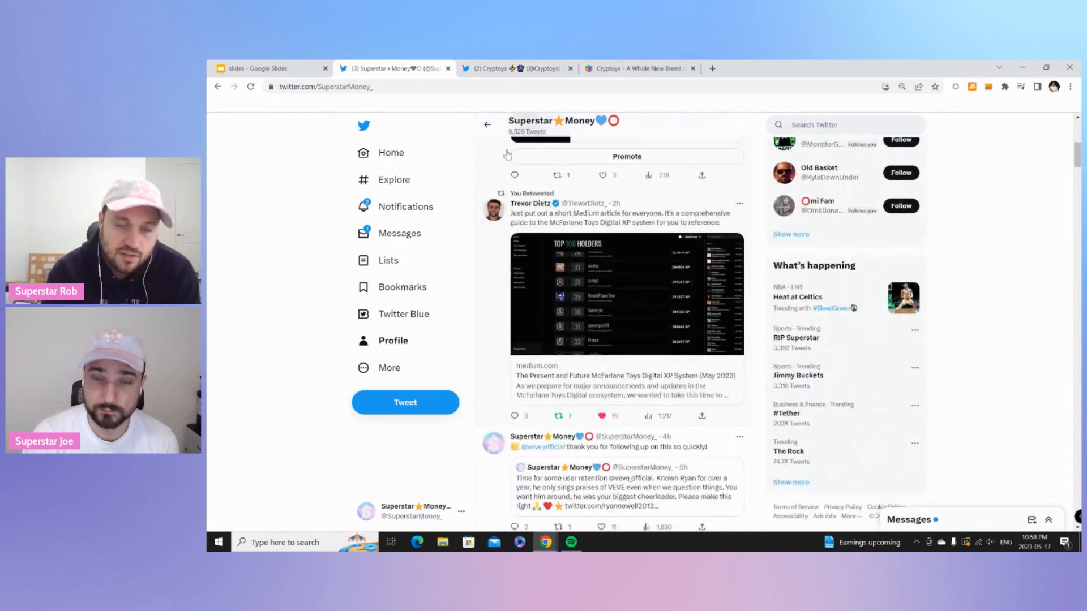
pyautogui.moveTo(513, 68)
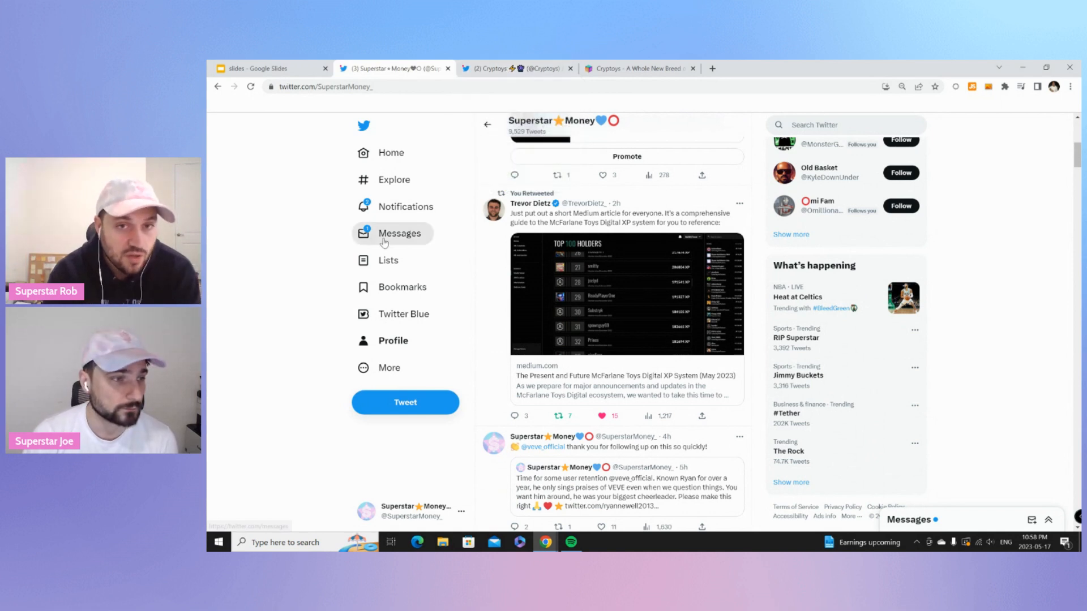
pyautogui.moveTo(313, 216)
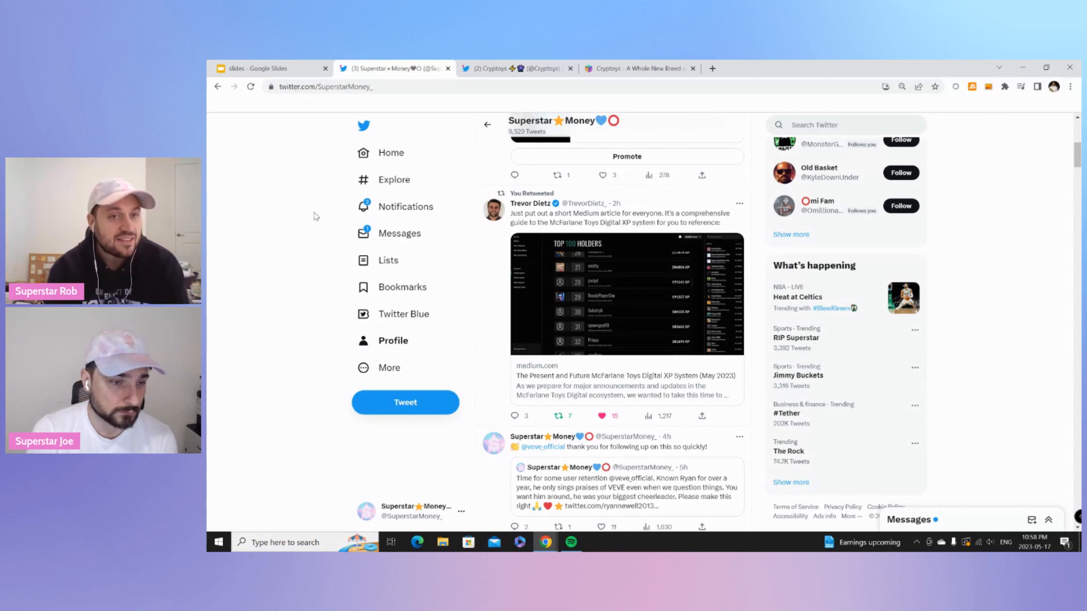
pyautogui.moveTo(322, 207)
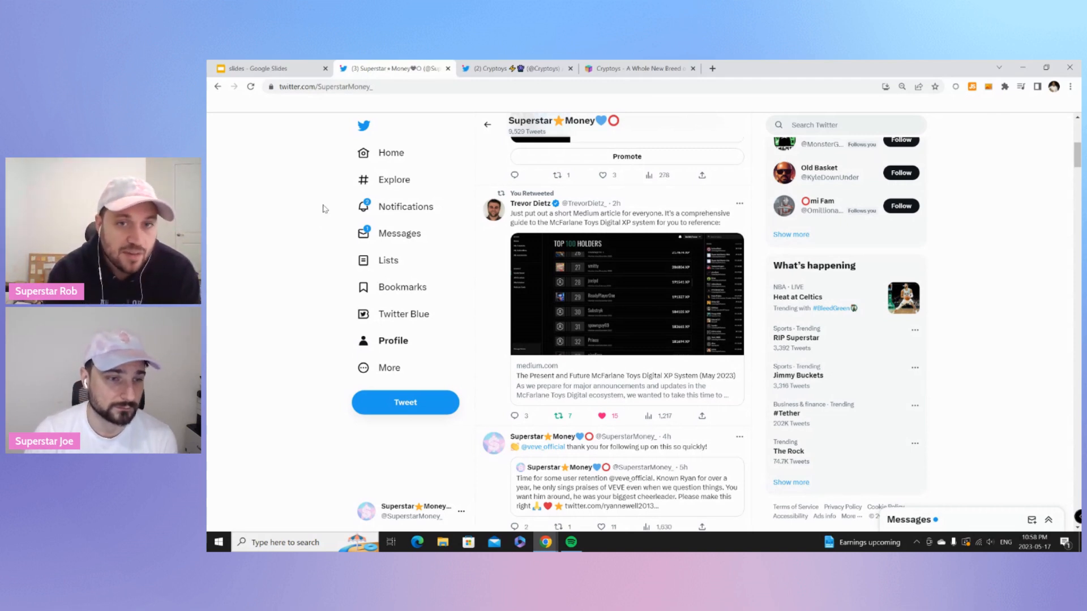
pyautogui.moveTo(725, 270)
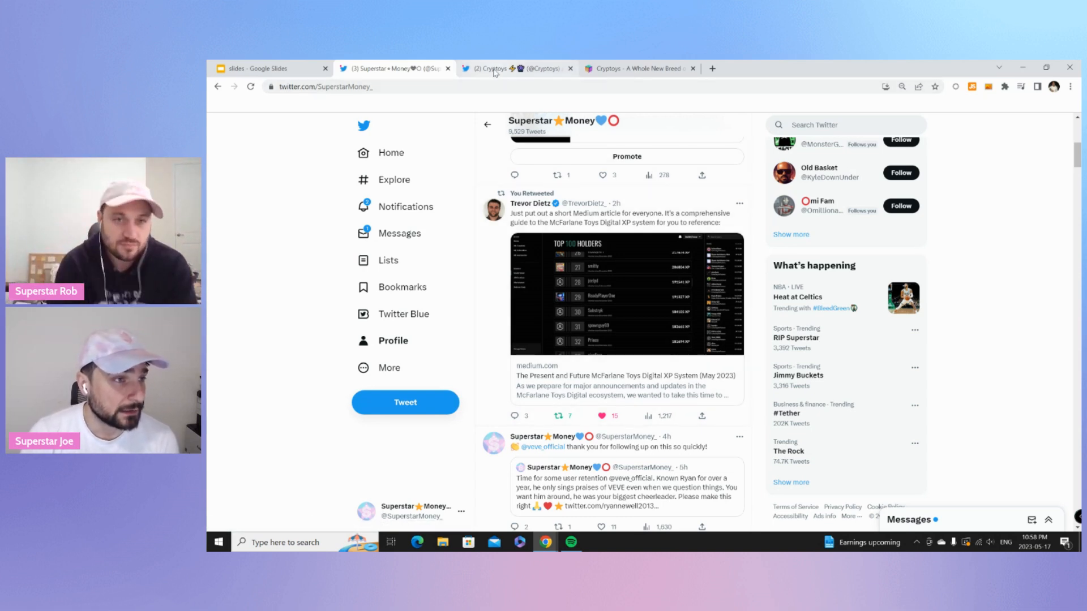
# Switch to the Cryptoys Twitter profile tab showing the Star Wars countdown tweet.
pyautogui.click(516, 68)
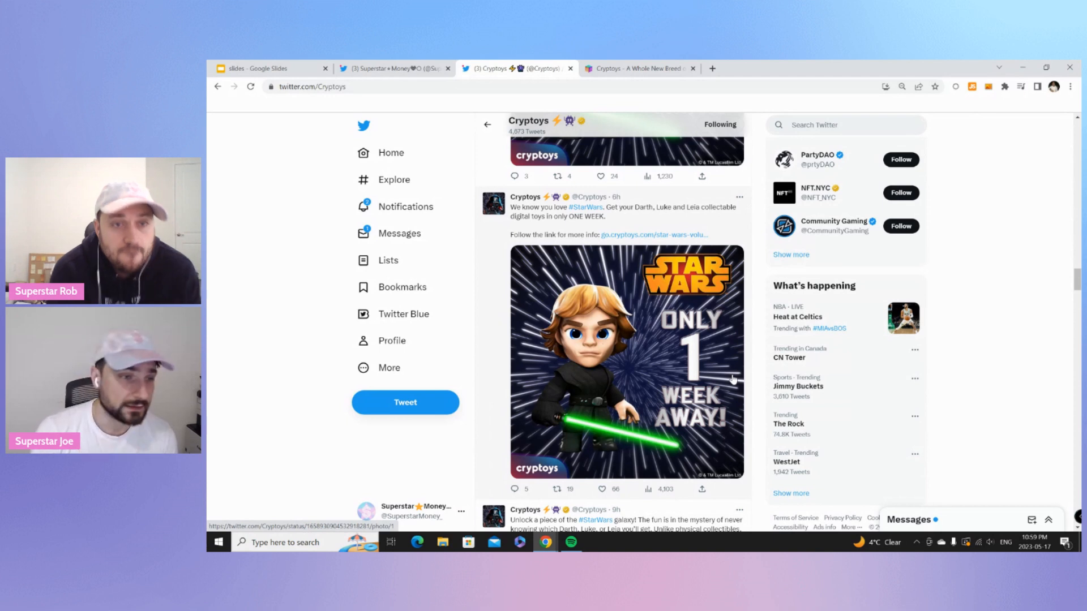
pyautogui.moveTo(502, 276)
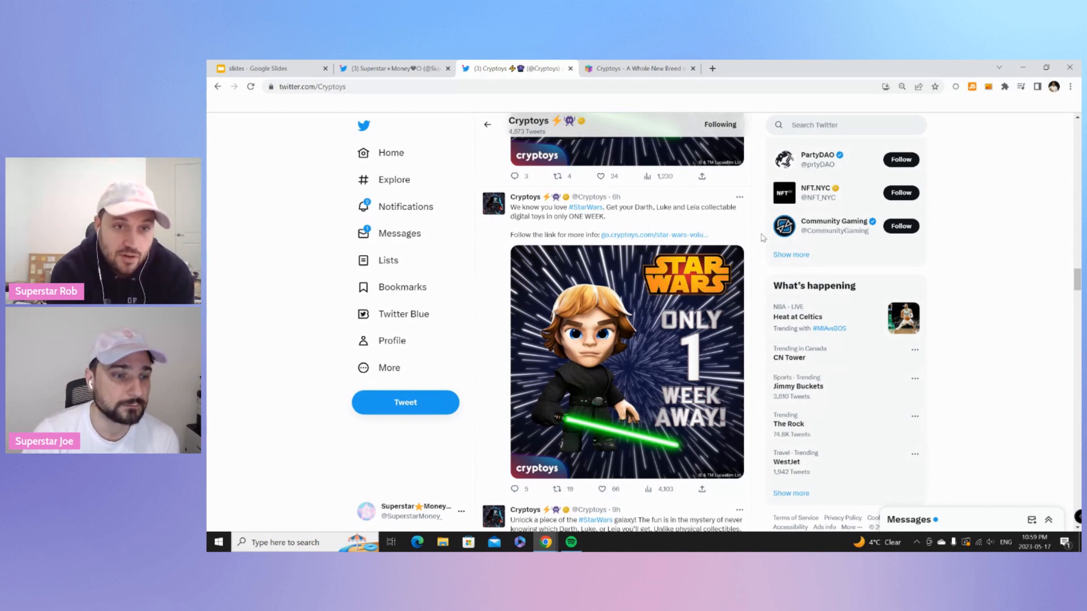
pyautogui.moveTo(756, 246)
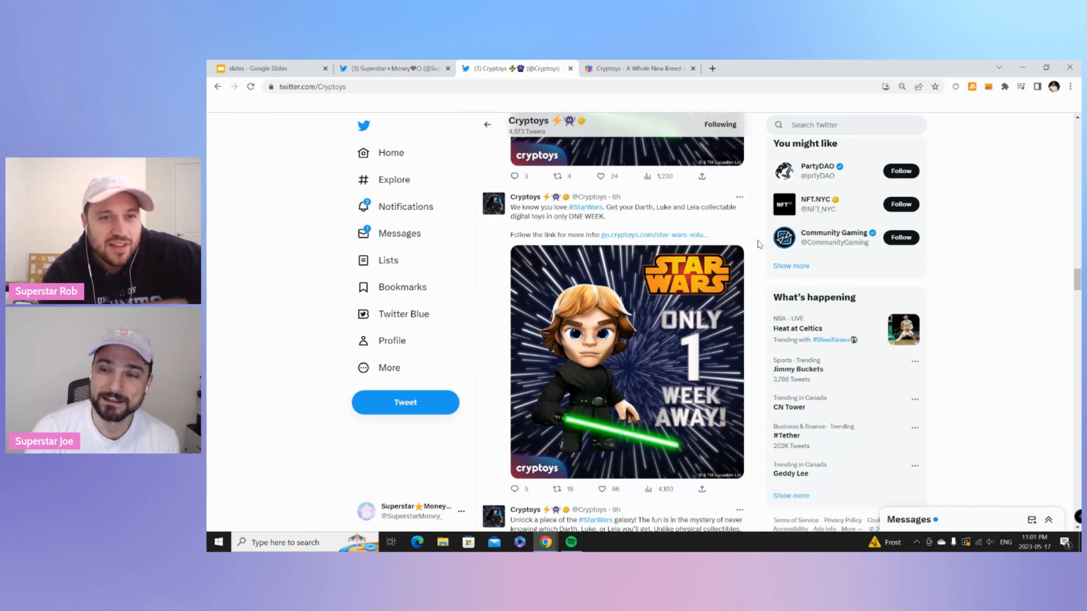
# Scroll the Cryptoys timeline to the pinned Star Wars 'Win a 20 Toy Pack' tweet.
pyautogui.scroll(-3)
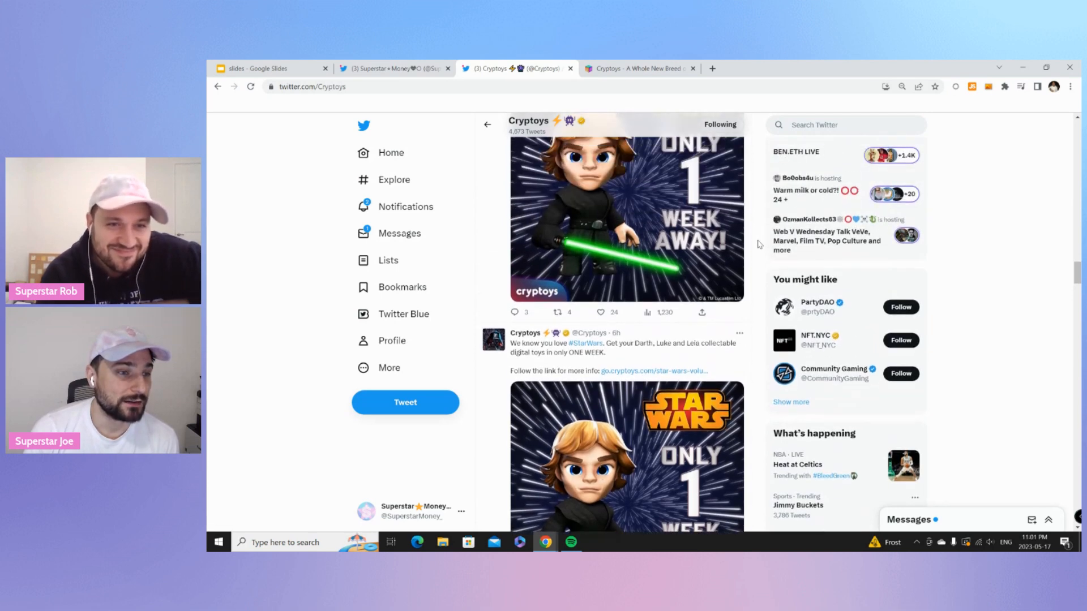
pyautogui.scroll(-3)
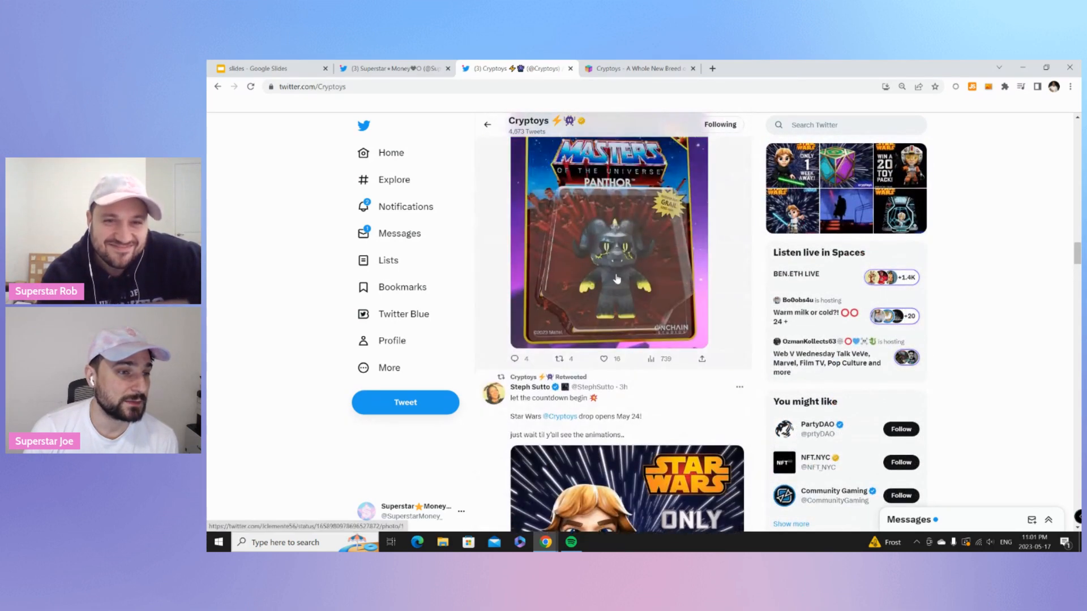
pyautogui.scroll(-3)
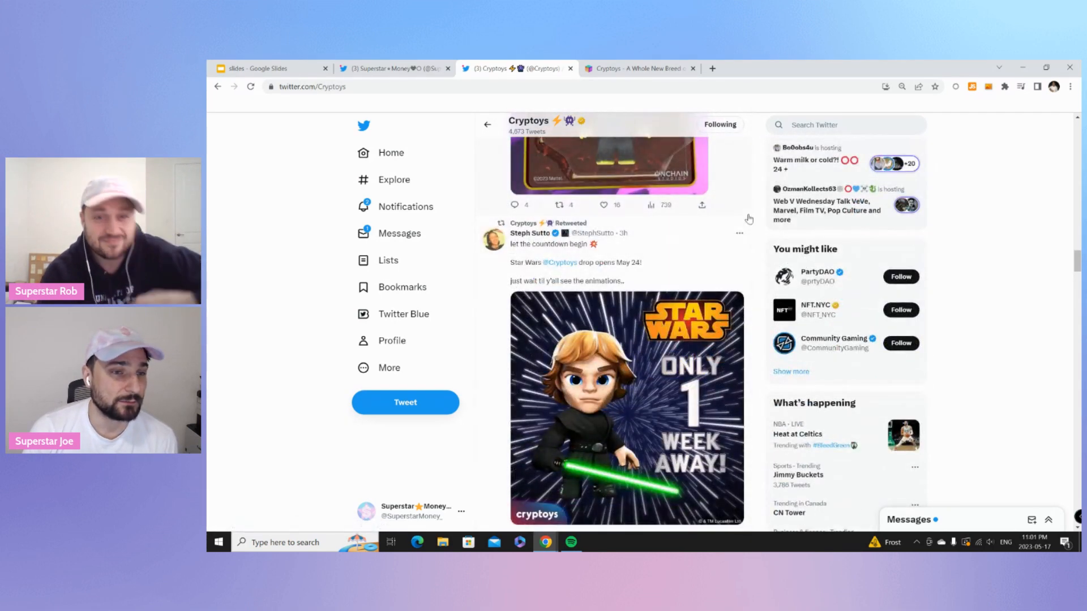
pyautogui.scroll(-3)
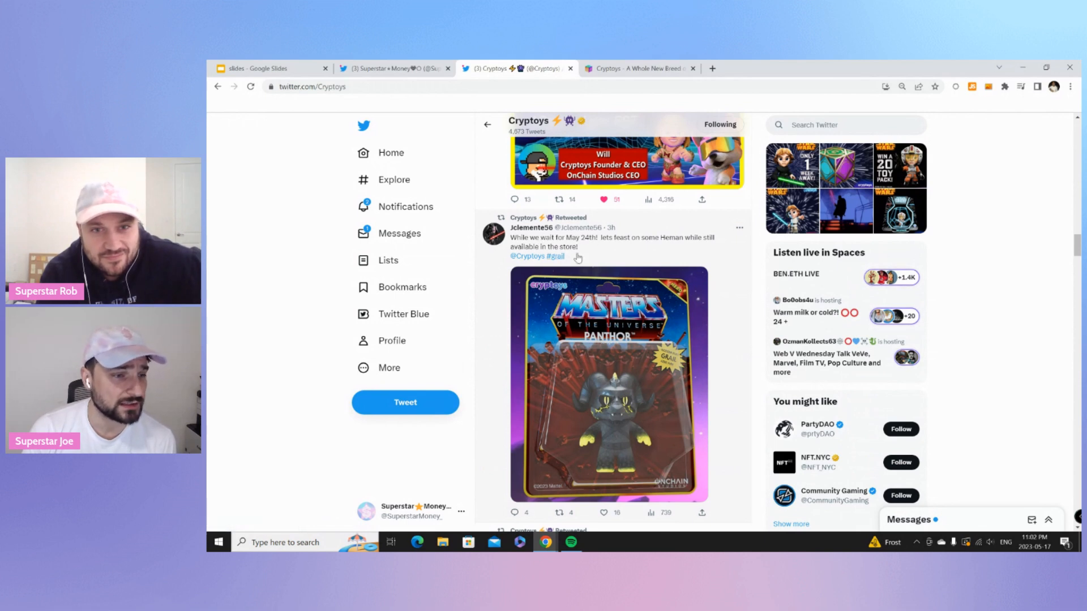
pyautogui.moveTo(762, 300)
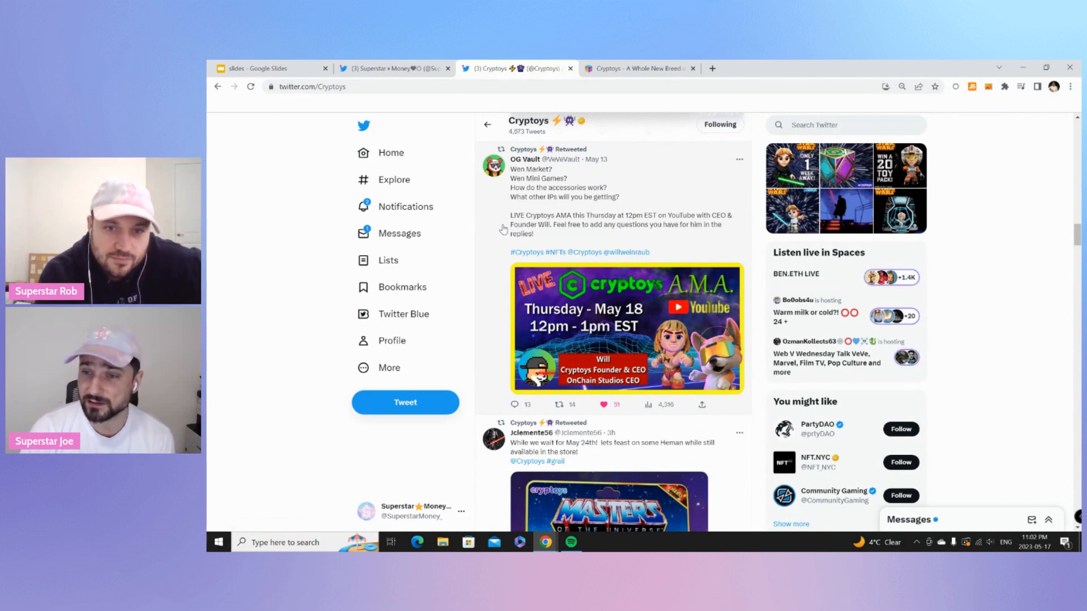
pyautogui.moveTo(543, 237)
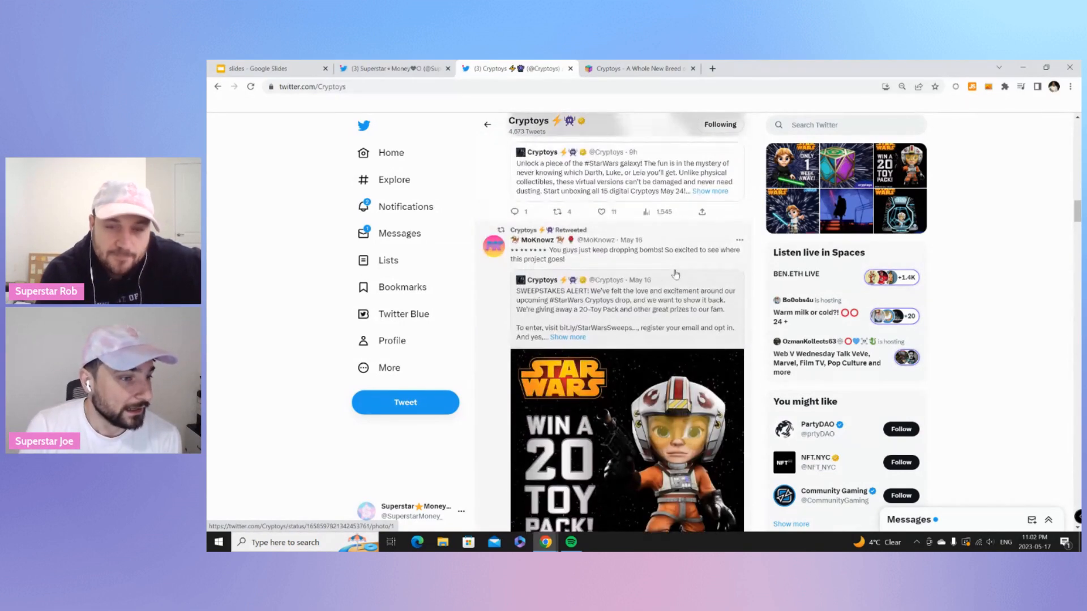
pyautogui.scroll(-3)
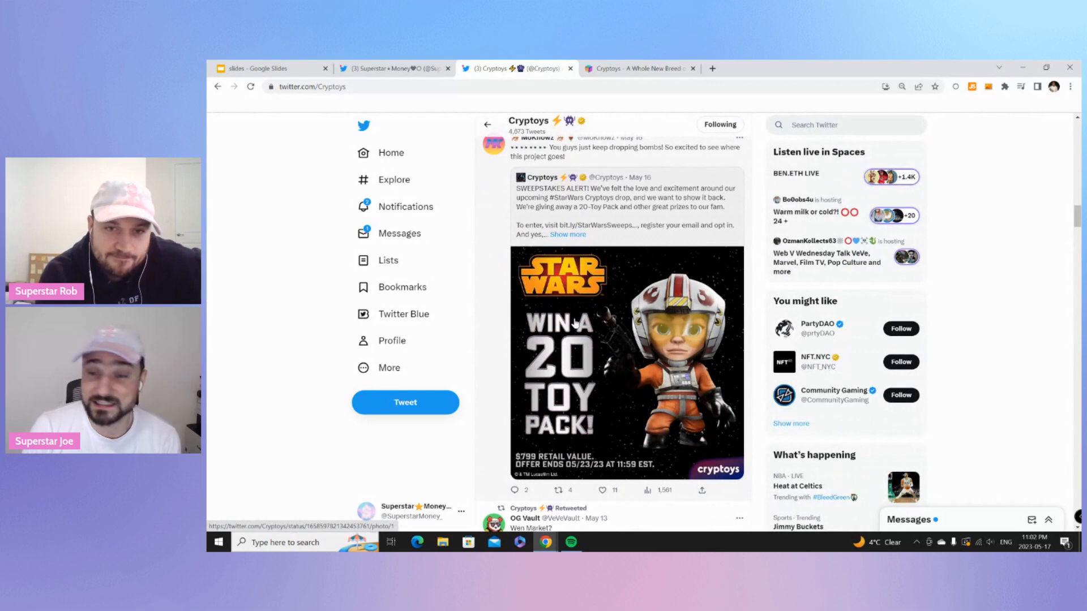
pyautogui.scroll(-3)
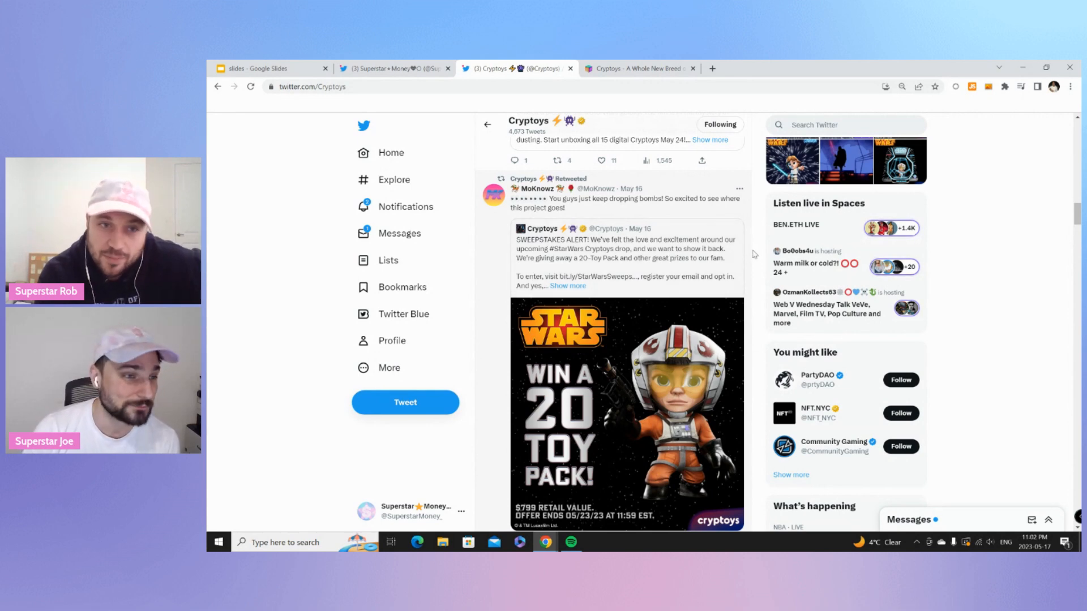
pyautogui.scroll(-3)
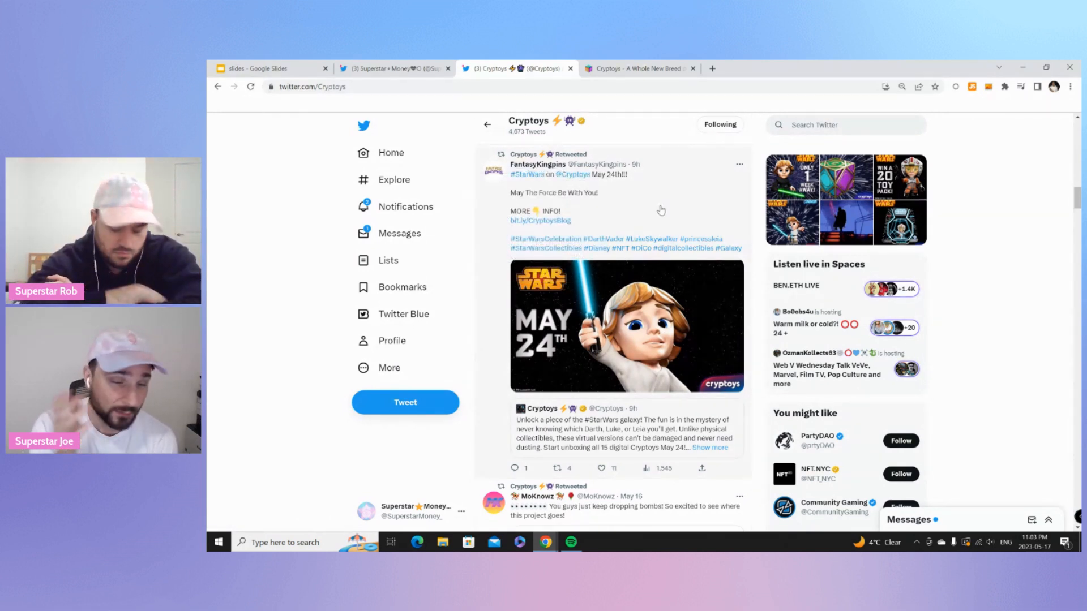
pyautogui.moveTo(662, 211)
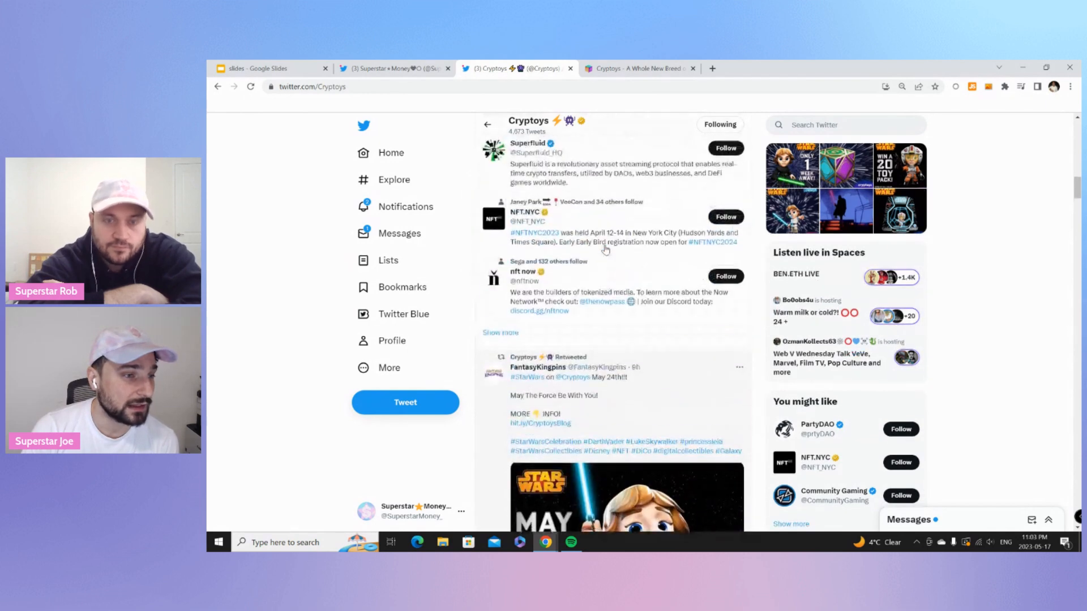
pyautogui.scroll(-3)
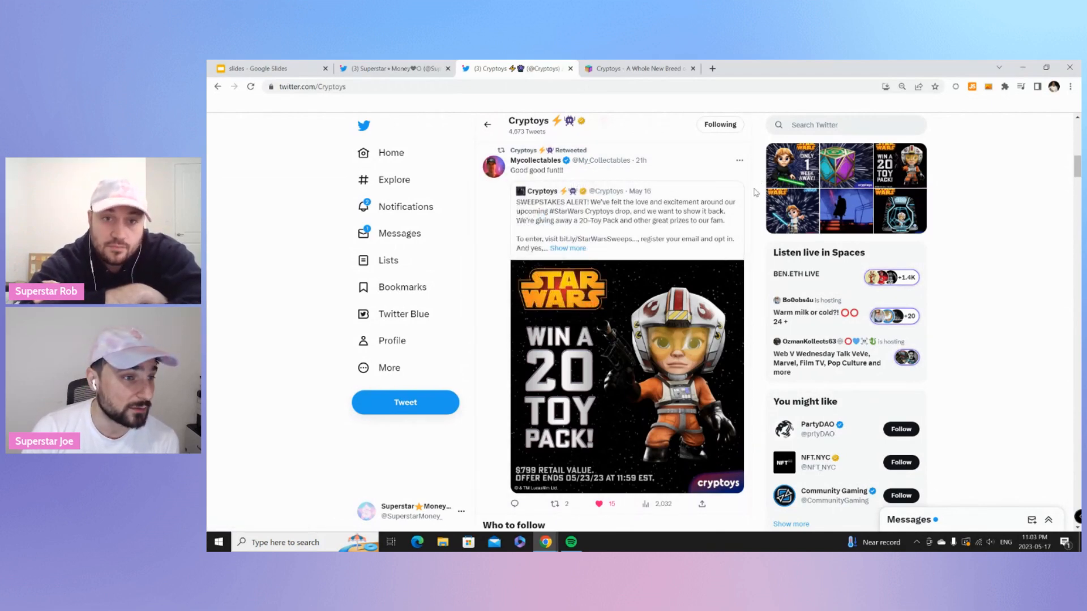
pyautogui.moveTo(745, 244)
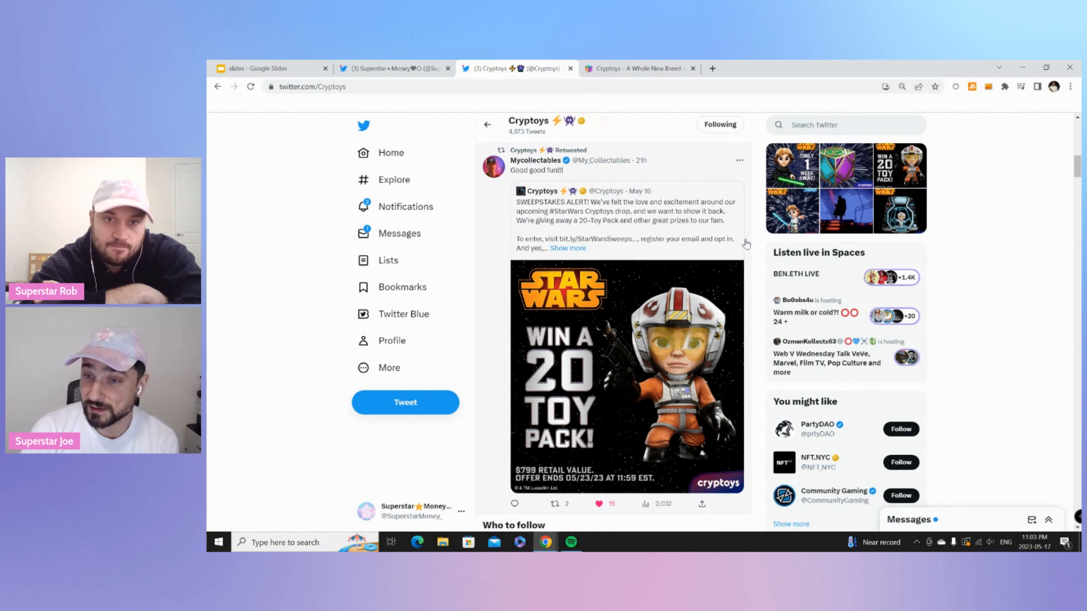
pyautogui.scroll(-3)
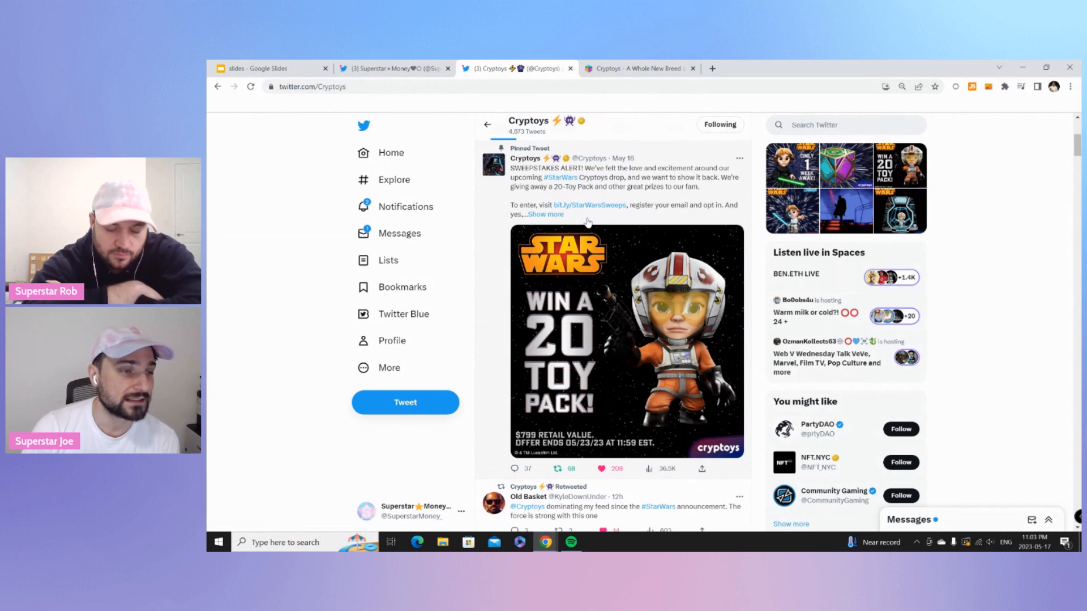
pyautogui.moveTo(589, 207)
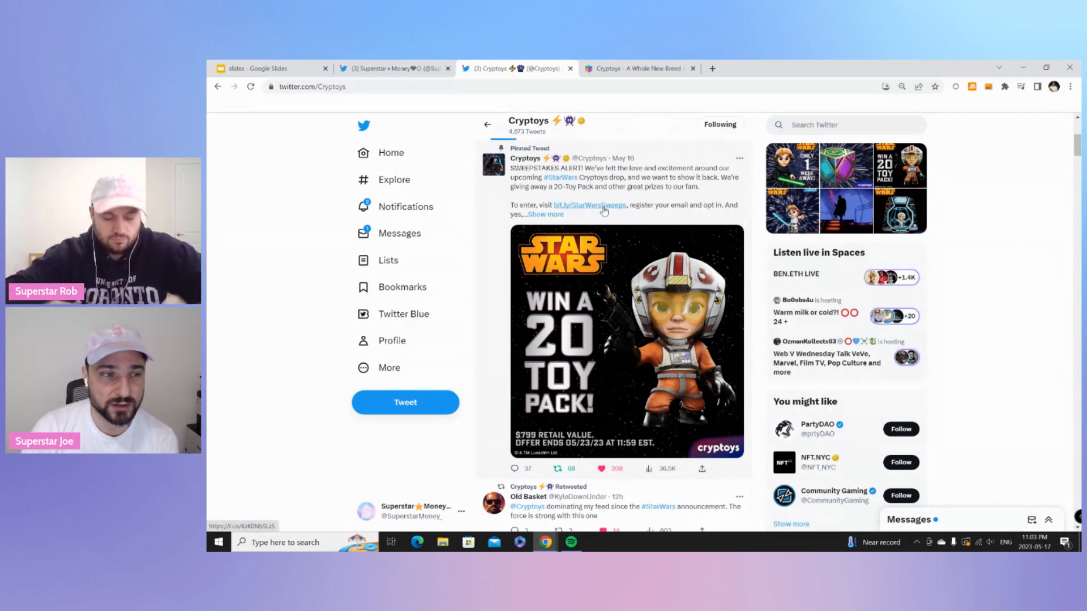
# Open the bit.ly sweepstakes registration page, then return to the Cryptoys Twitter tab.
pyautogui.click(589, 205)
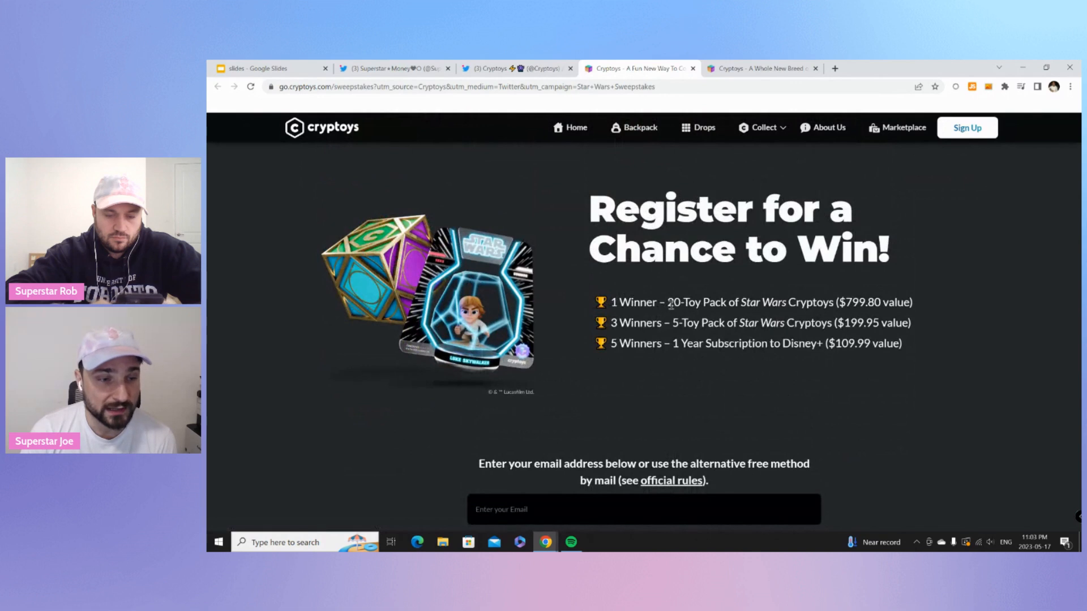
pyautogui.moveTo(668, 302); pyautogui.dragTo(837, 302)
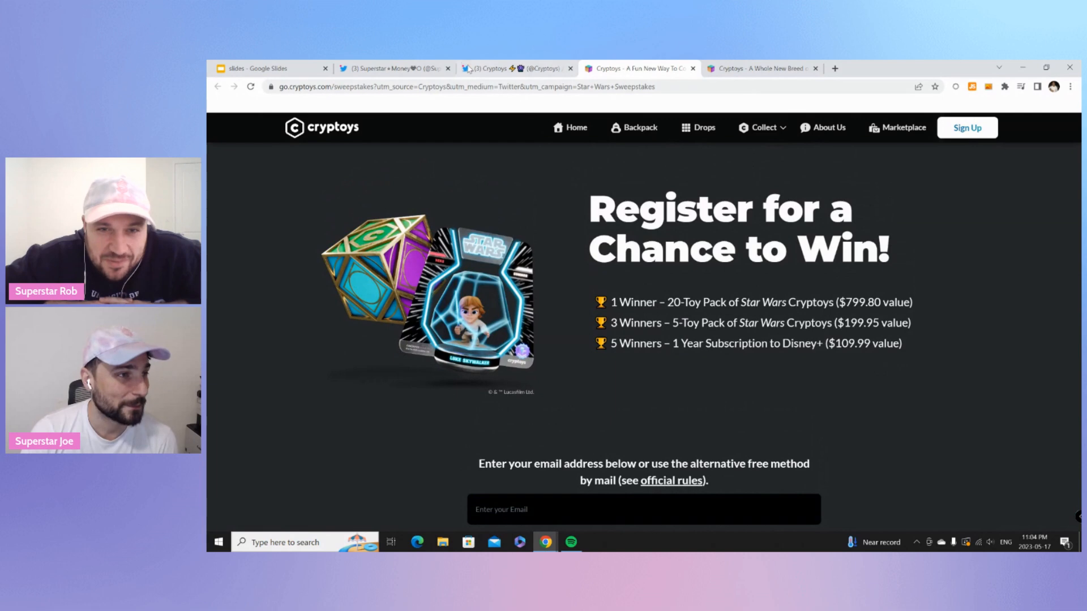
pyautogui.click(516, 67)
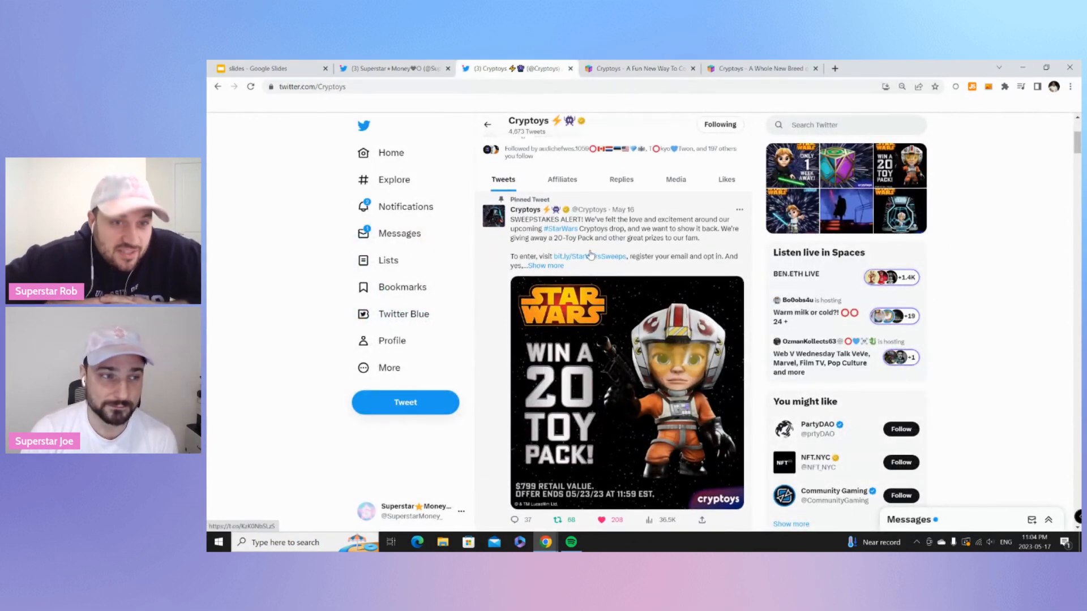
# Scroll the Cryptoys profile slightly down past the pinned sweepstakes tweet.
pyautogui.scroll(-3)
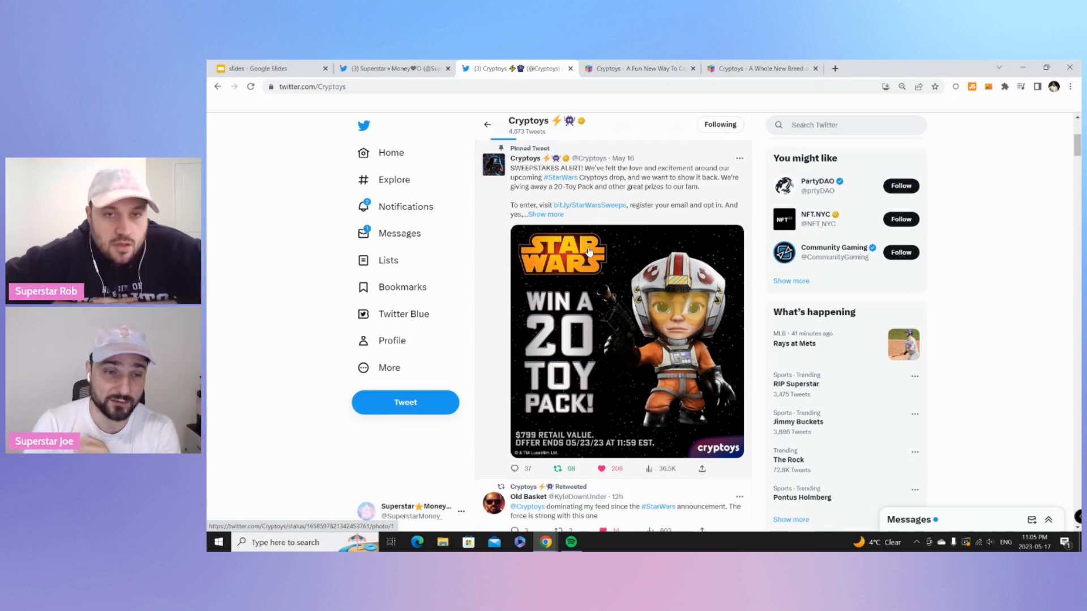
pyautogui.moveTo(620, 153)
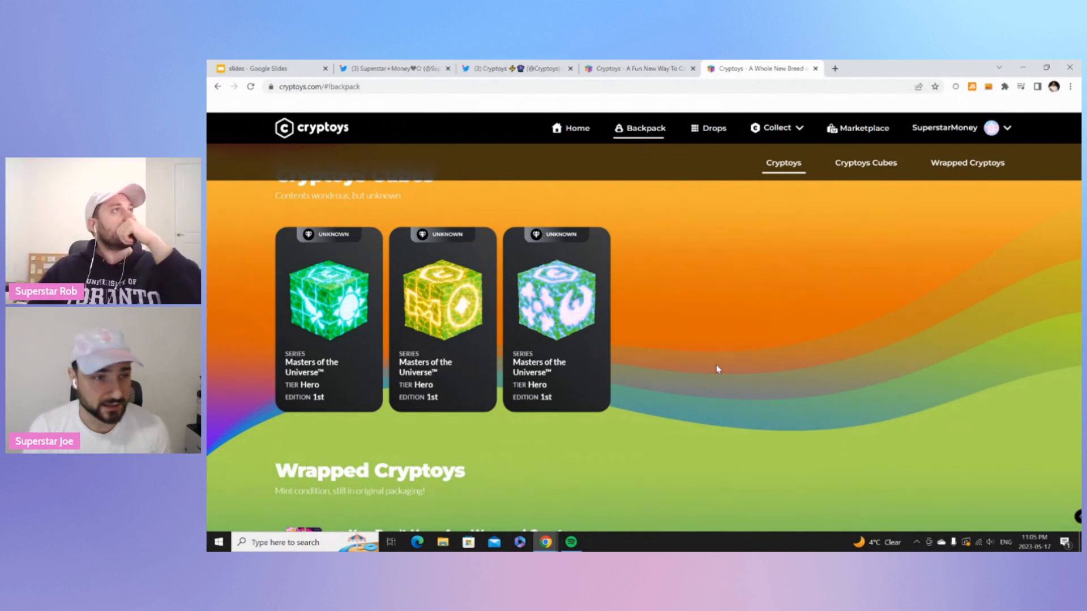
# Open the Cryptoys backpack showing three unopened Masters of the Universe Hero cubes.
pyautogui.click(776, 128)
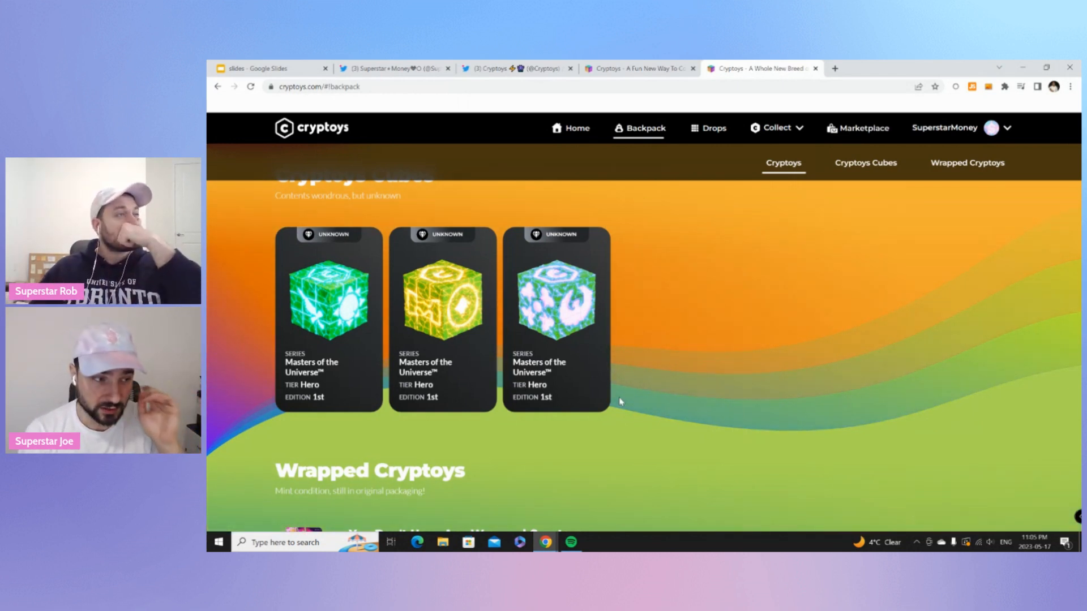
pyautogui.moveTo(608, 340)
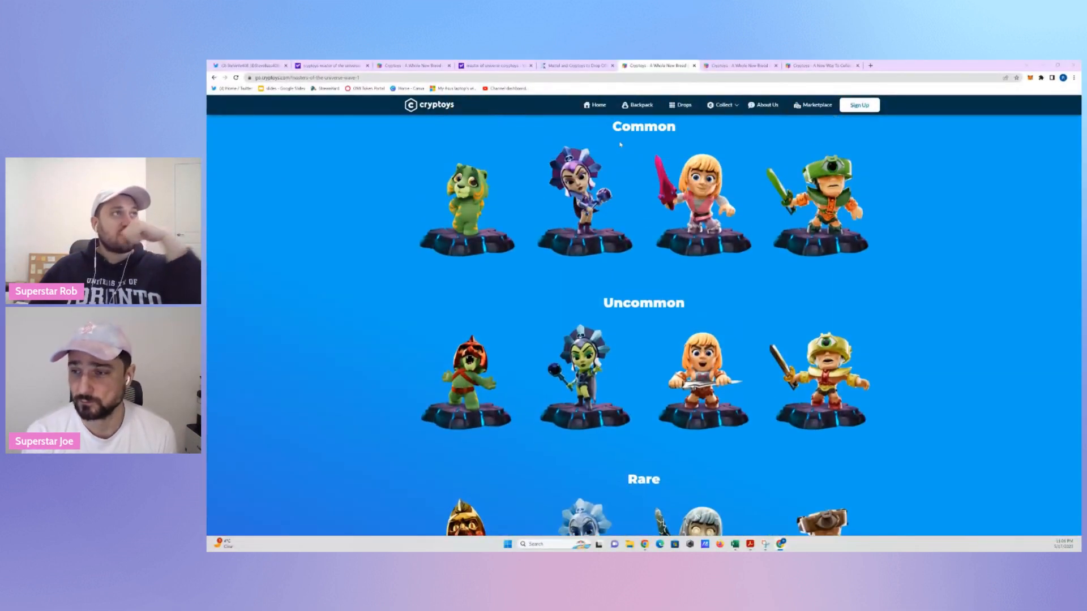
pyautogui.scroll(3)
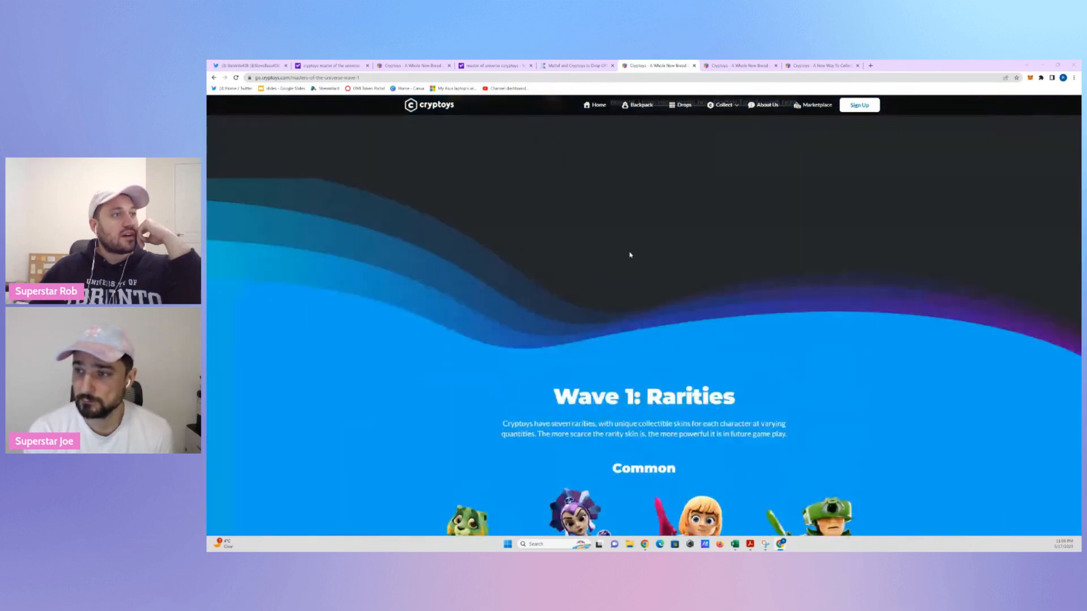
pyautogui.scroll(-3)
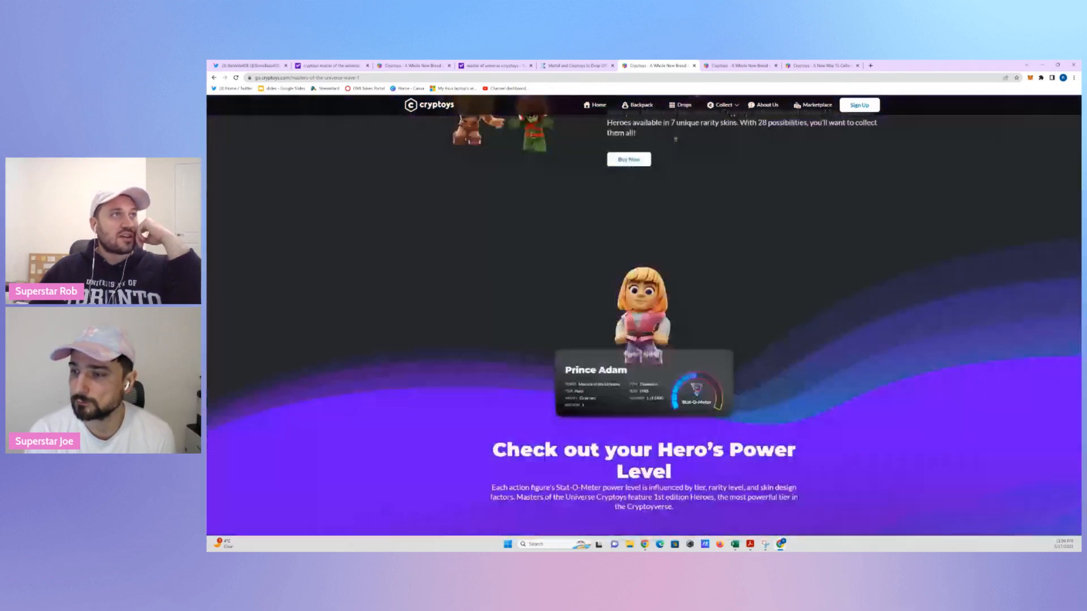
pyautogui.scroll(3)
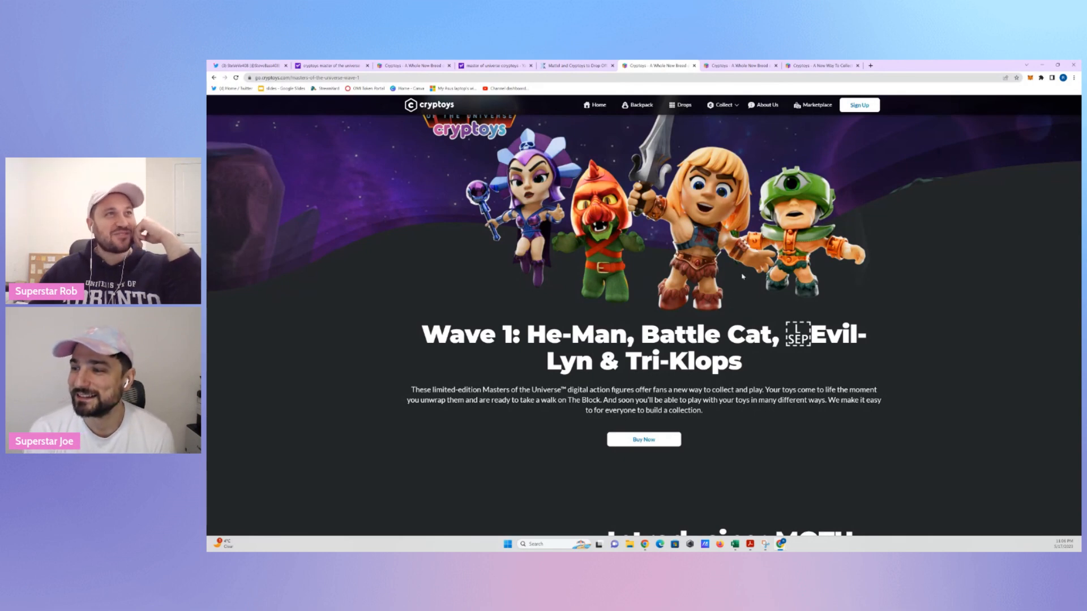
pyautogui.scroll(-3)
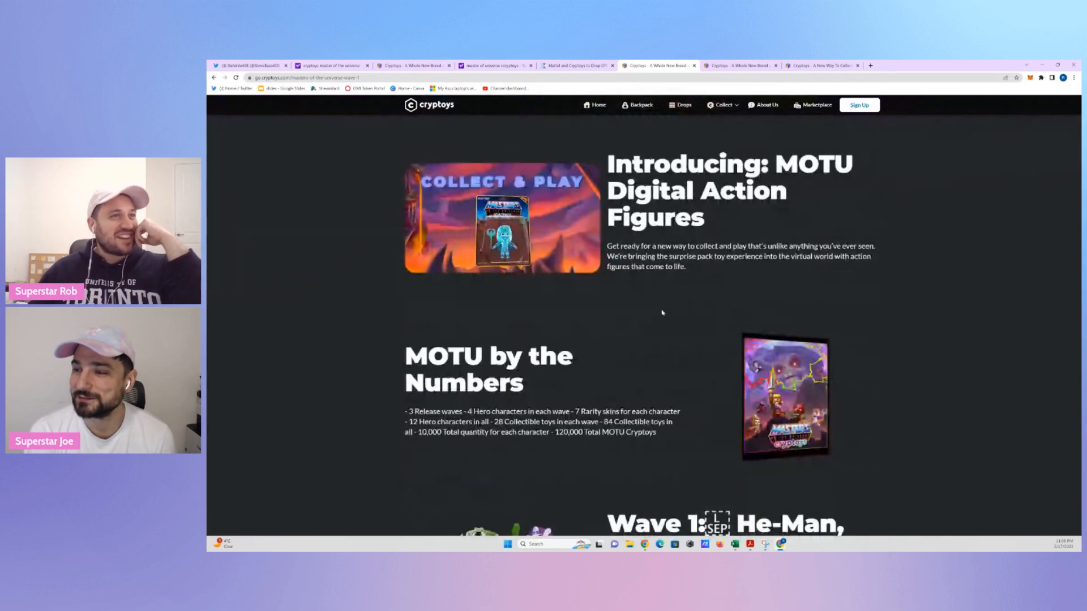
pyautogui.scroll(-3)
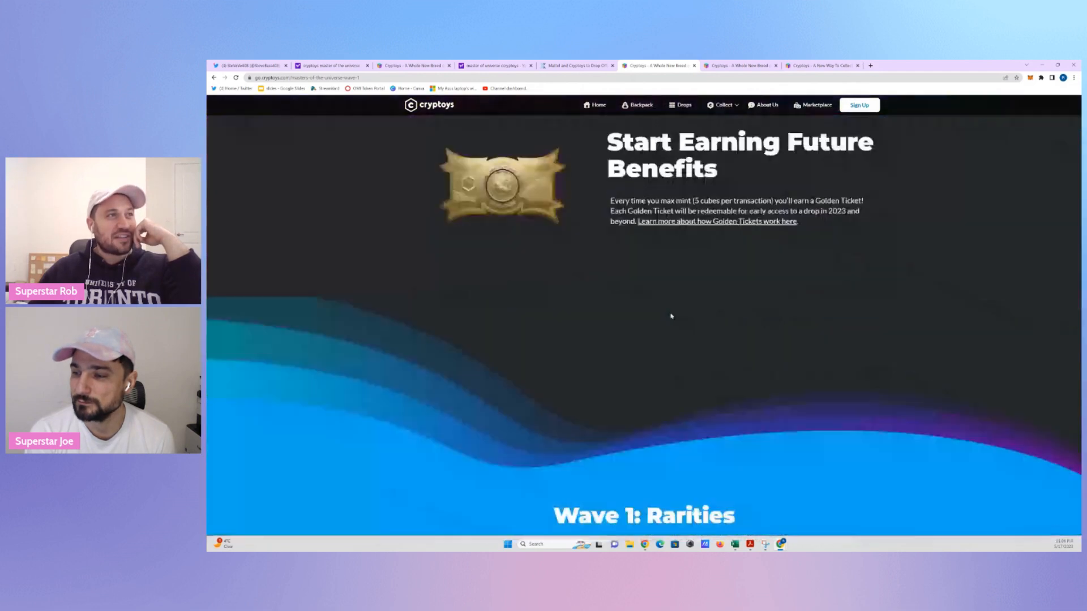
pyautogui.scroll(-3)
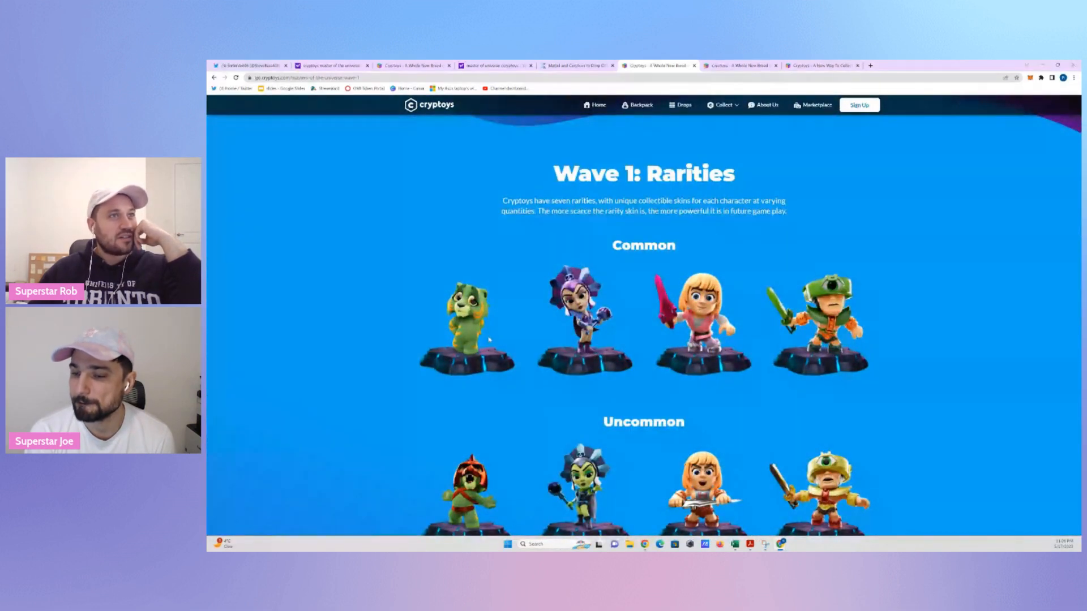
pyautogui.scroll(-3)
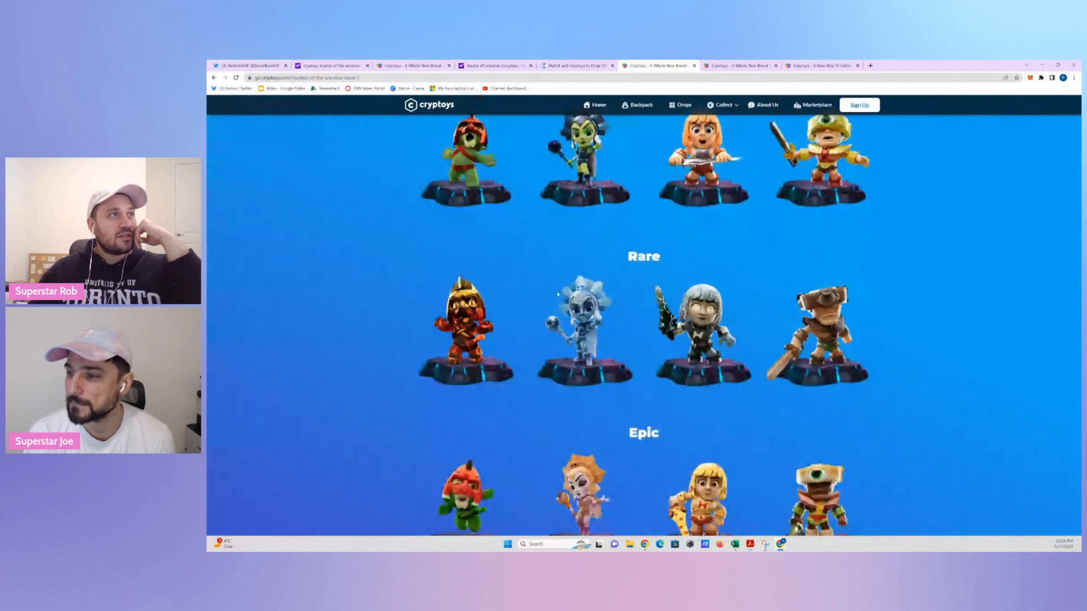
pyautogui.scroll(-3)
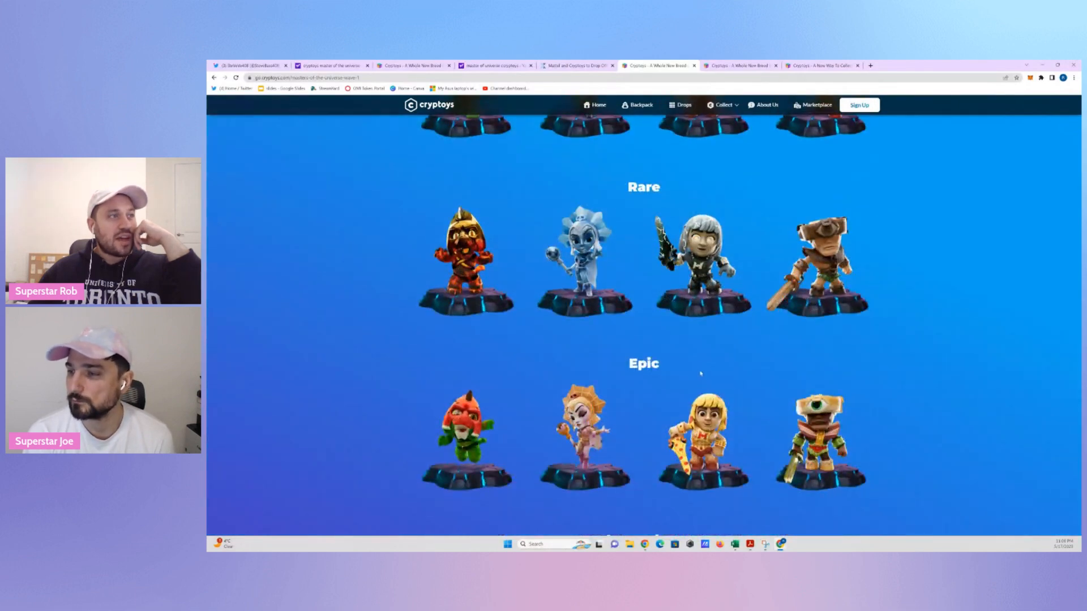
pyautogui.scroll(-3)
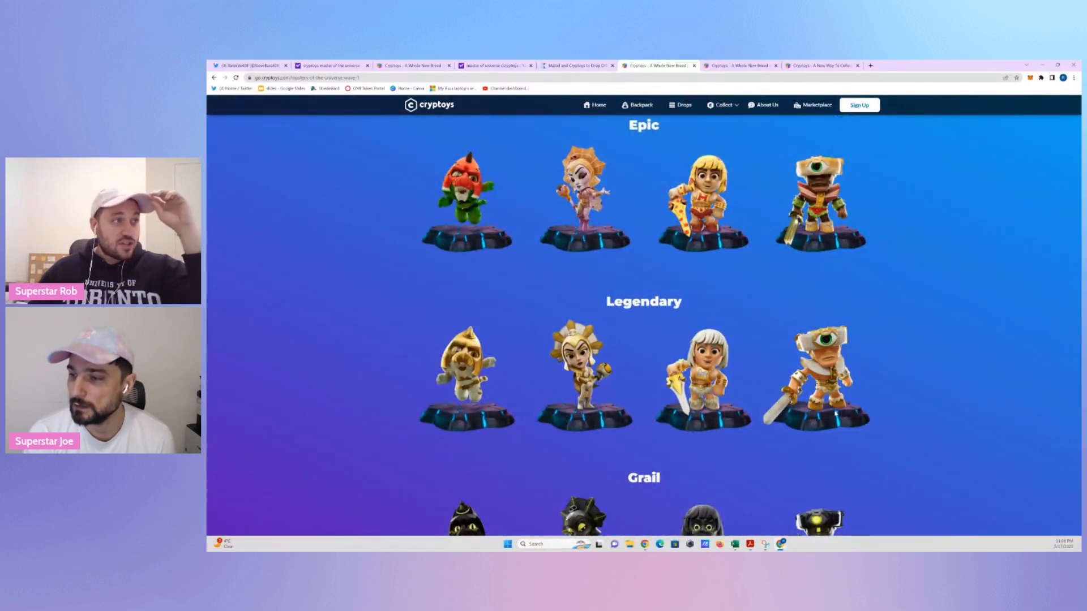
pyautogui.scroll(-3)
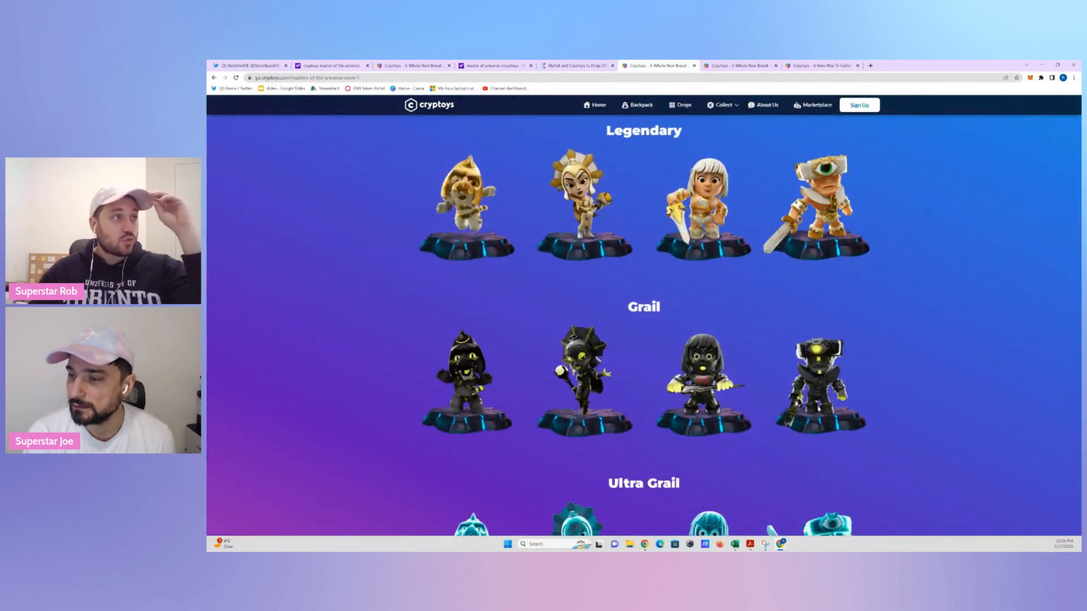
pyautogui.scroll(-3)
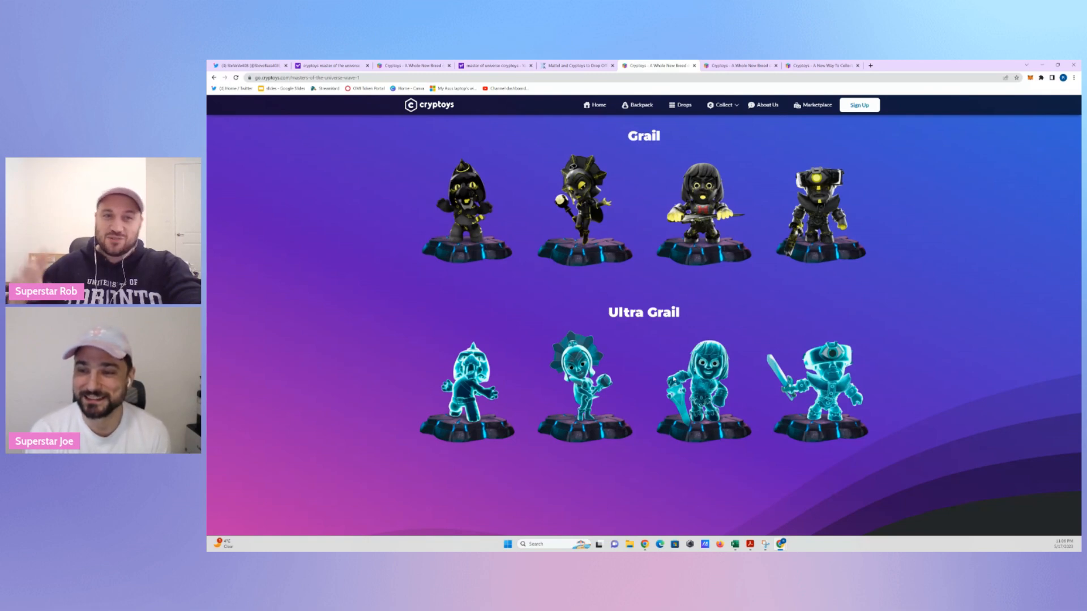
pyautogui.scroll(3)
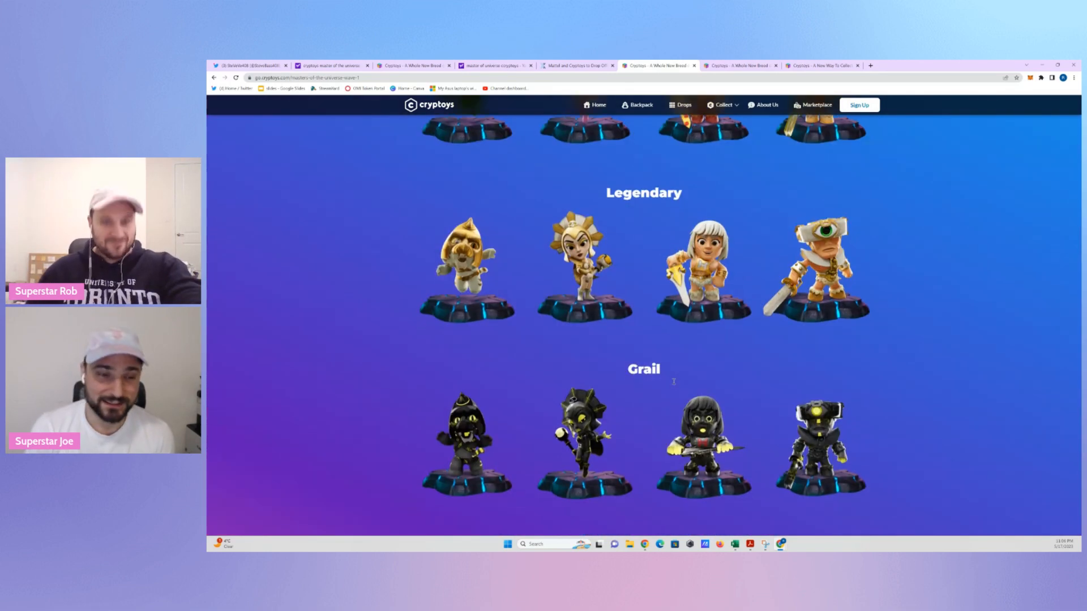
pyautogui.scroll(3)
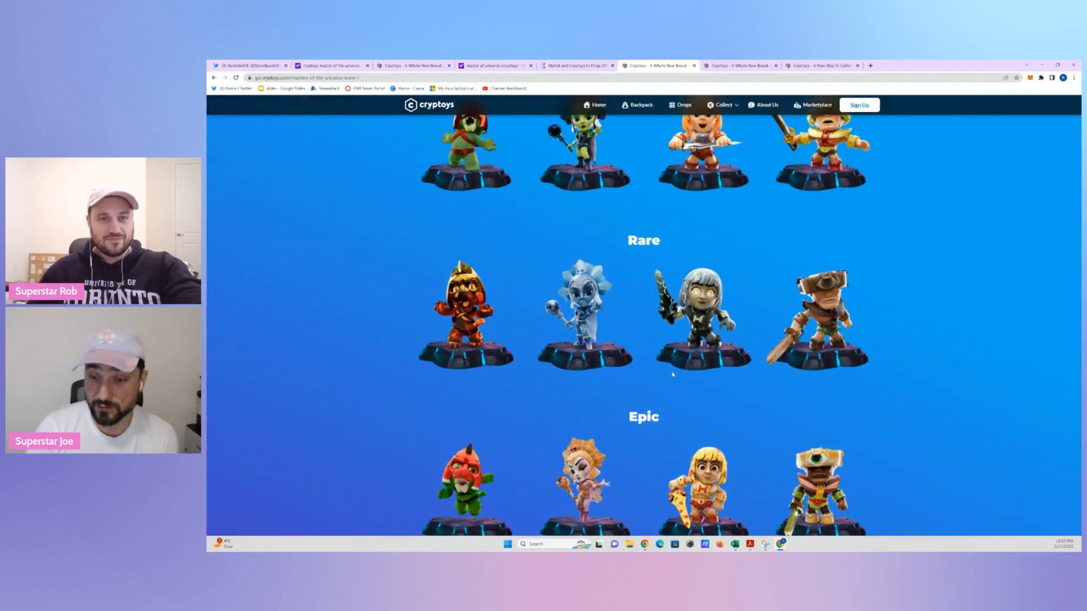
pyautogui.scroll(3)
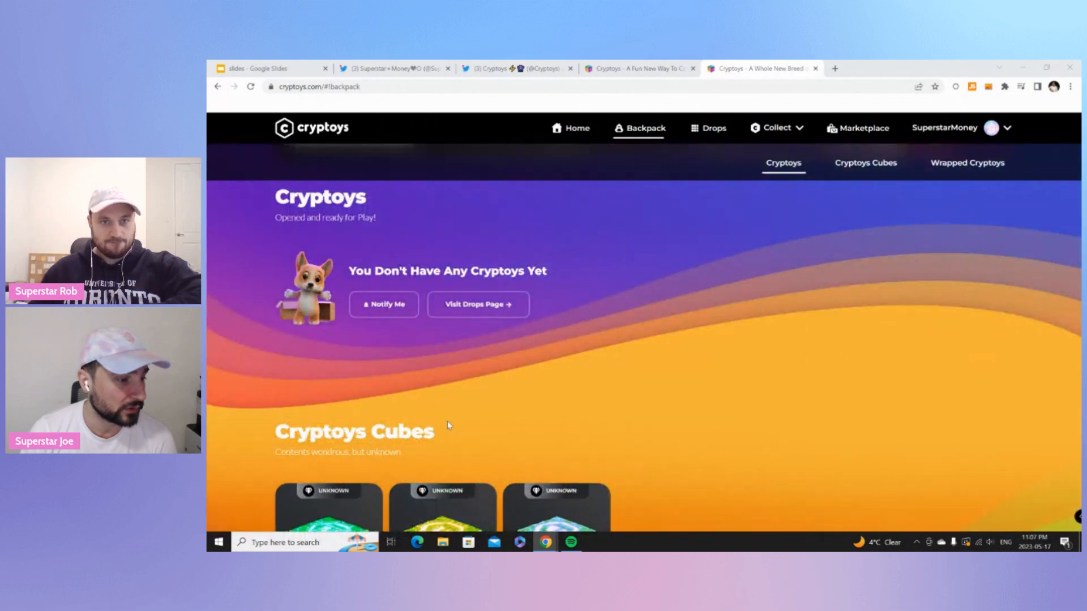
# Select the yellow Masters of the Universe Hero cube and begin unboxing it.
pyautogui.scroll(-3)
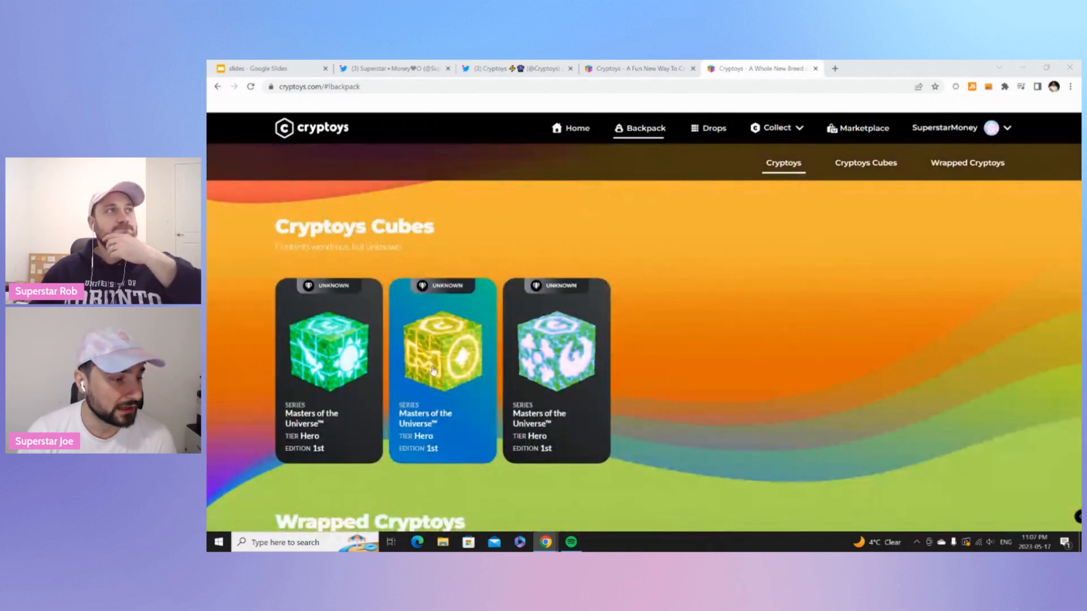
pyautogui.click(442, 346)
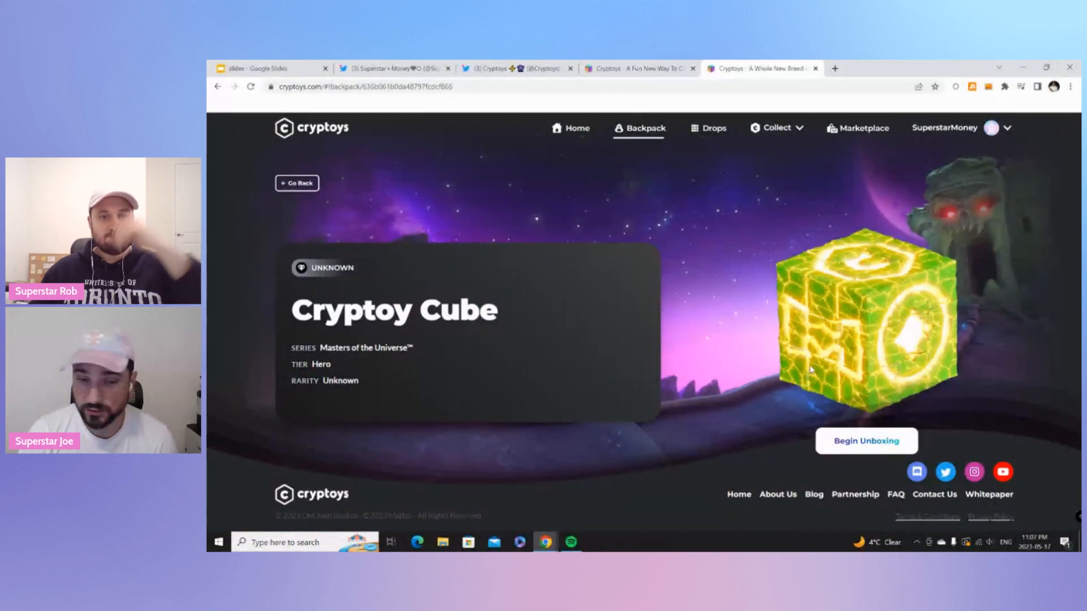
pyautogui.click(865, 440)
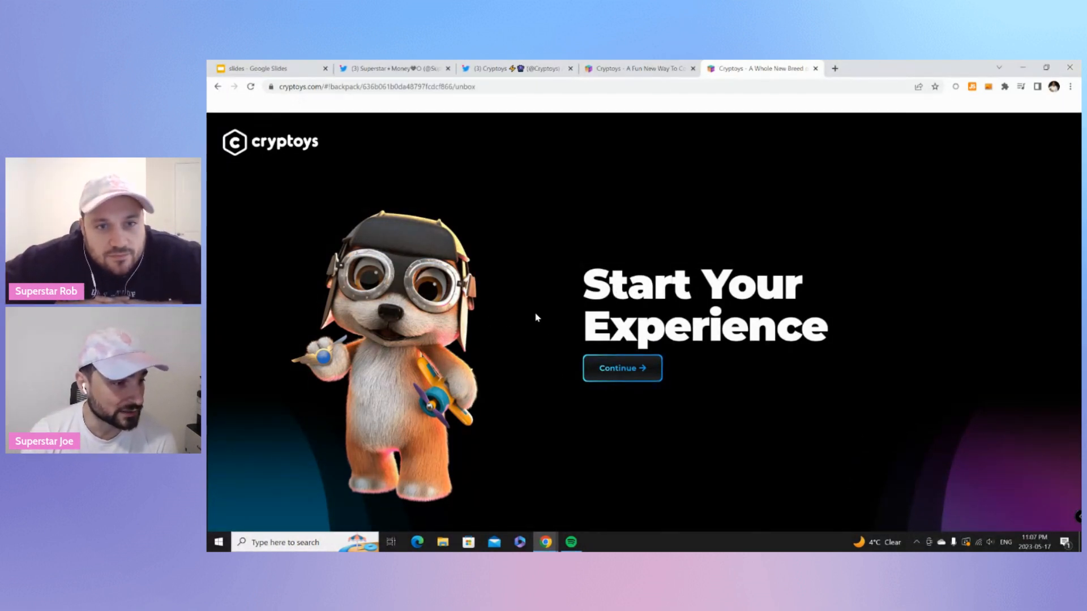
# Continue into the unboxing scene and crack open the glowing cube.
pyautogui.click(621, 368)
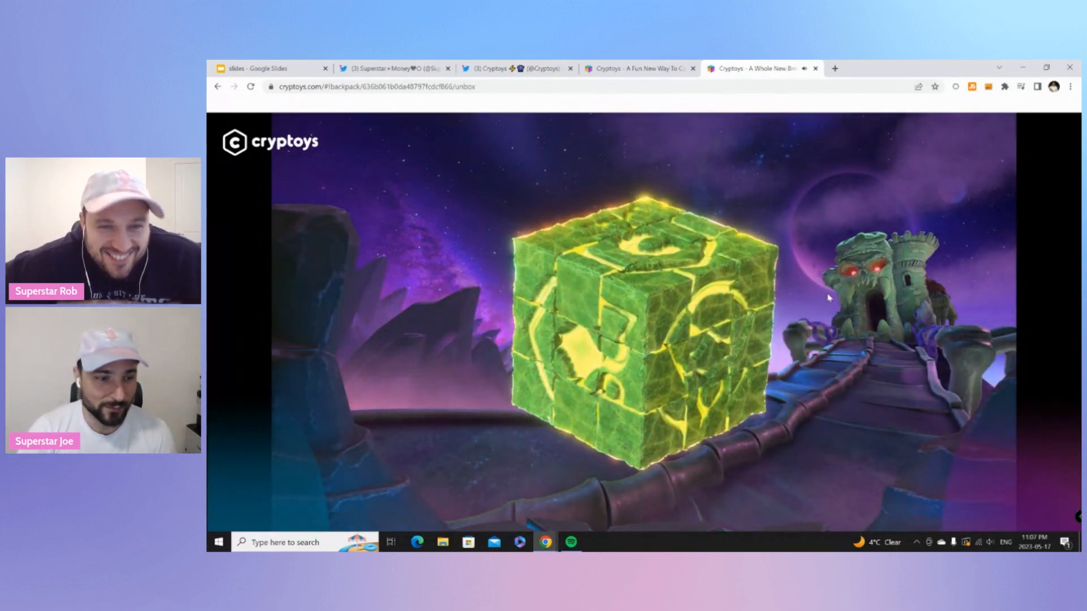
pyautogui.click(641, 326)
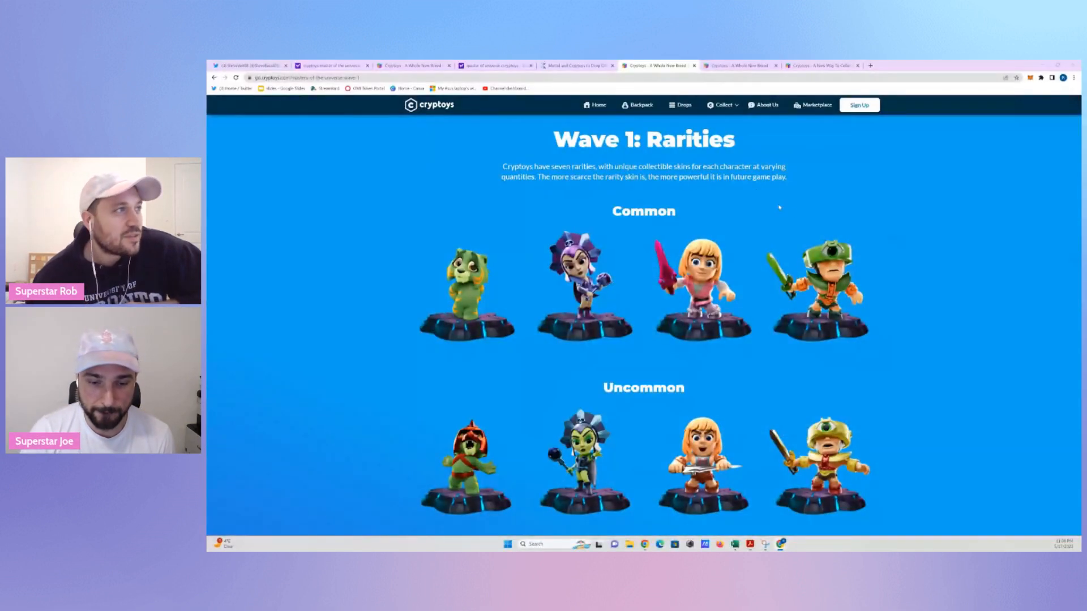
pyautogui.scroll(-3)
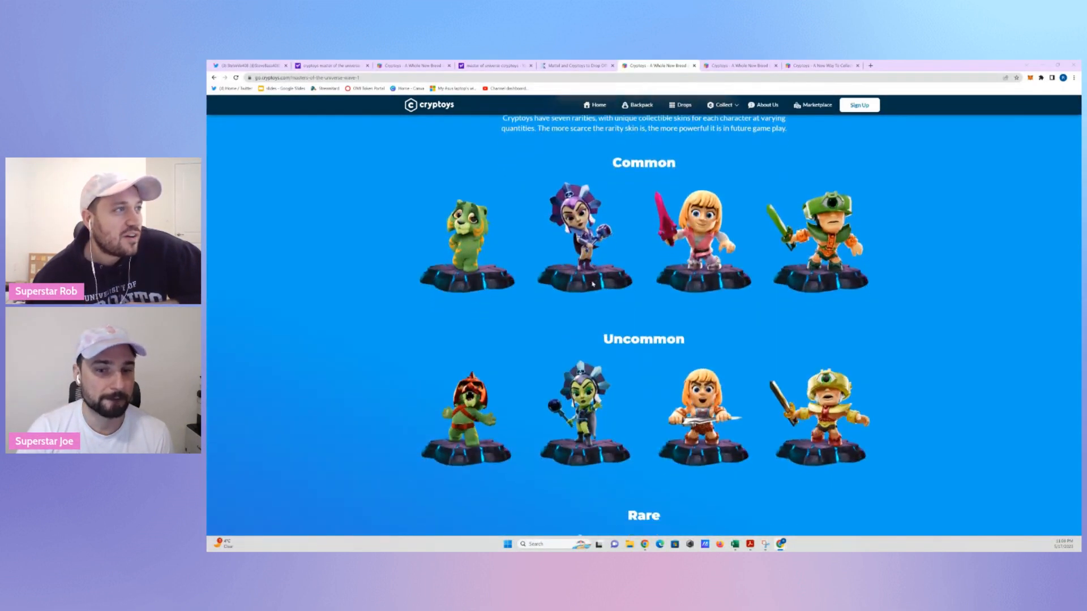
pyautogui.scroll(-3)
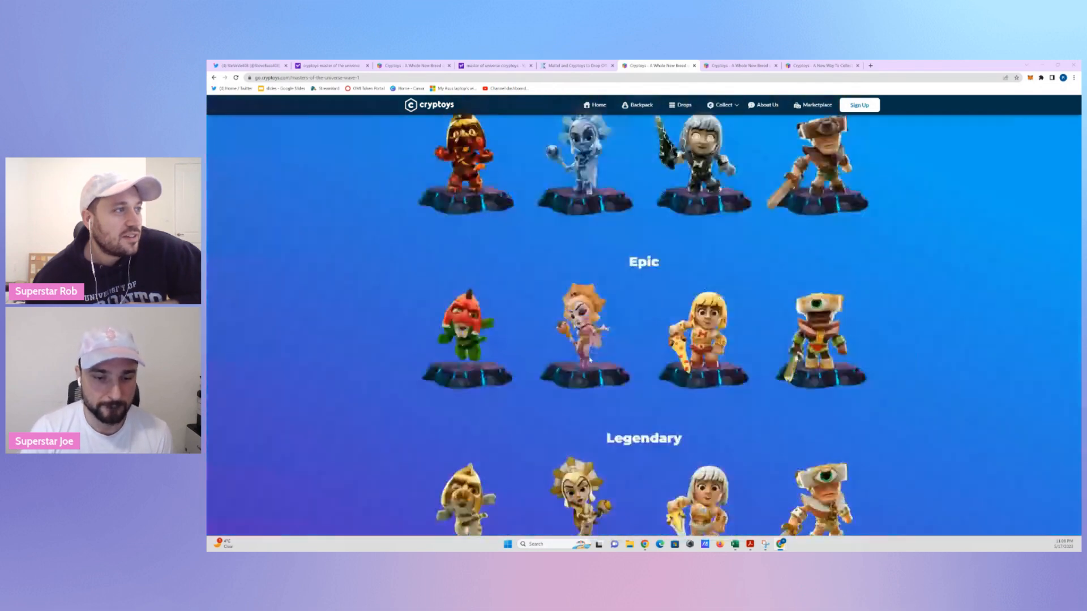
pyautogui.scroll(-3)
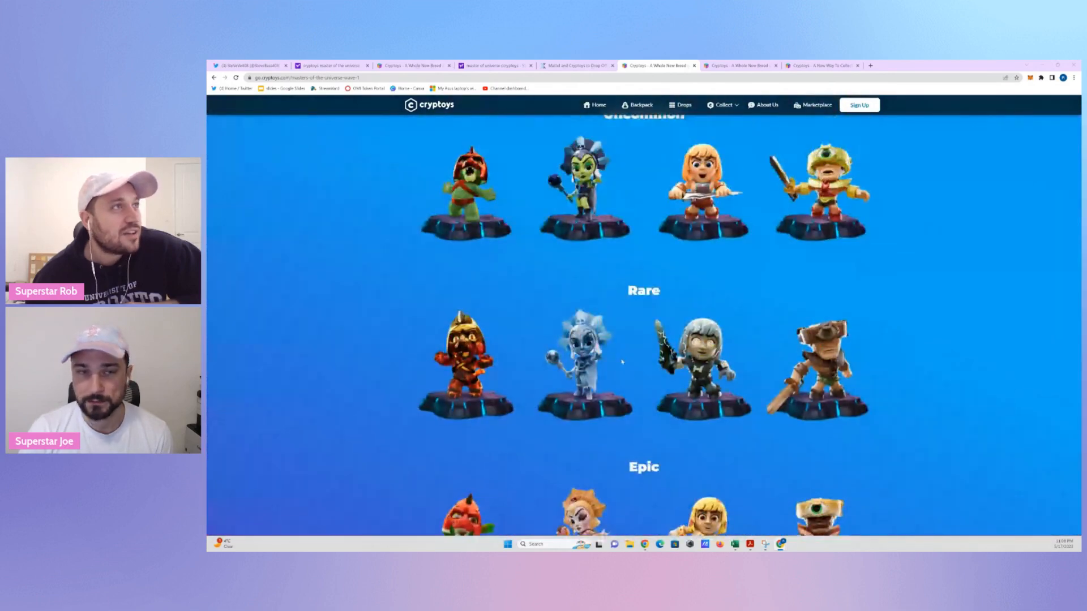
pyautogui.scroll(3)
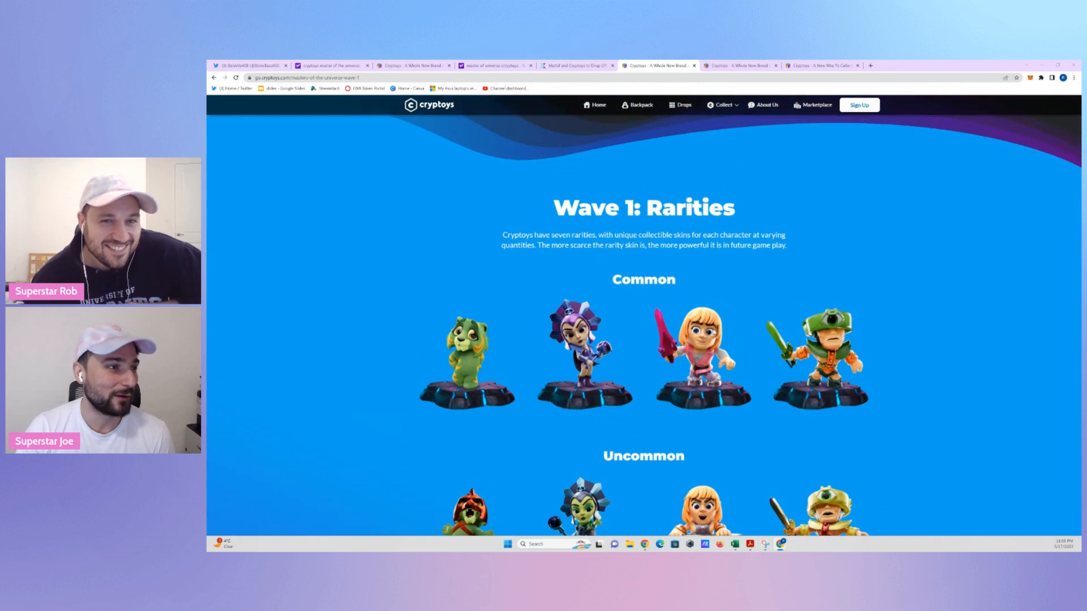
pyautogui.scroll(-3)
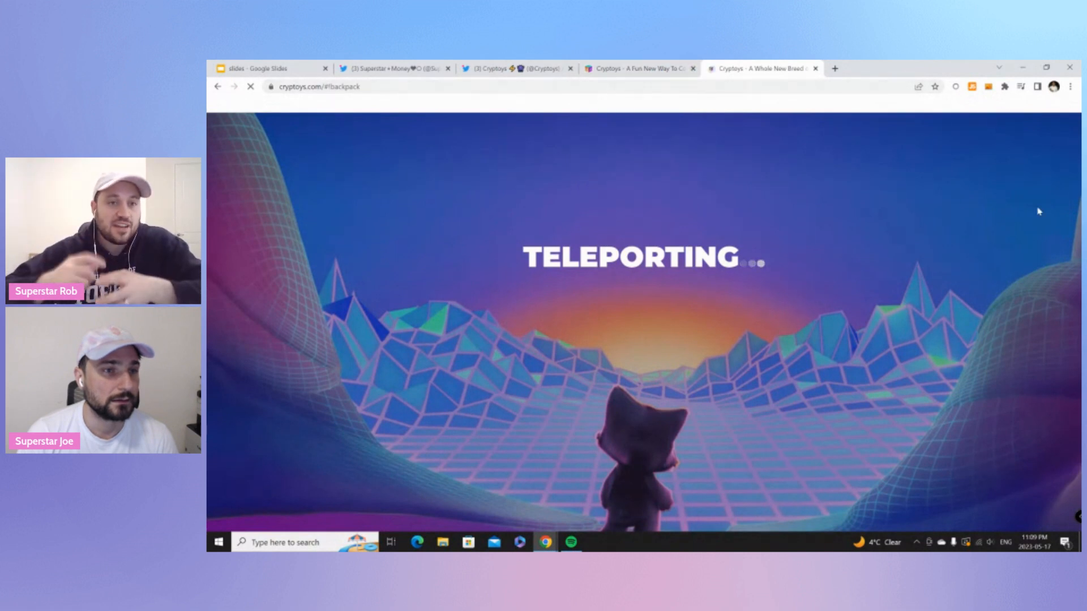
pyautogui.moveTo(803, 181)
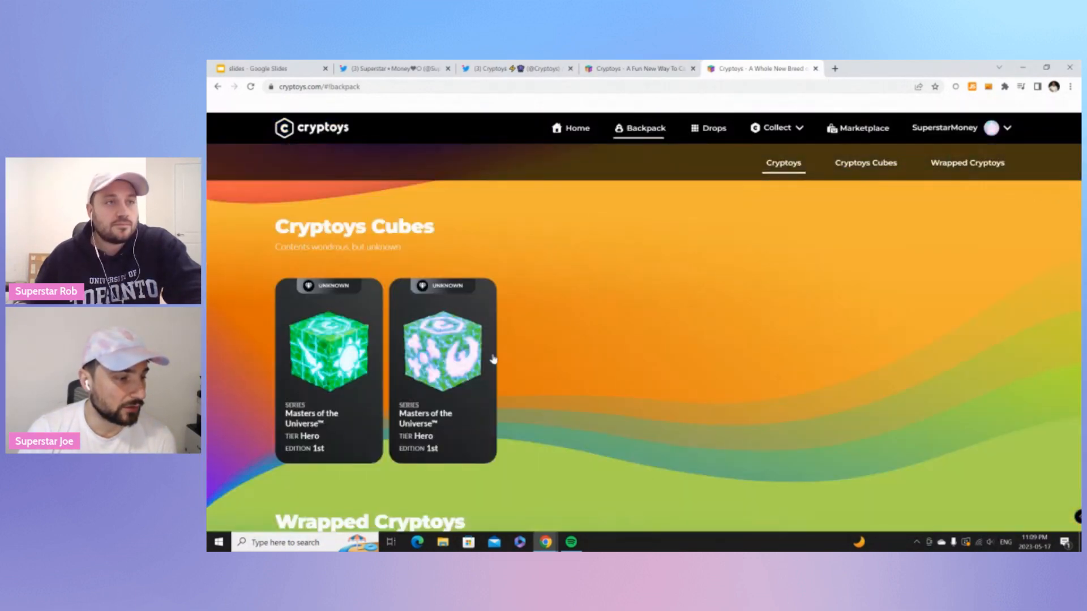
# Scroll the backpack to Wrapped Cryptoys to find the 1983 Evil-Lyn figure.
pyautogui.scroll(-3)
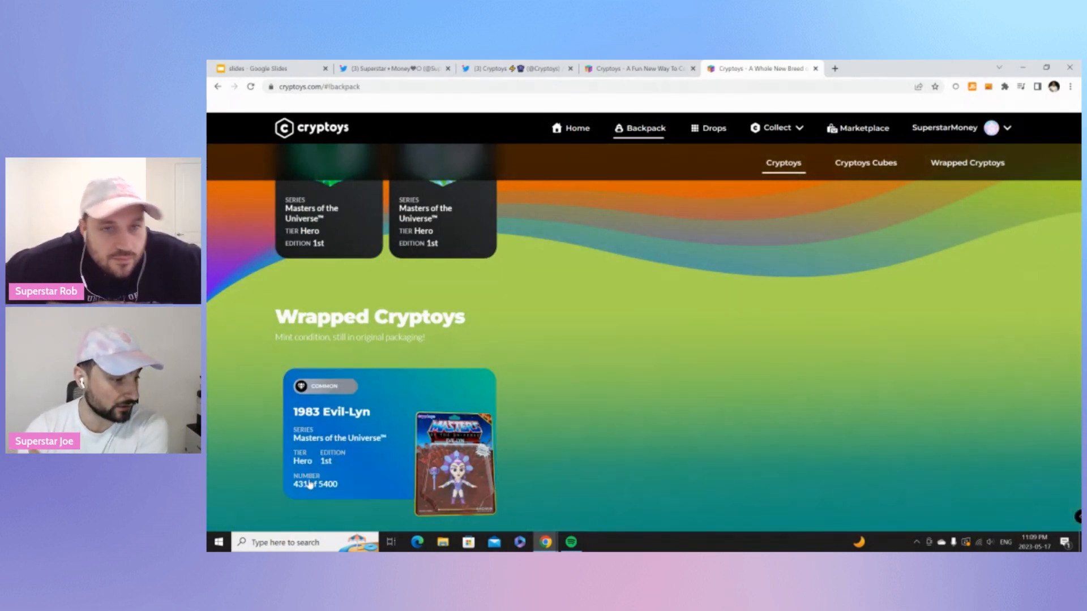
pyautogui.scroll(-3)
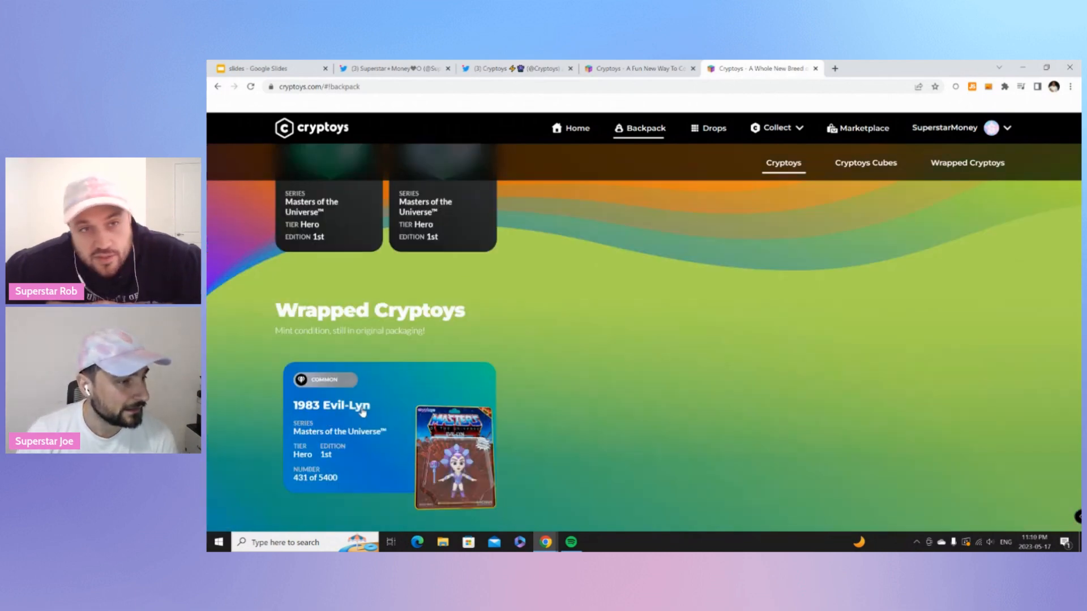
pyautogui.scroll(3)
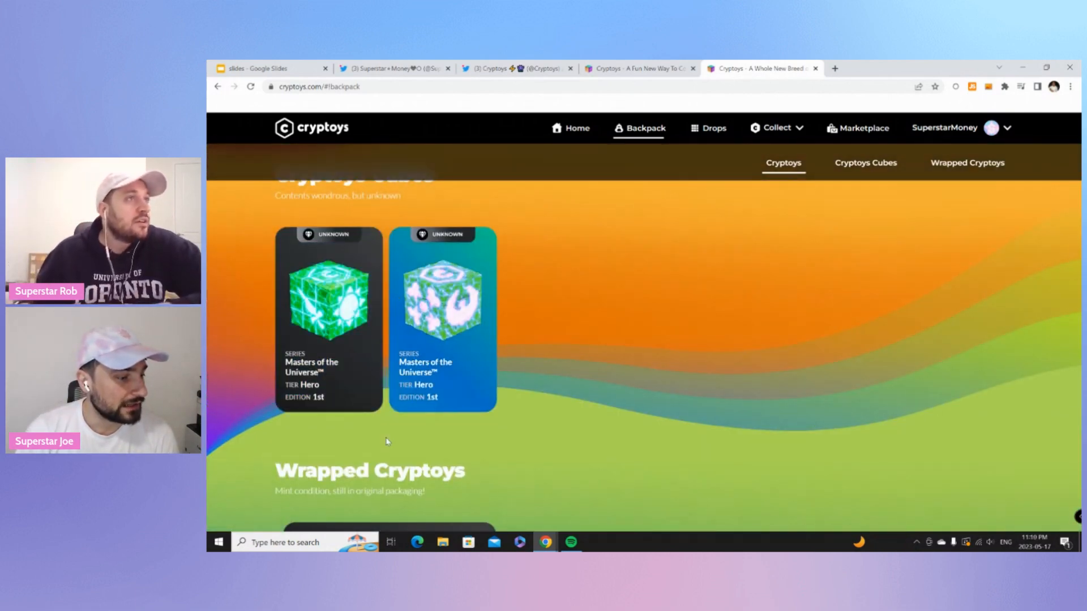
pyautogui.scroll(-3)
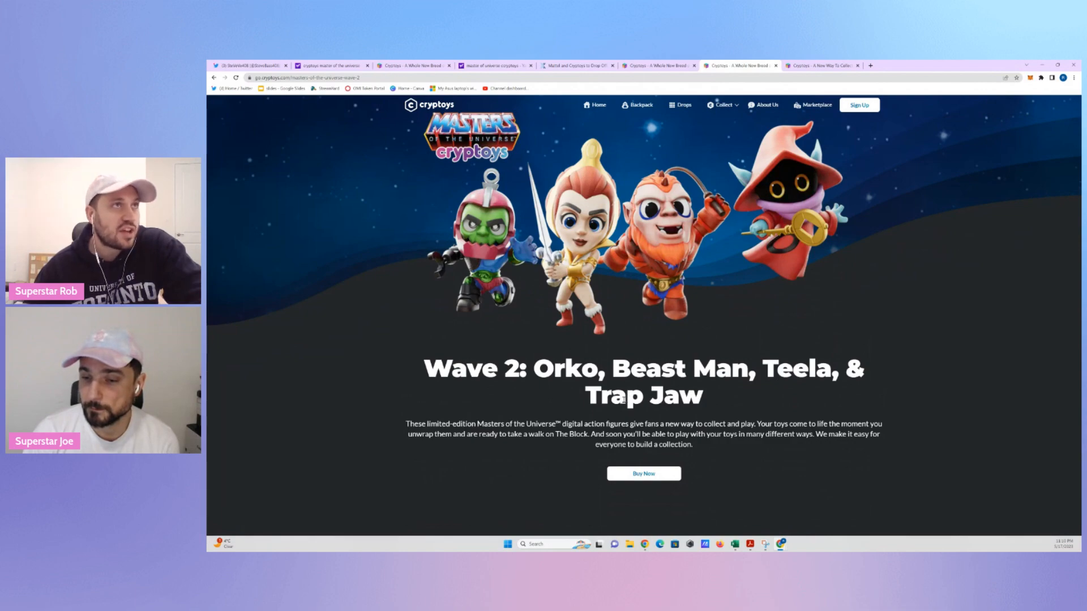
# Scroll the figure rarity tiers page down to Ultra Grail.
pyautogui.scroll(-3)
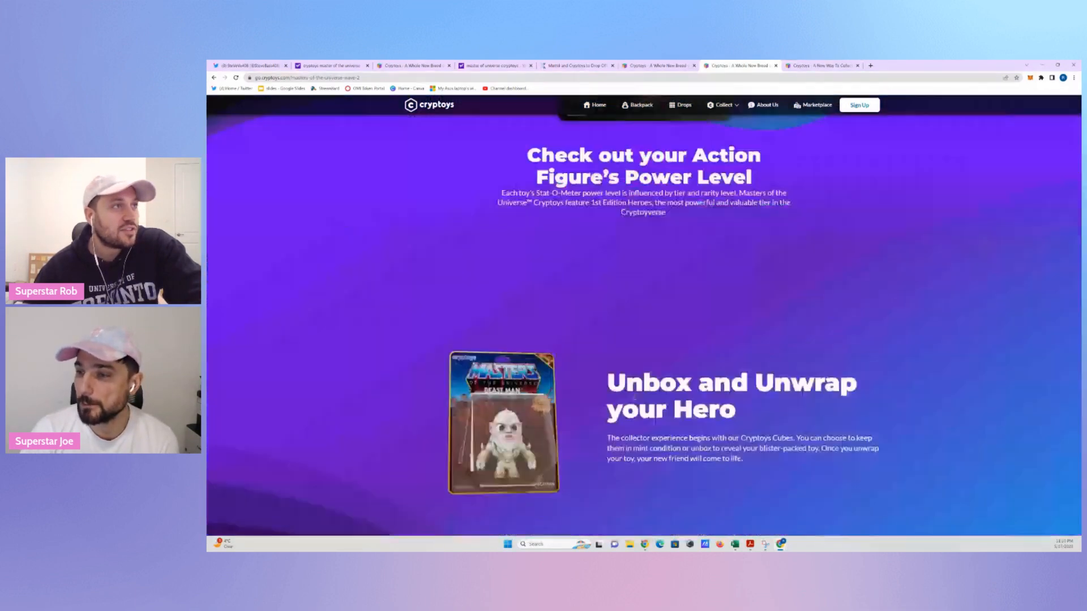
pyautogui.scroll(-3)
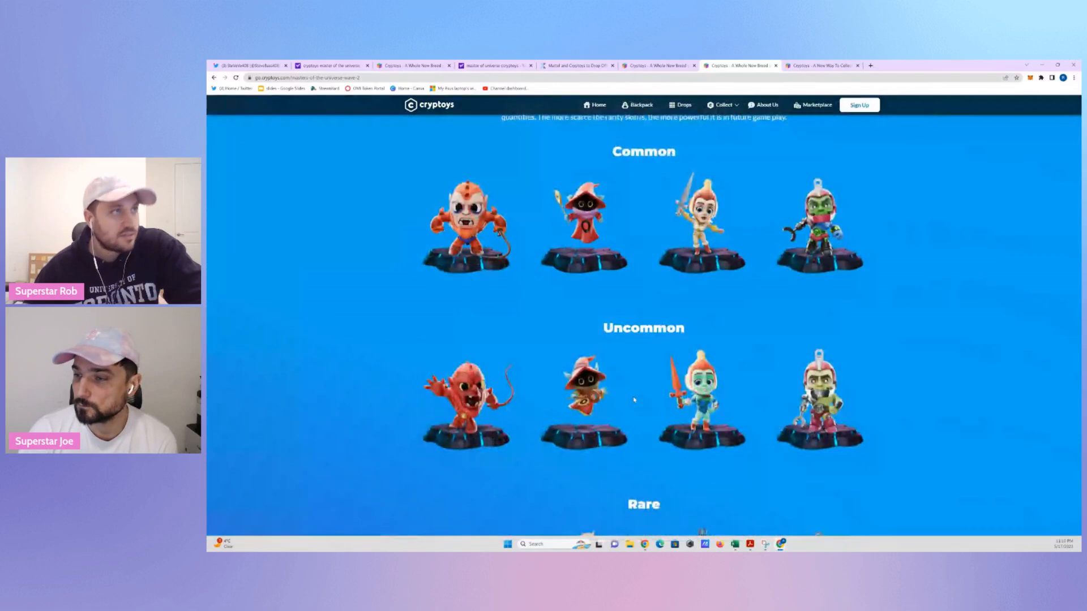
pyautogui.scroll(3)
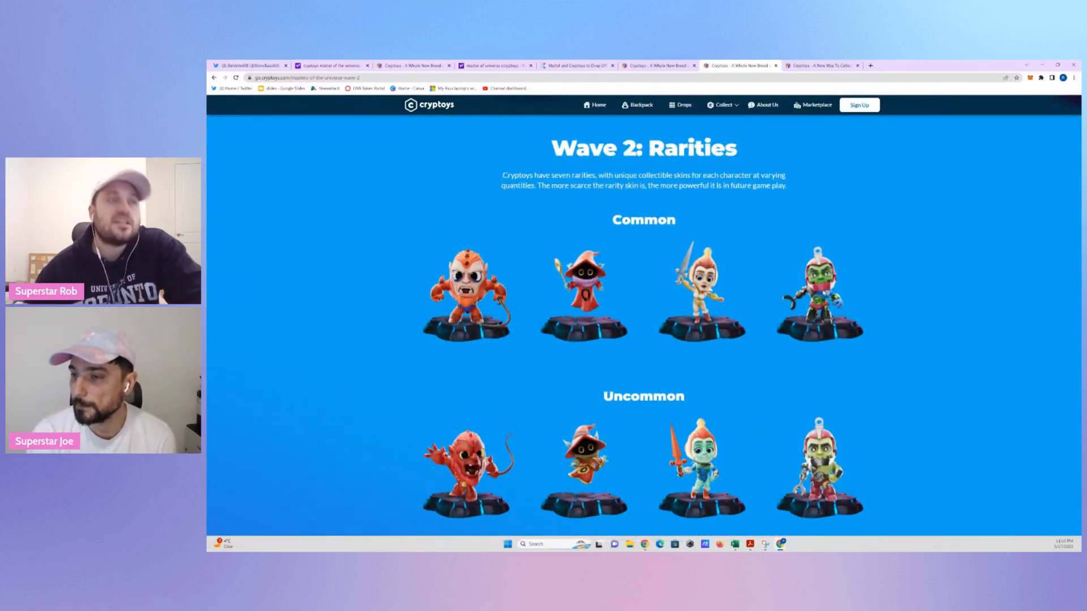
pyautogui.scroll(-3)
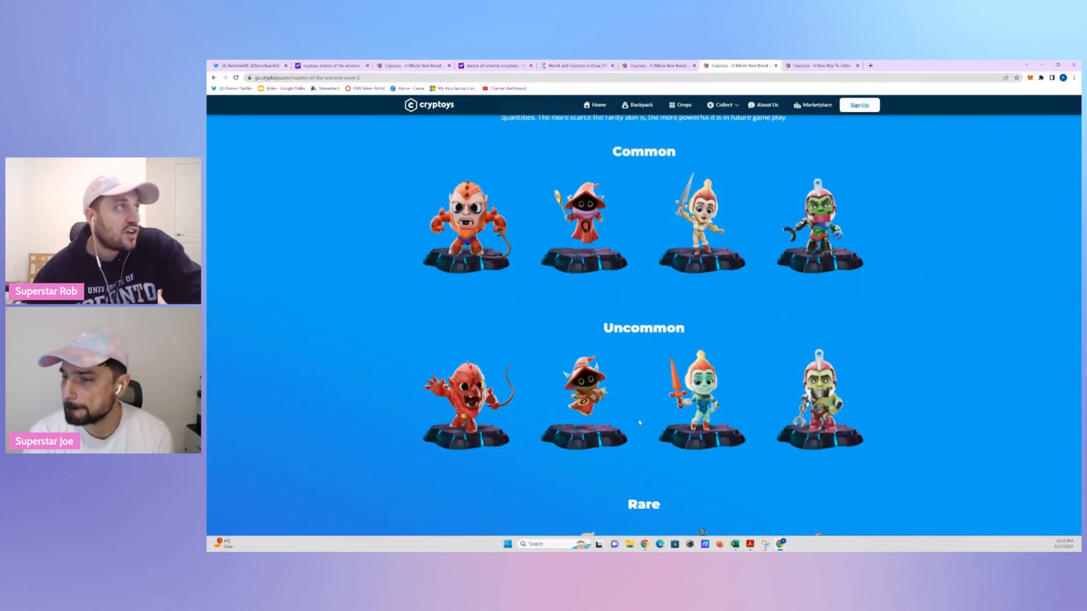
pyautogui.scroll(-3)
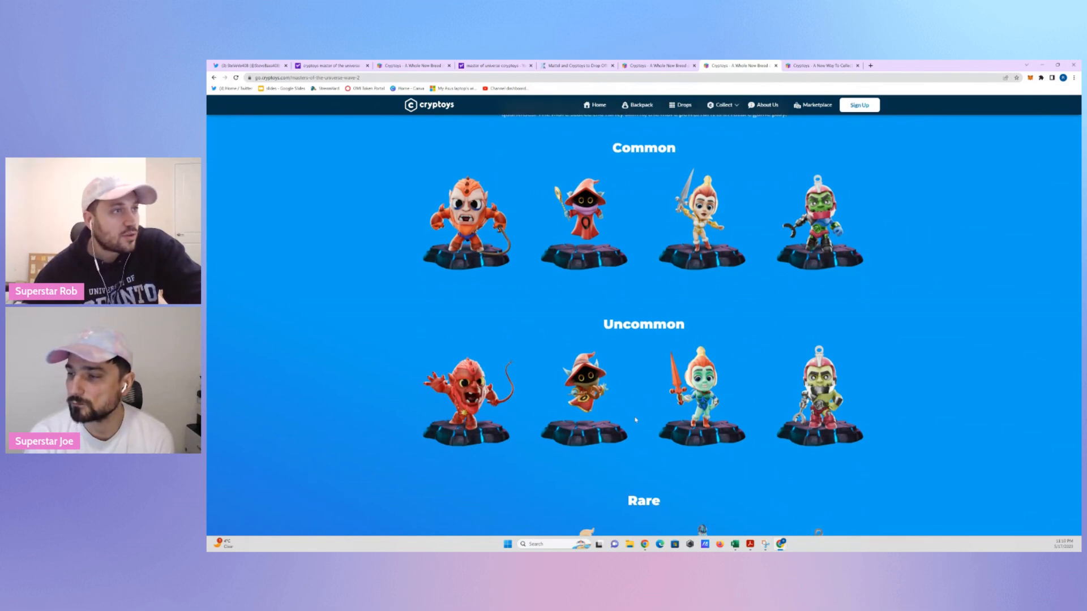
pyautogui.scroll(-3)
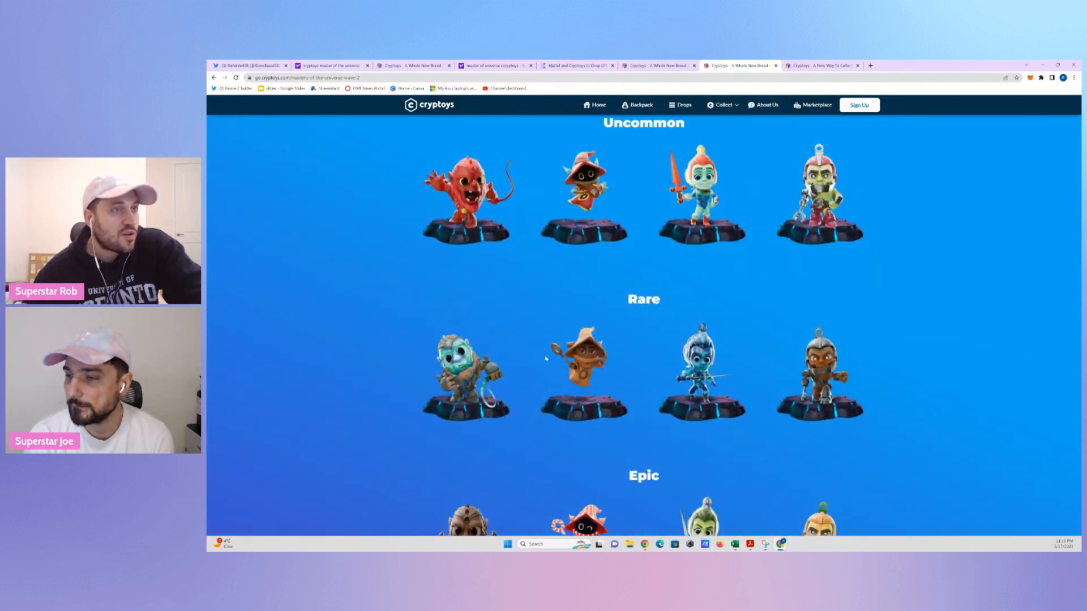
pyautogui.scroll(-3)
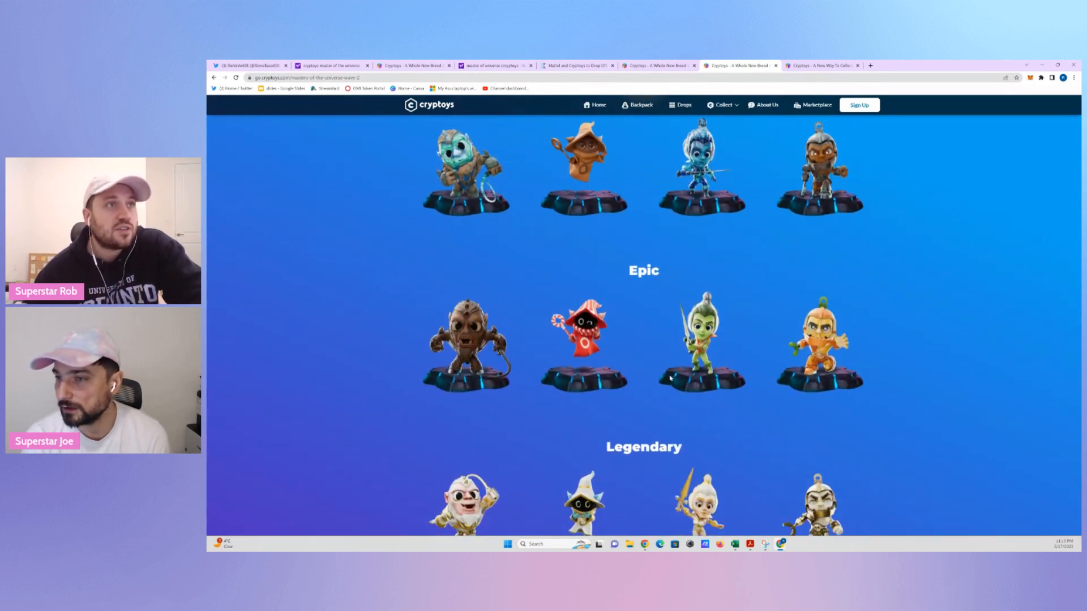
pyautogui.scroll(-3)
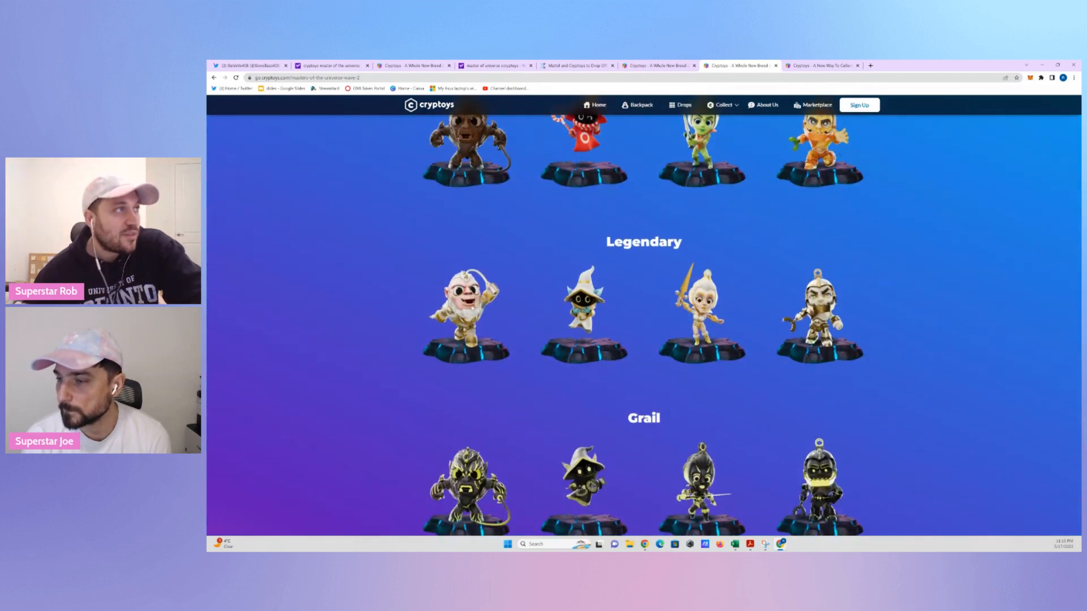
pyautogui.scroll(-3)
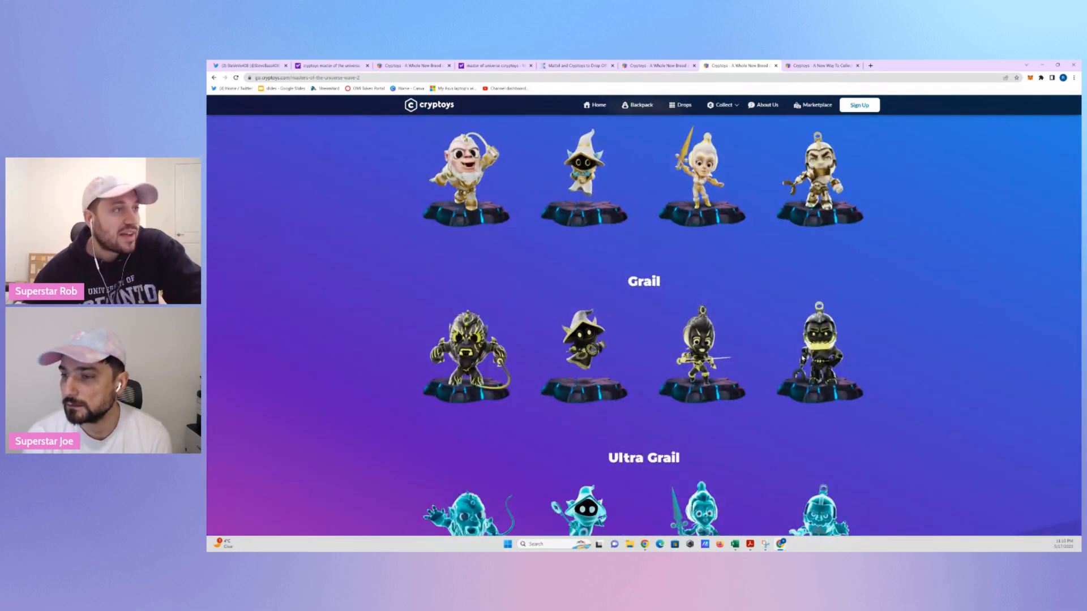
pyautogui.scroll(-3)
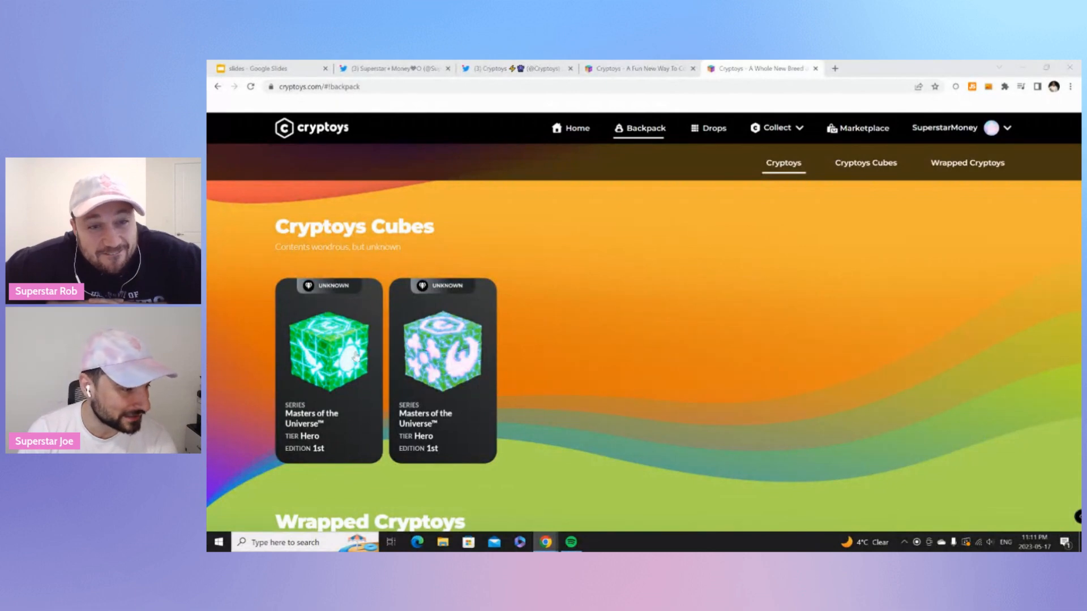
# Select the first unopened Masters of the Universe cube and begin its unboxing experience.
pyautogui.click(328, 348)
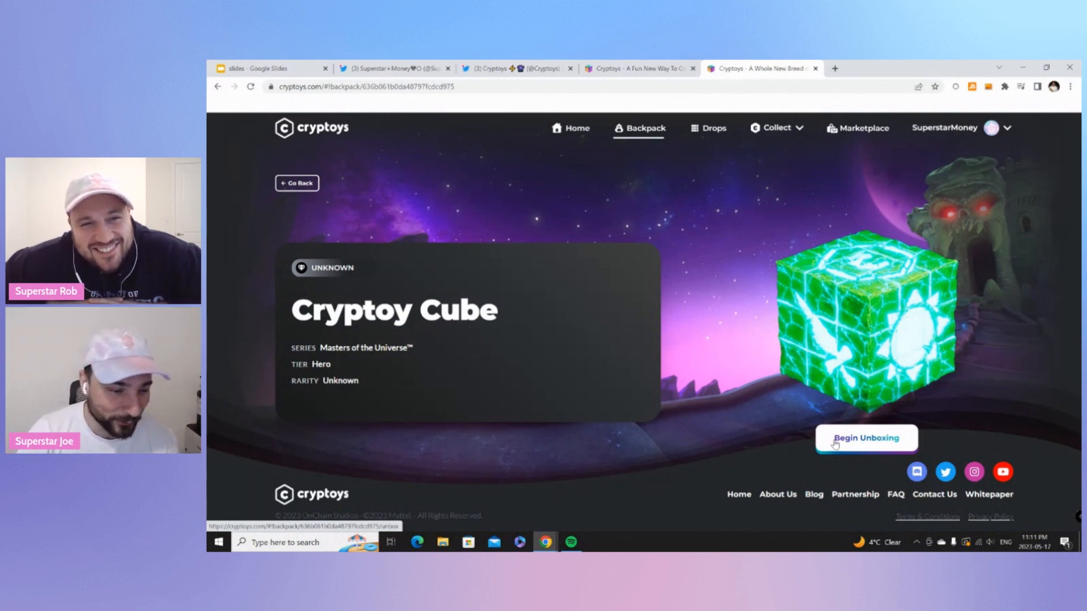
pyautogui.click(865, 438)
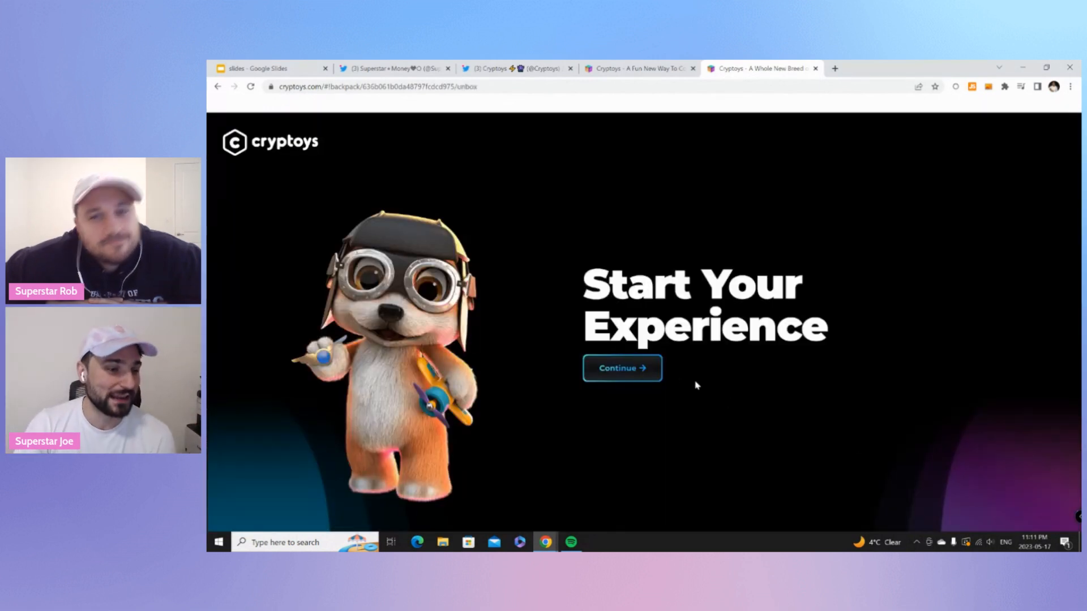
pyautogui.click(620, 367)
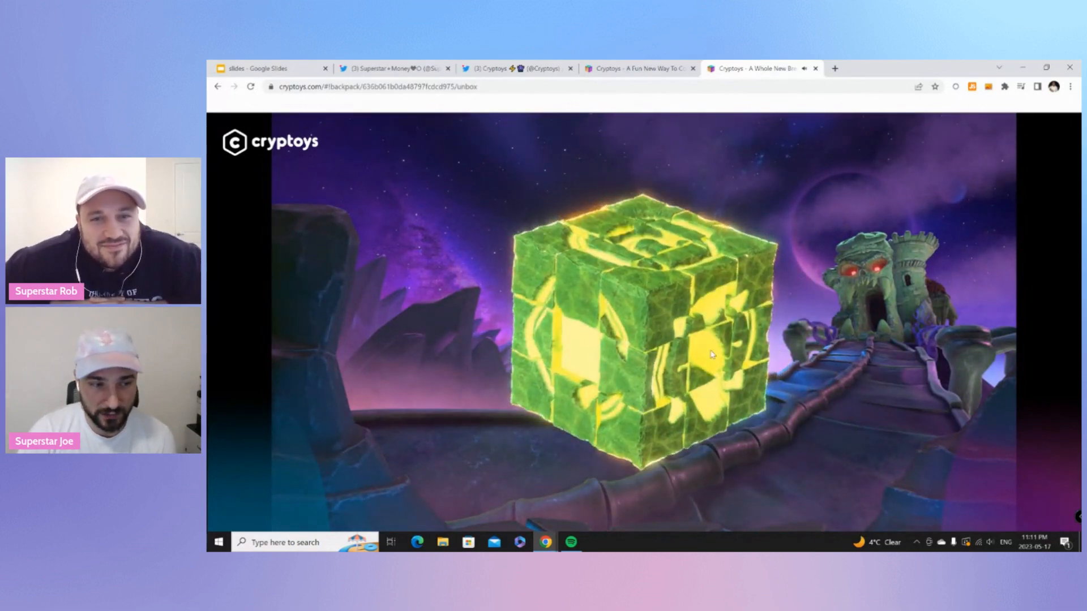
# Open the glowing cube to reveal Epic Salad Teela, number 71 of 600.
pyautogui.click(643, 326)
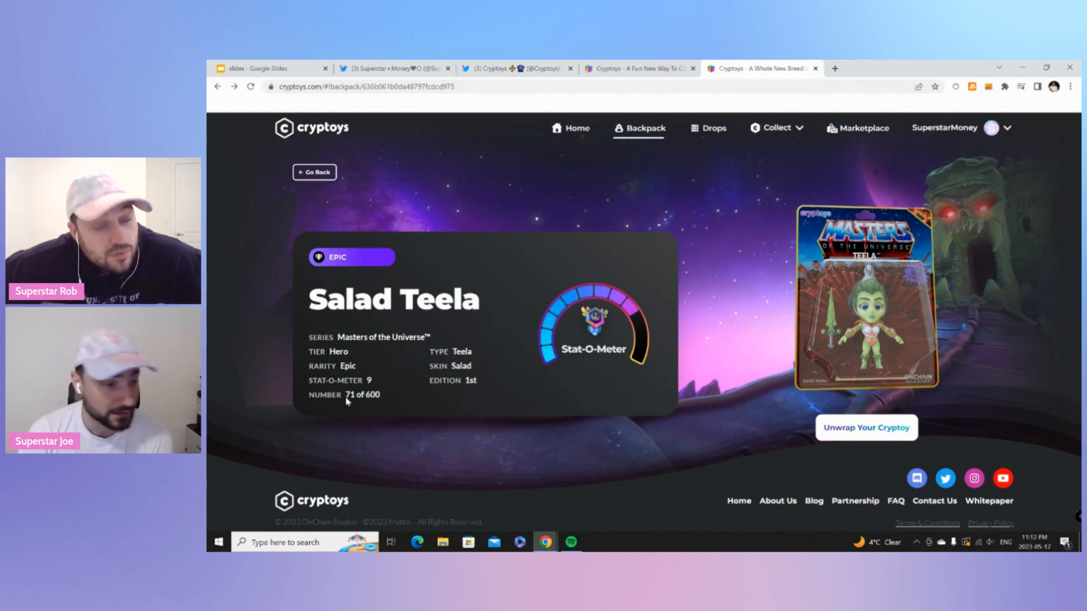
pyautogui.moveTo(470, 373)
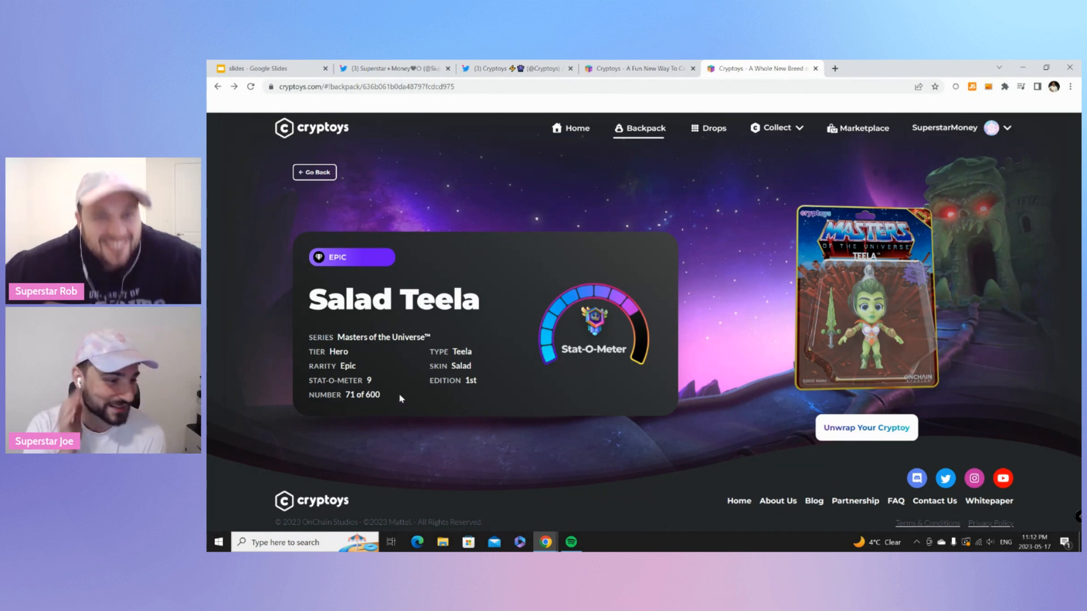
pyautogui.moveTo(575, 357)
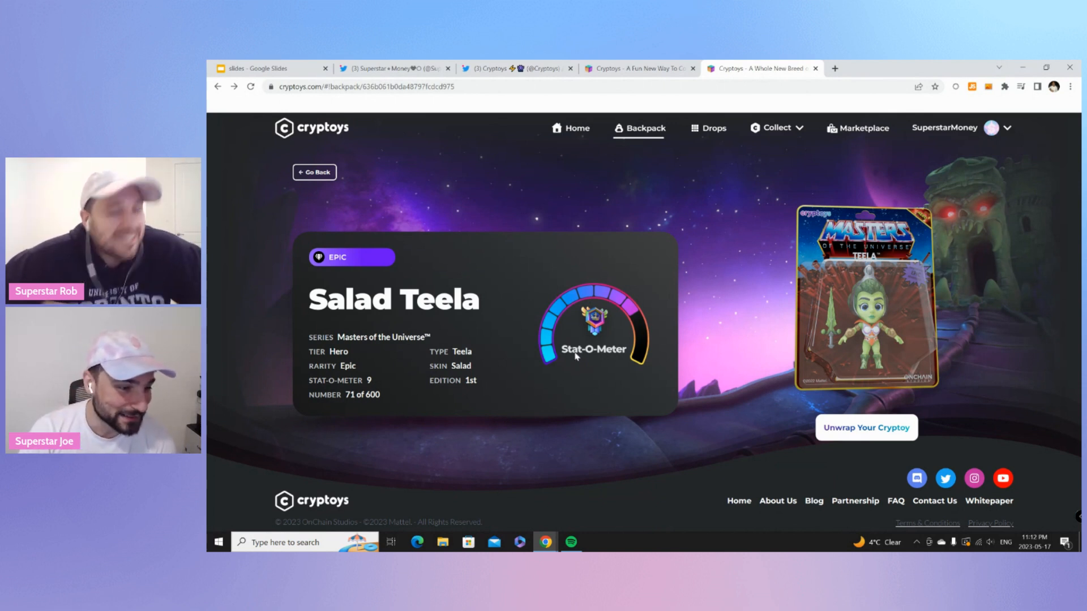
pyautogui.moveTo(599, 334)
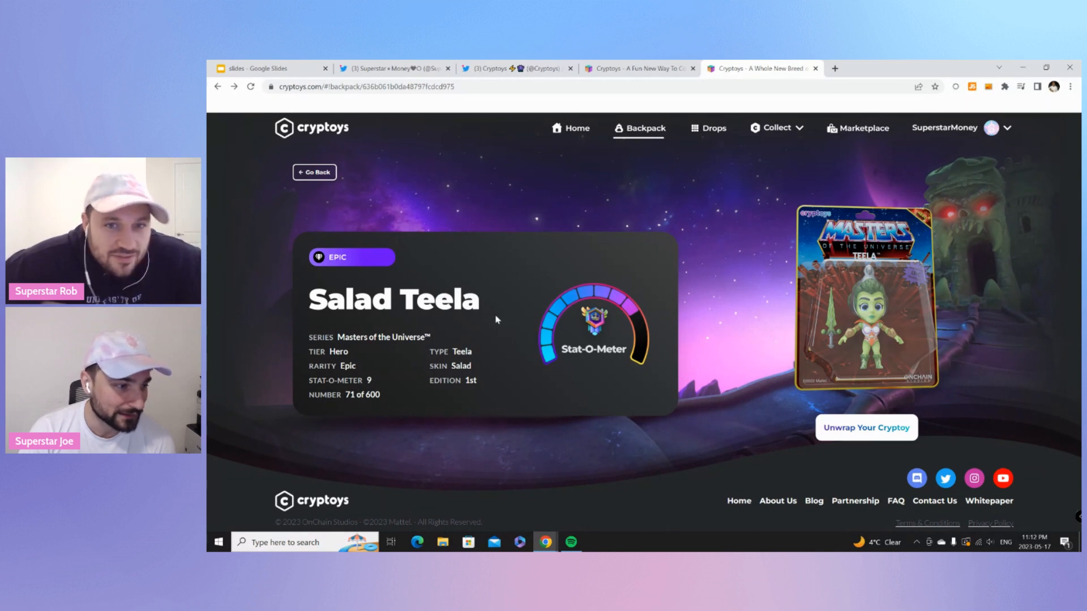
pyautogui.moveTo(426, 309)
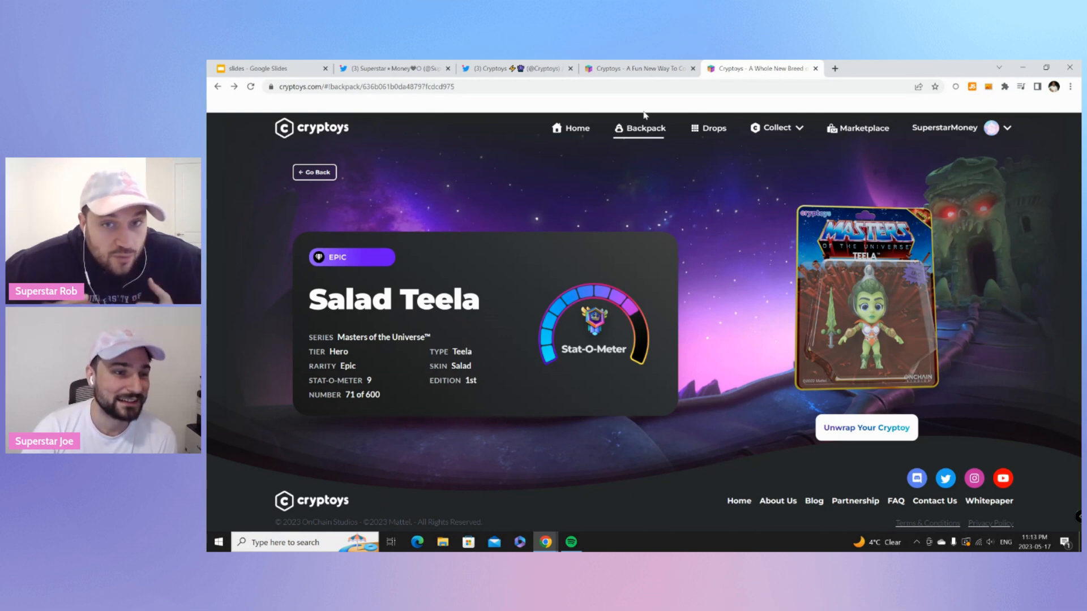
pyautogui.moveTo(645, 128)
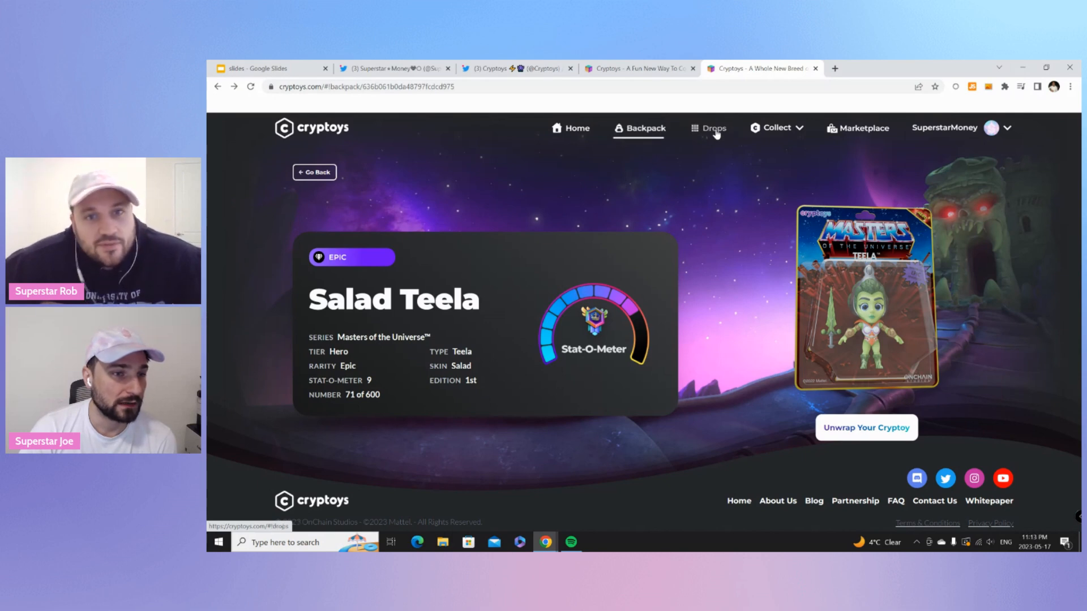
# Go back to the Backpack and open the Masters of the Universe Wave 3 page.
pyautogui.click(644, 129)
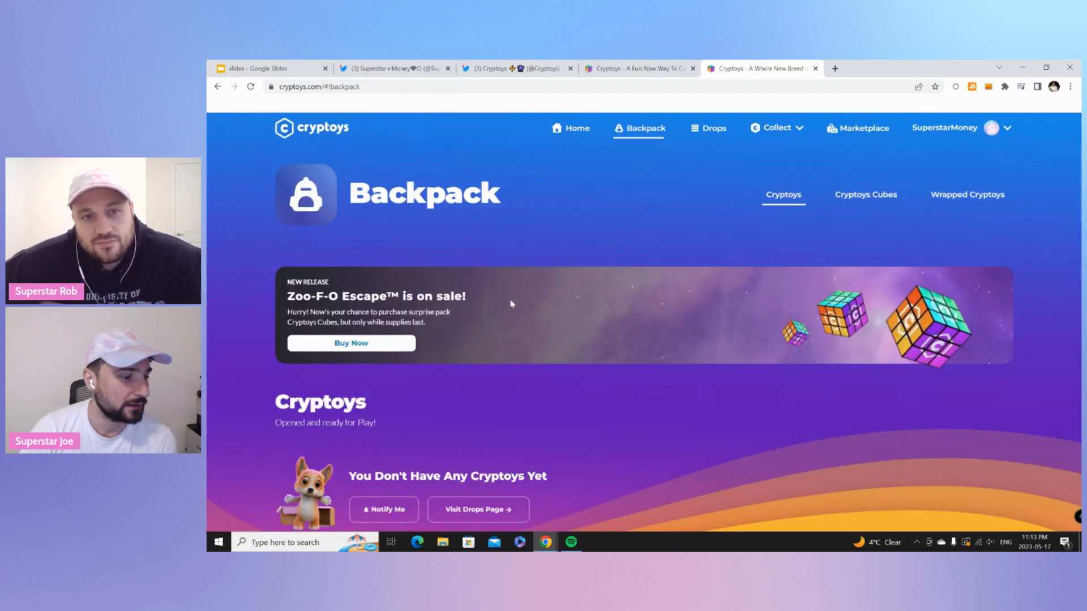
pyautogui.click(965, 194)
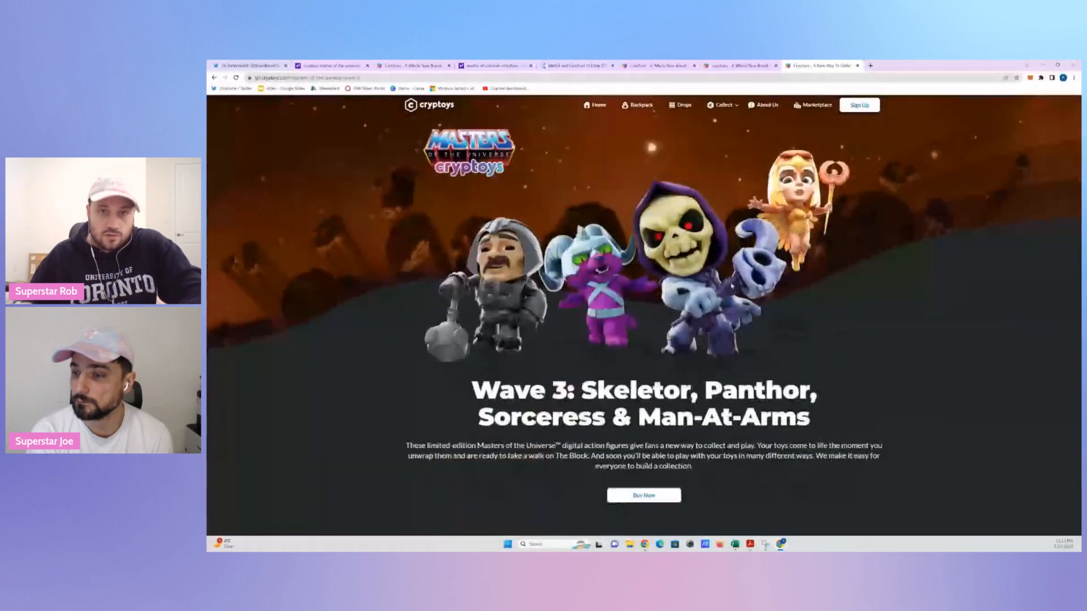
# Scroll the Masters of the Universe series page from Uncommon down to Grail.
pyautogui.scroll(-3)
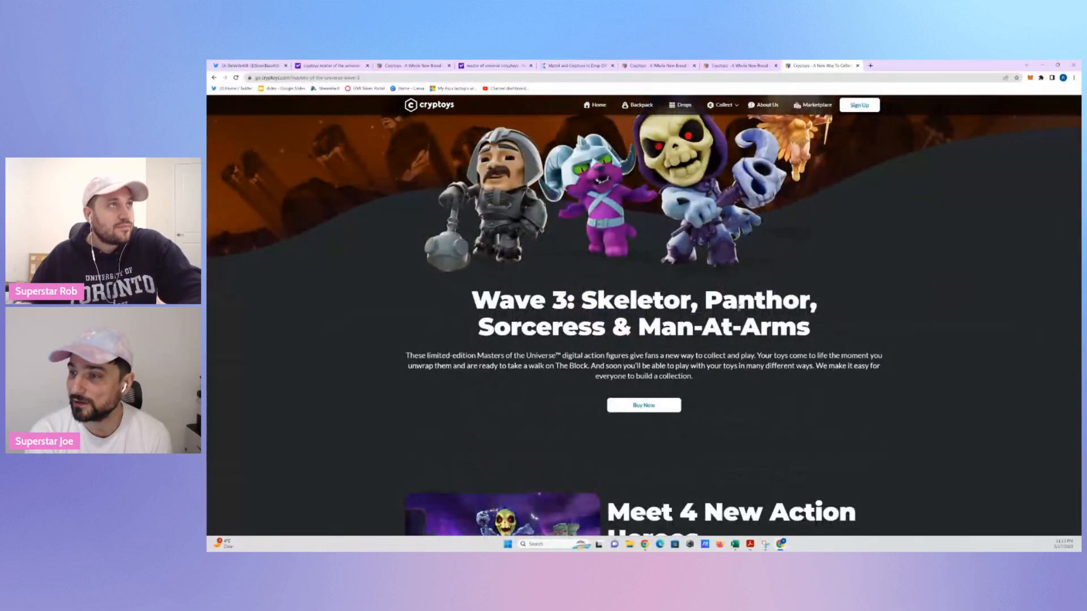
pyautogui.scroll(-3)
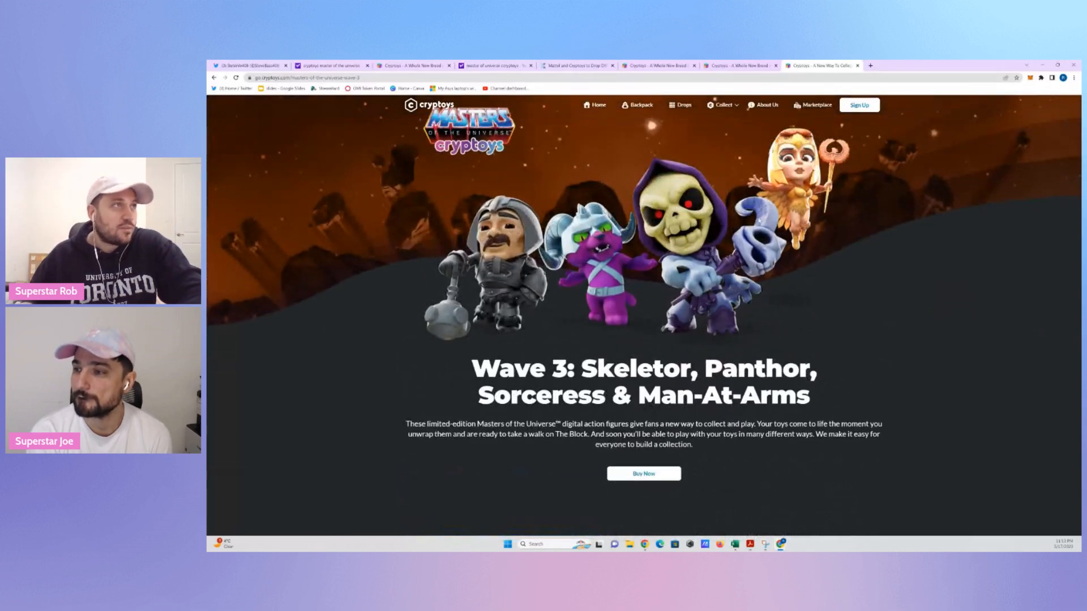
pyautogui.scroll(-3)
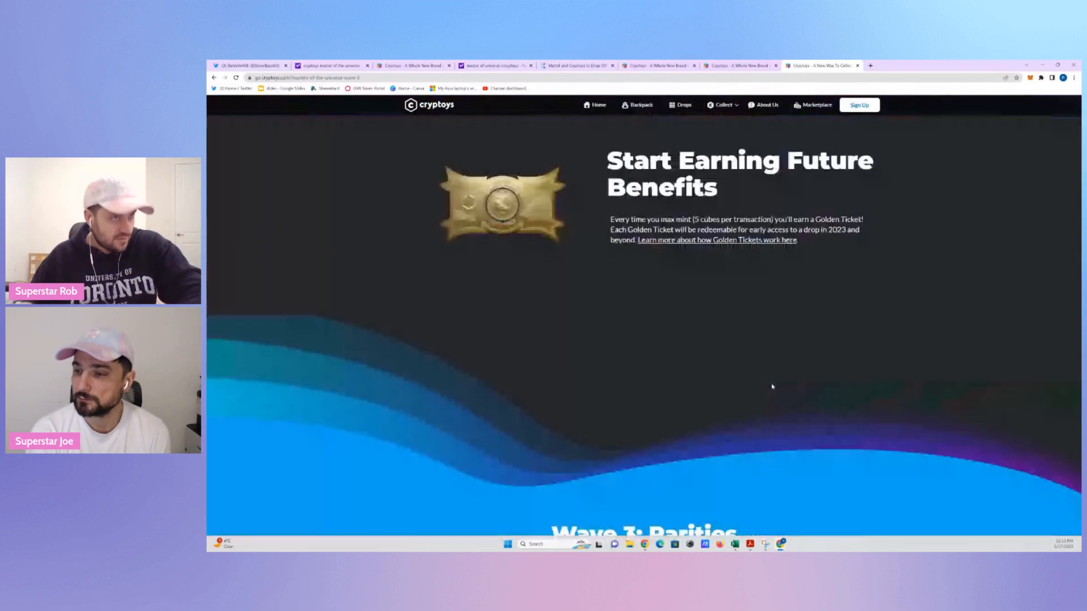
pyautogui.scroll(-3)
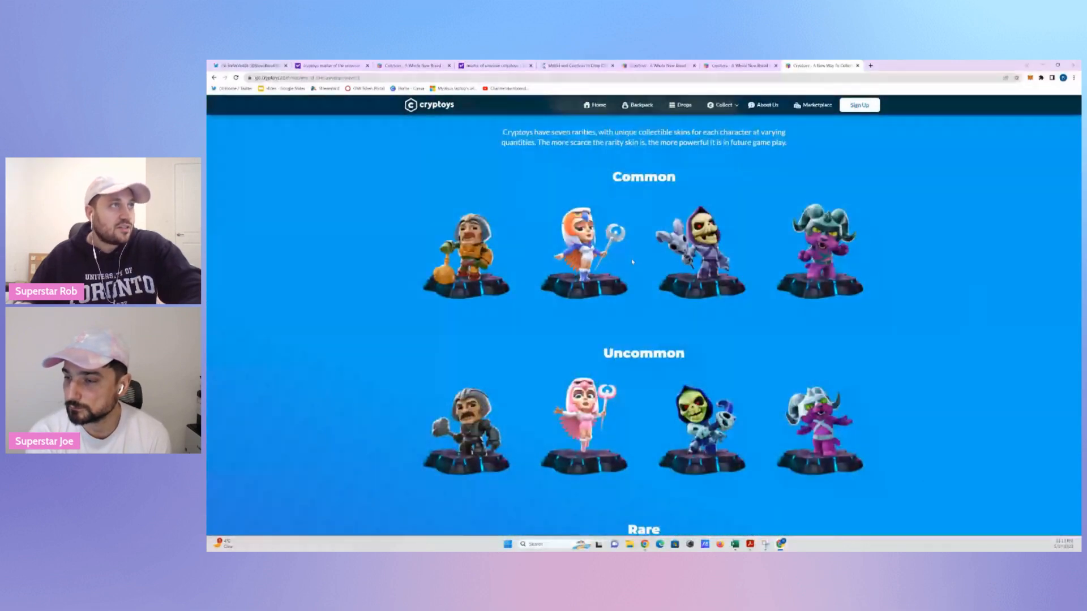
pyautogui.scroll(-3)
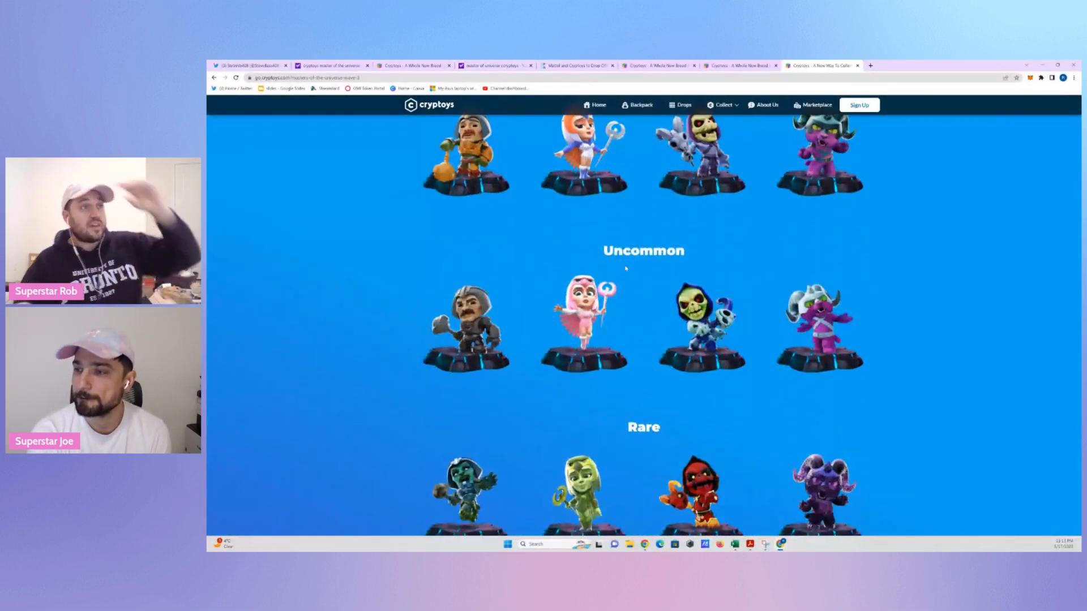
pyautogui.scroll(-3)
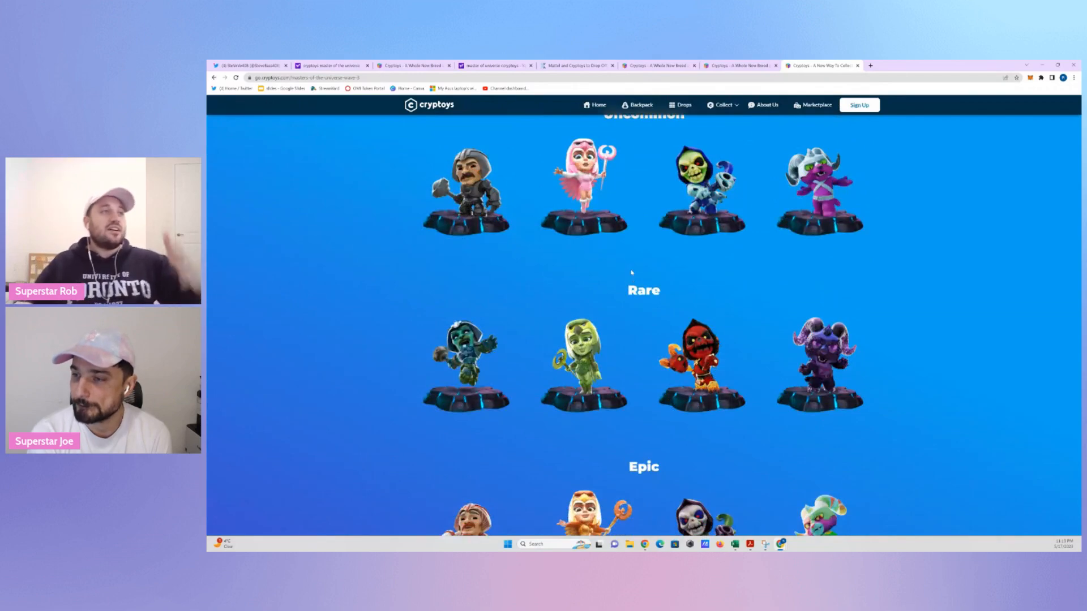
pyautogui.scroll(-3)
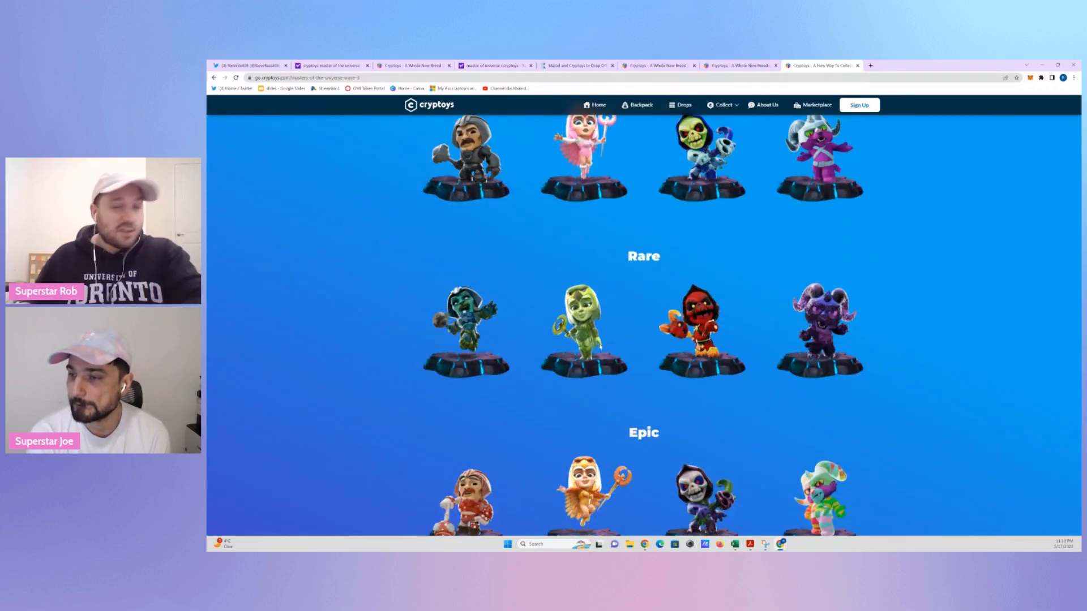
pyautogui.scroll(-3)
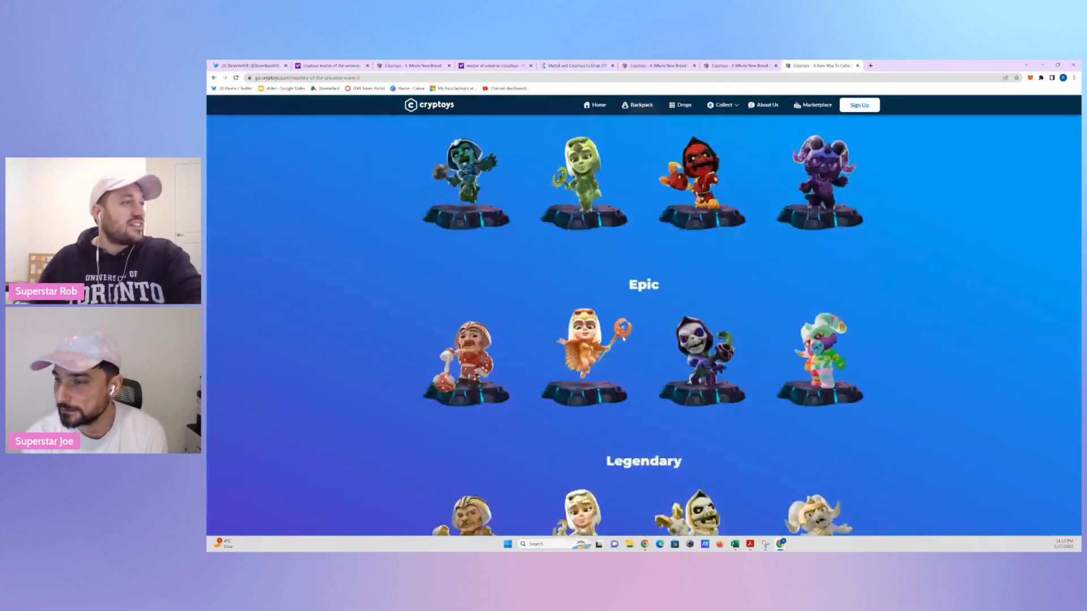
pyautogui.scroll(-3)
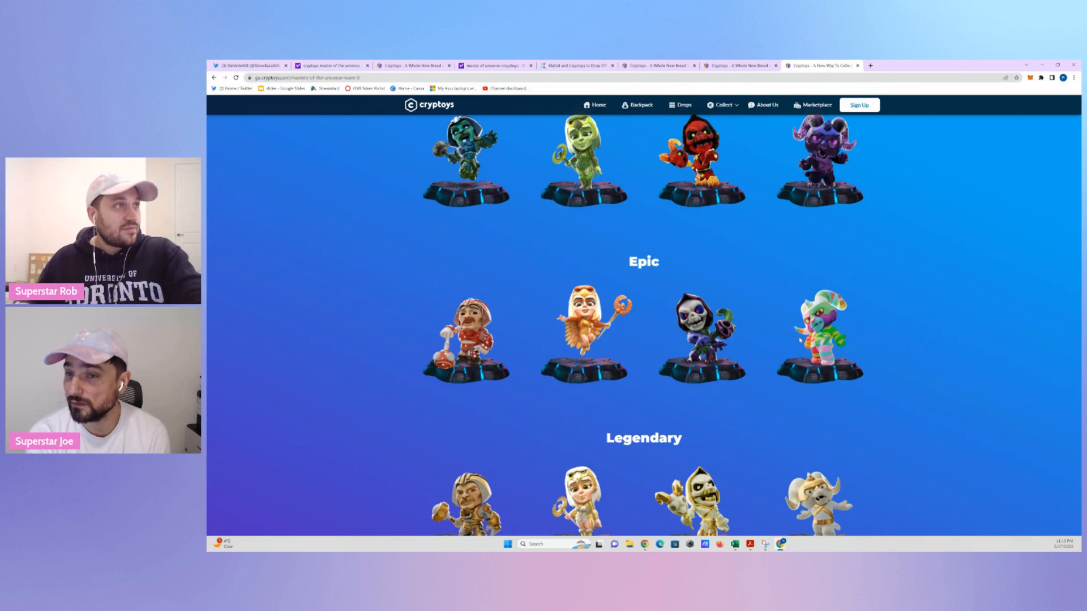
pyautogui.scroll(-3)
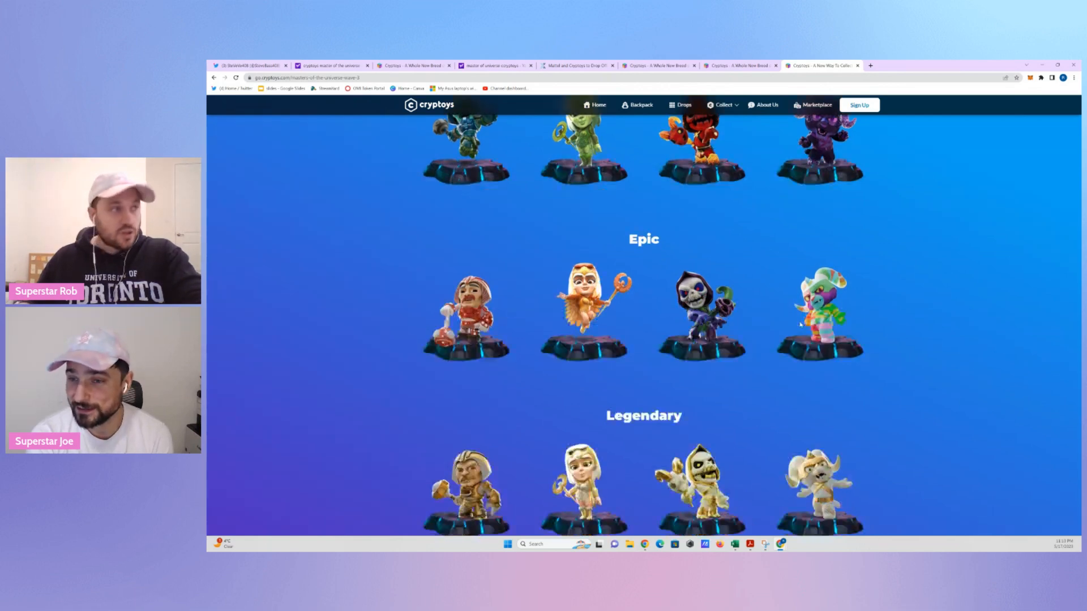
pyautogui.scroll(-3)
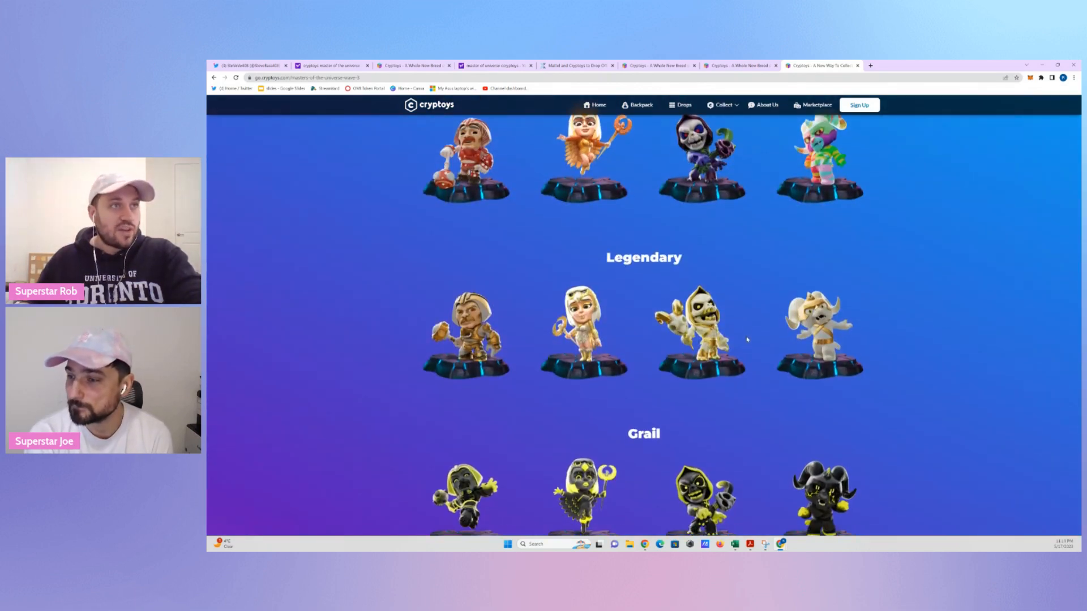
pyautogui.scroll(-3)
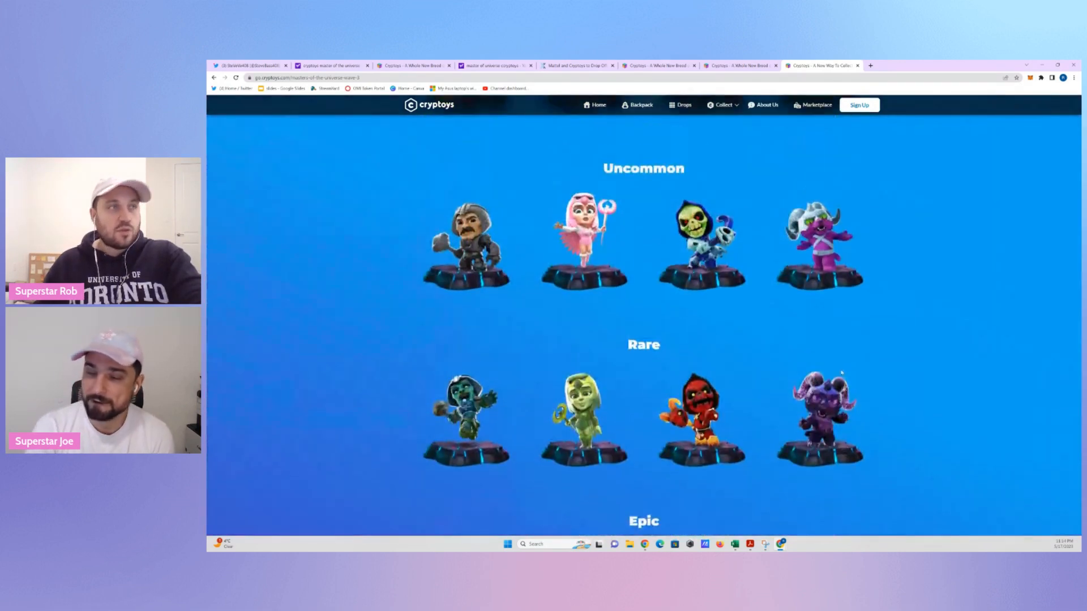
pyautogui.scroll(3)
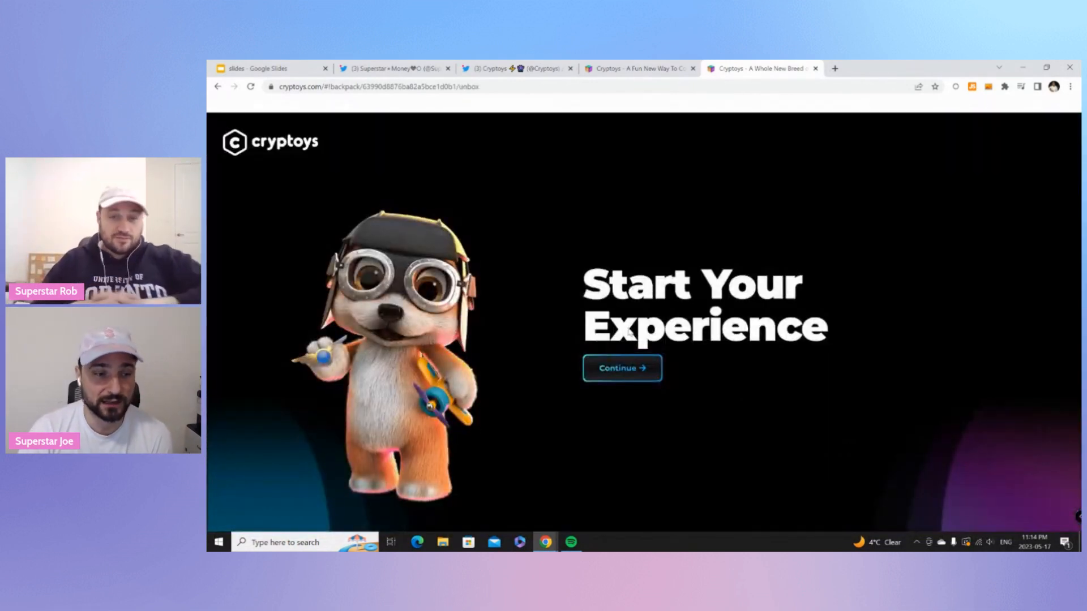
# Enter the third cube's unboxing and open it, revealing Common Man-At-Arms #3851 of 5400.
pyautogui.click(620, 368)
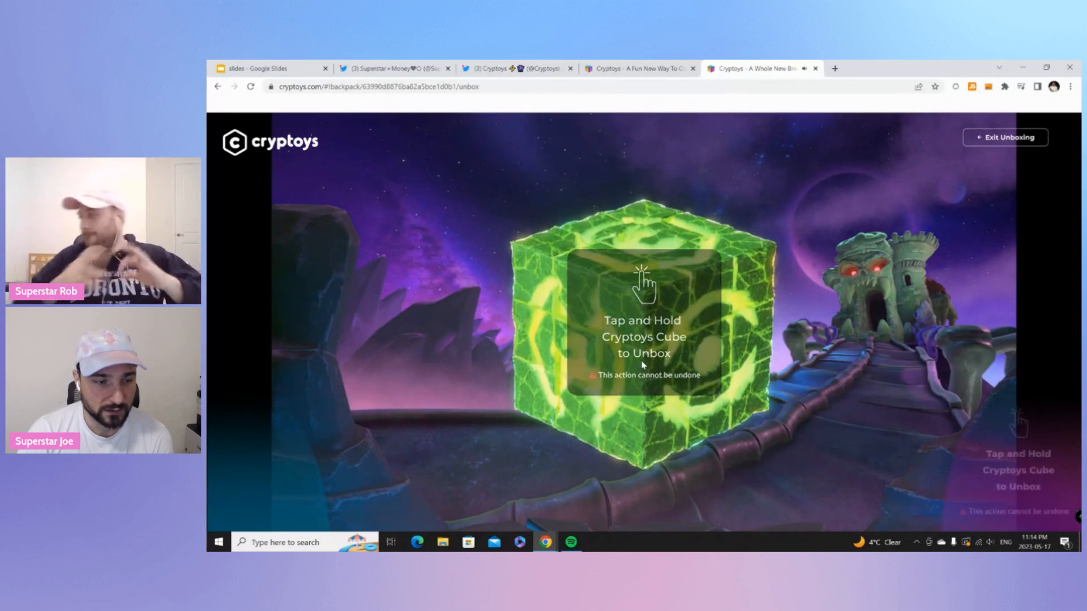
pyautogui.click(641, 319)
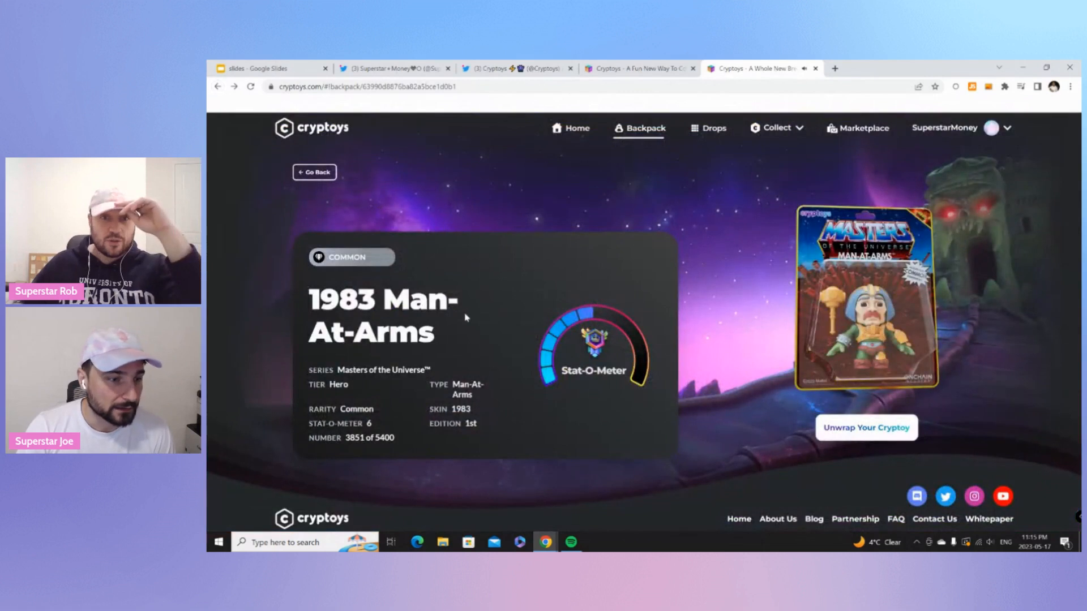
pyautogui.moveTo(716, 368)
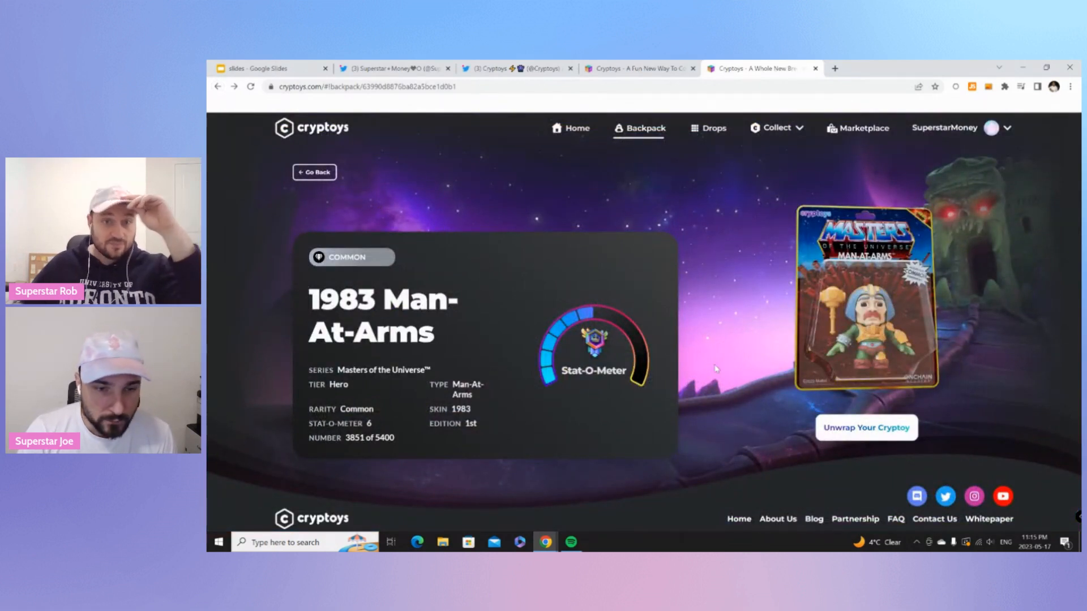
pyautogui.moveTo(664, 321)
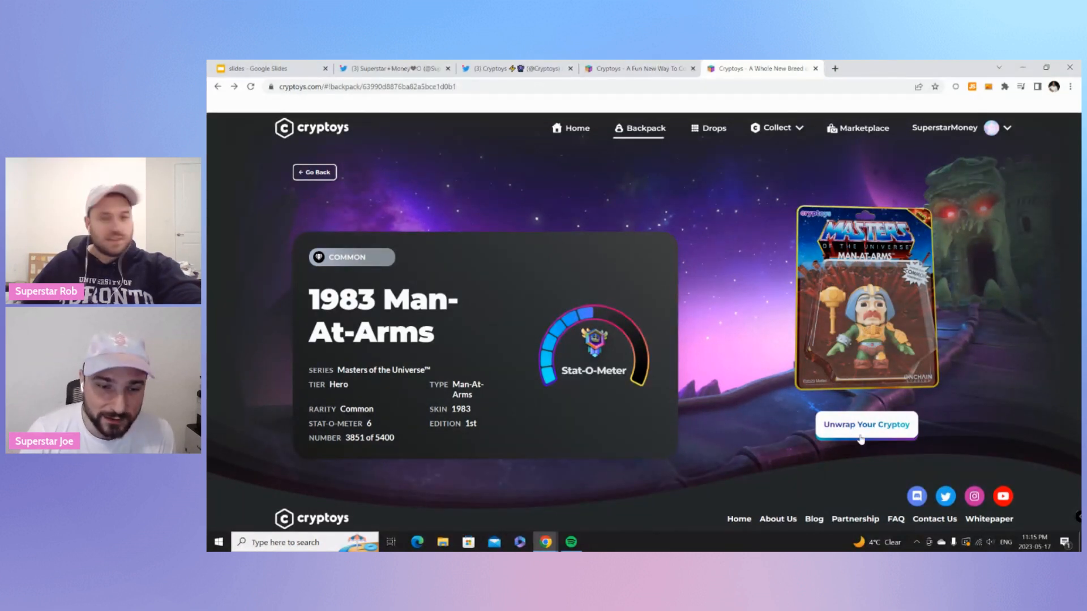
# Choose Unwrap Your Cryptoy on the 1983 Man-At-Arms detail page.
pyautogui.click(865, 423)
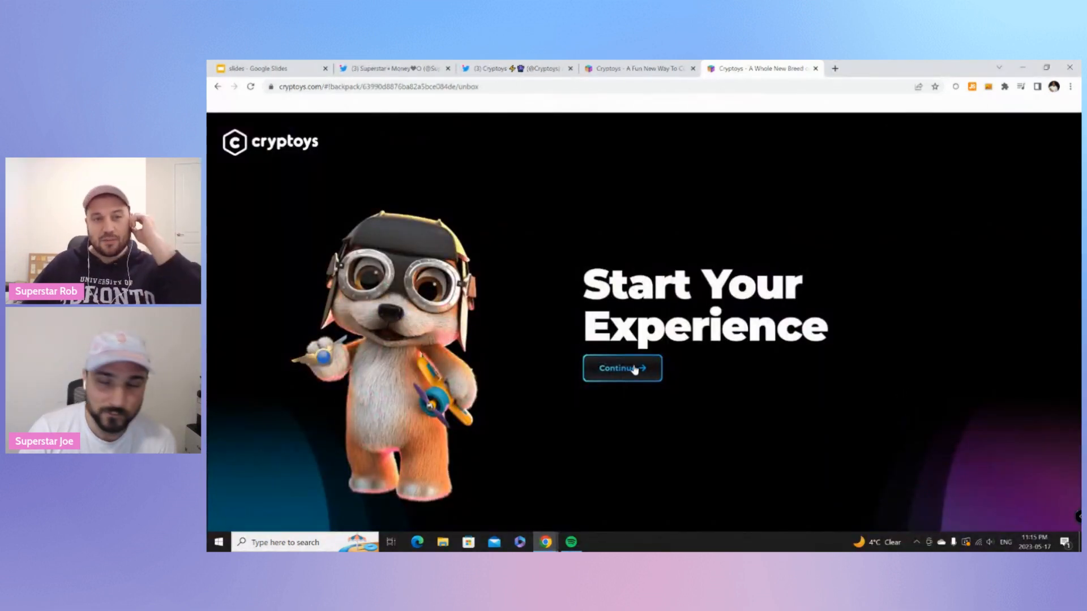
# Finish unwrapping Man-At-Arms and play him on The Block OnChain game.
pyautogui.click(621, 367)
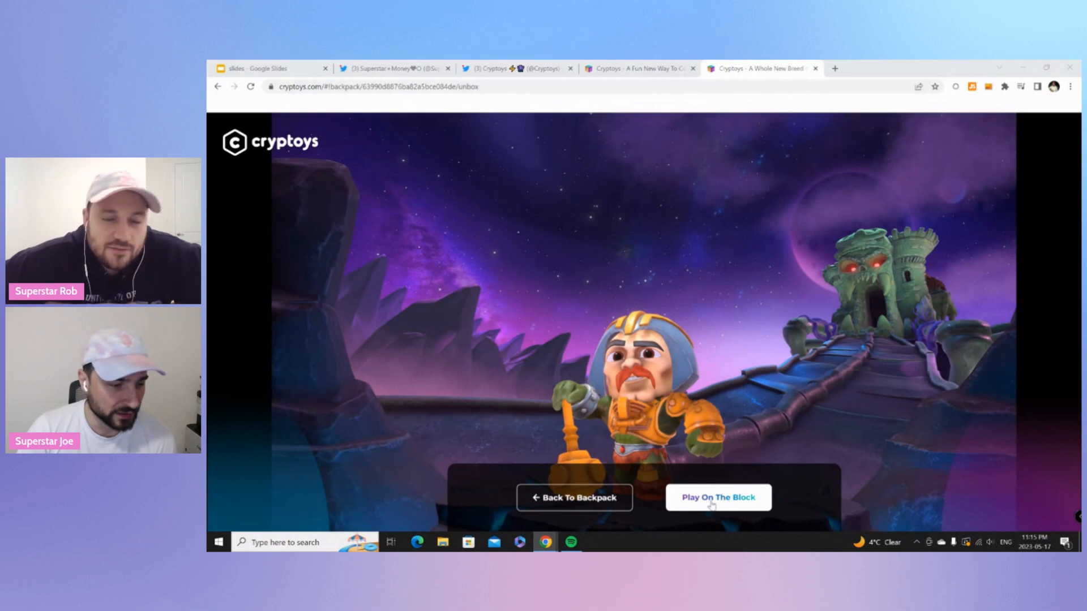
pyautogui.click(717, 497)
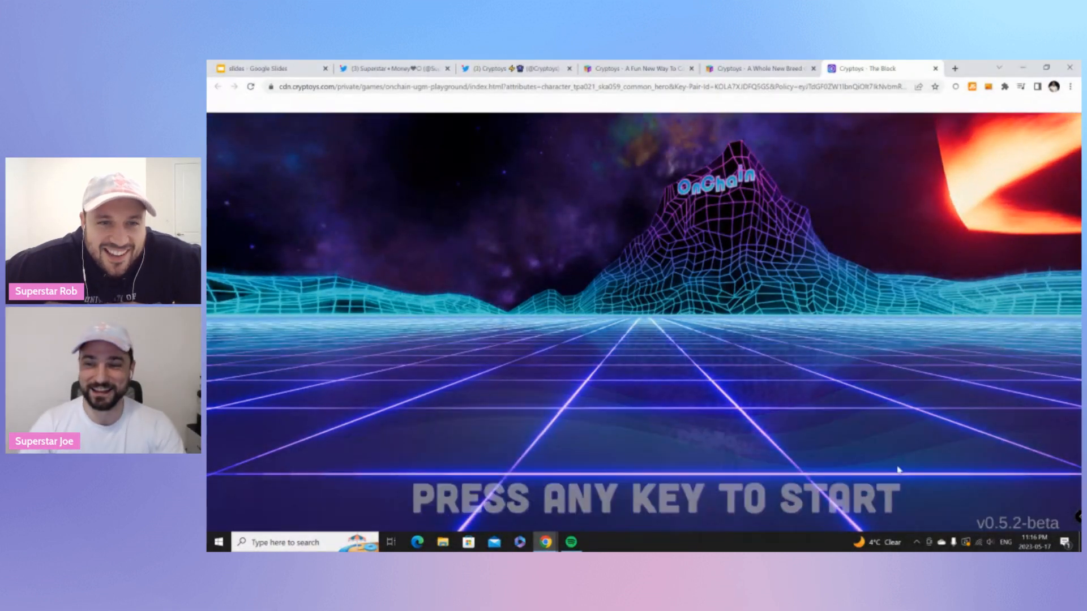
# Press Space to leave The Block title screen and show the WASD controls guide.
pyautogui.press('space')
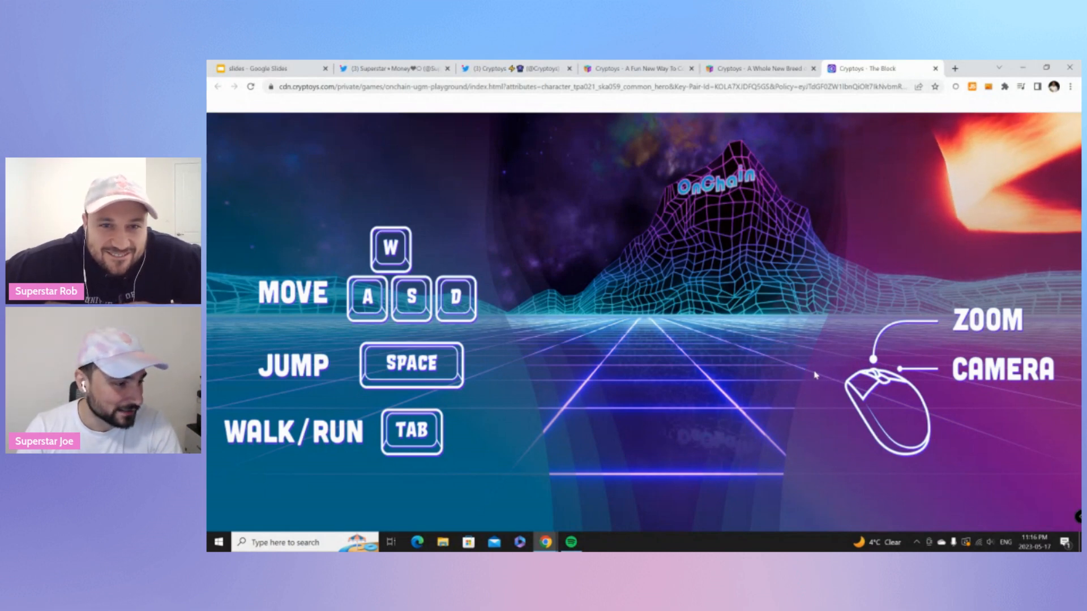
pyautogui.moveTo(792, 349)
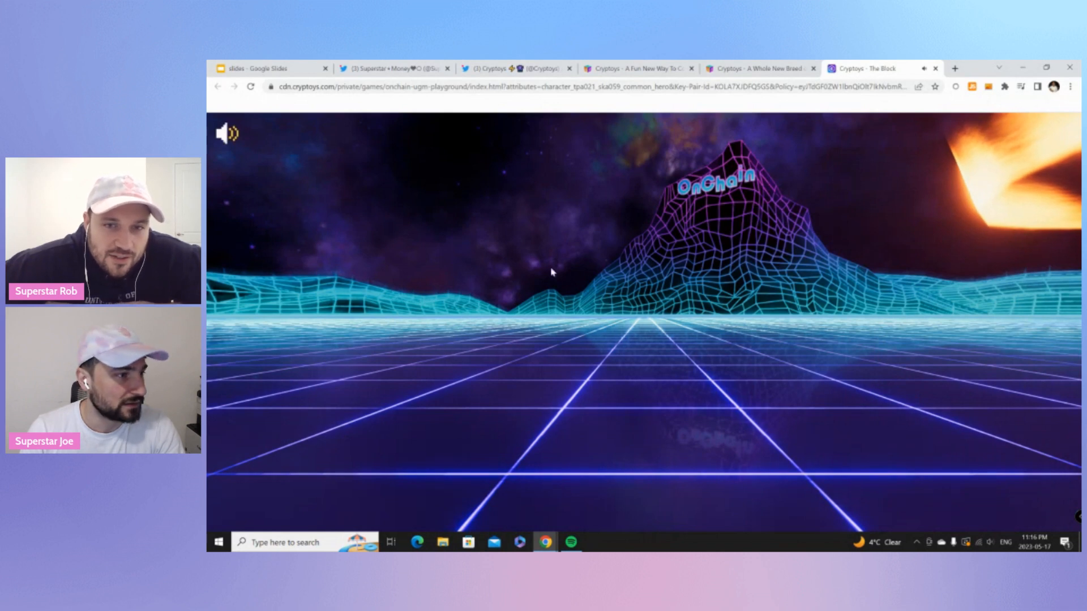
pyautogui.moveTo(649, 439)
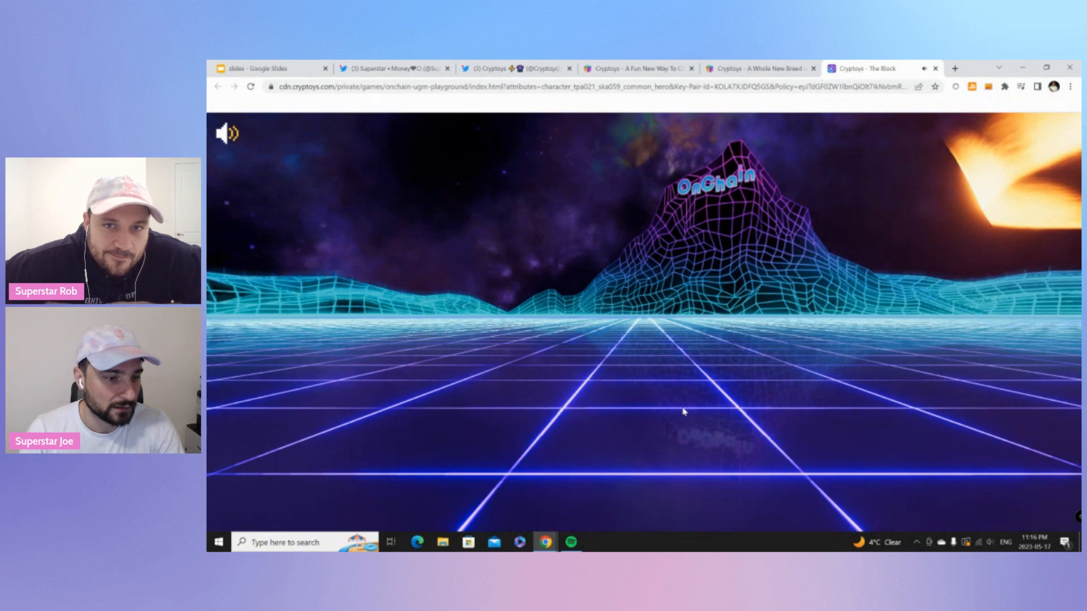
pyautogui.moveTo(854, 398)
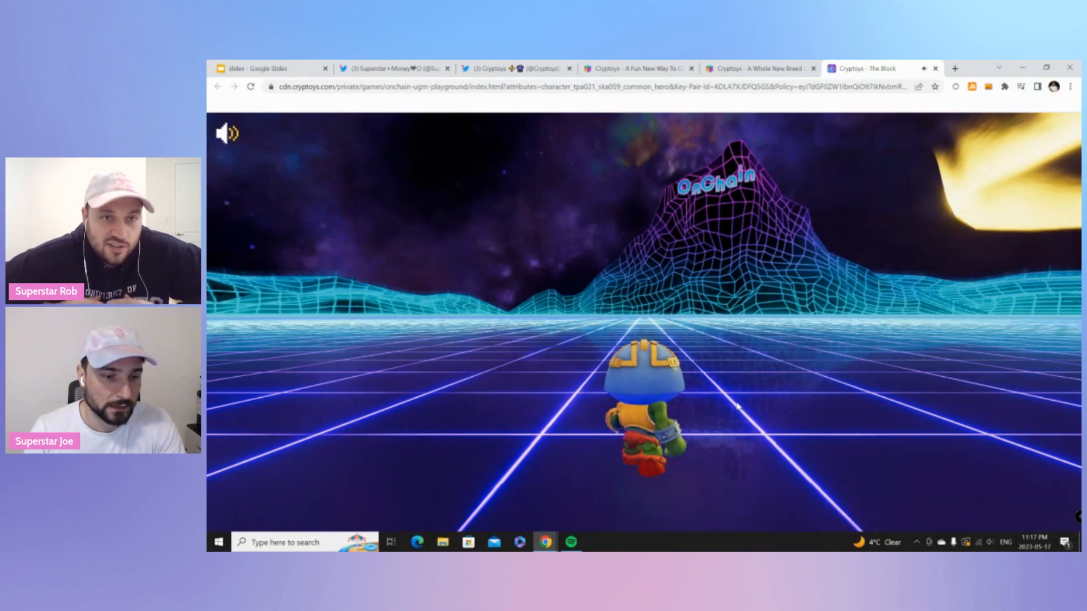
pyautogui.moveTo(648, 381)
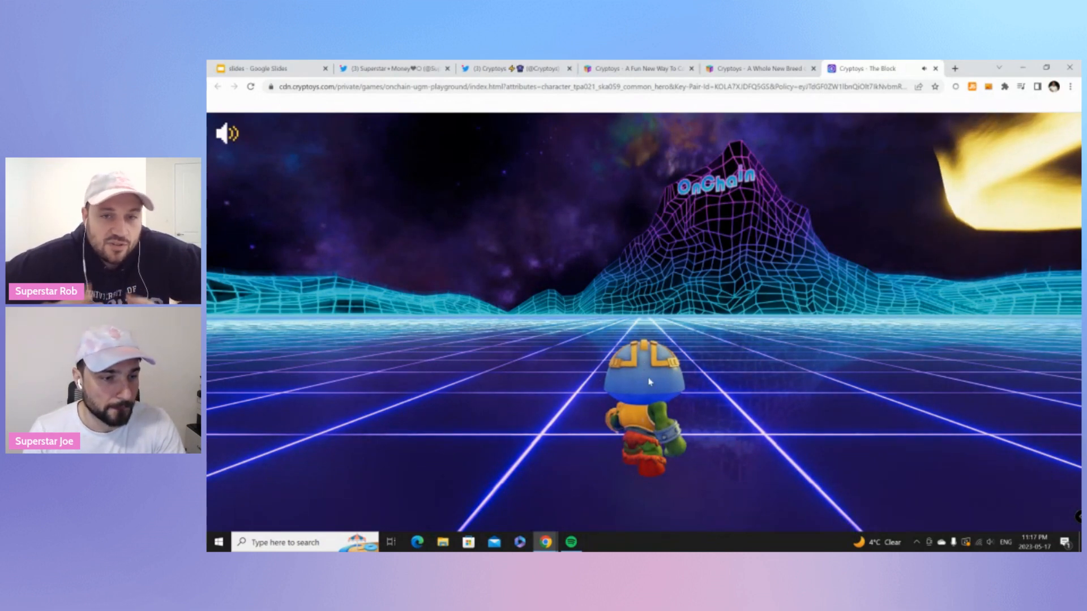